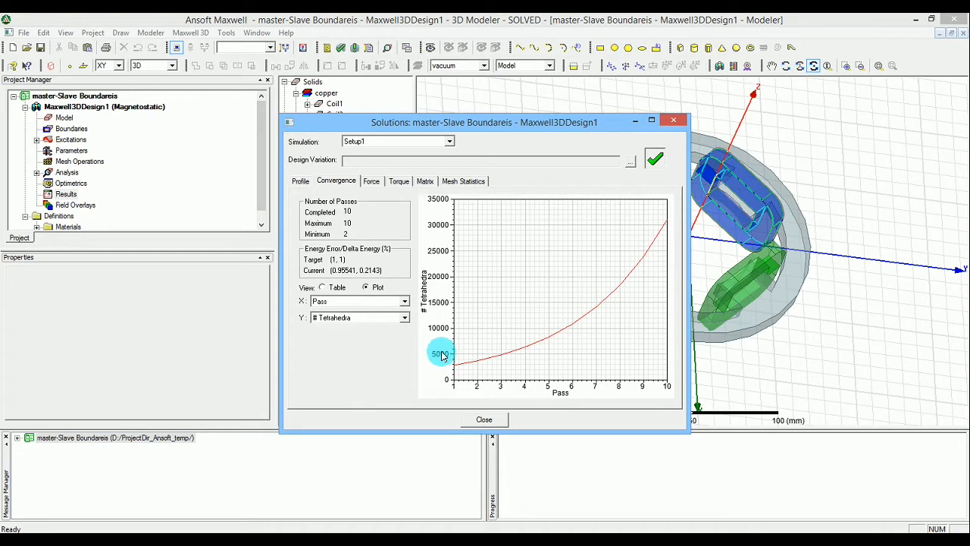
mouse_move(421, 365)
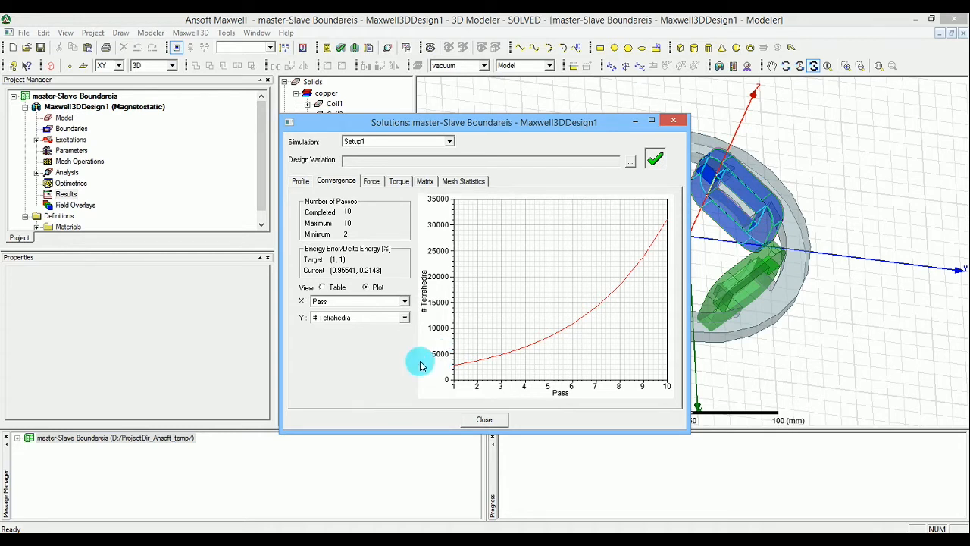
mouse_move(377, 296)
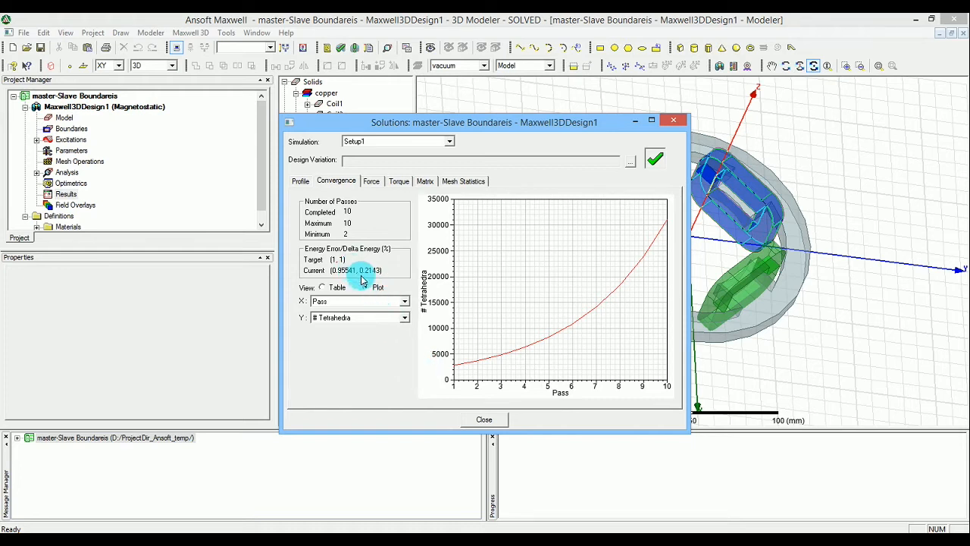
Close the solution convergence report and orbit to view the stator and coils from above
left_click(367, 286)
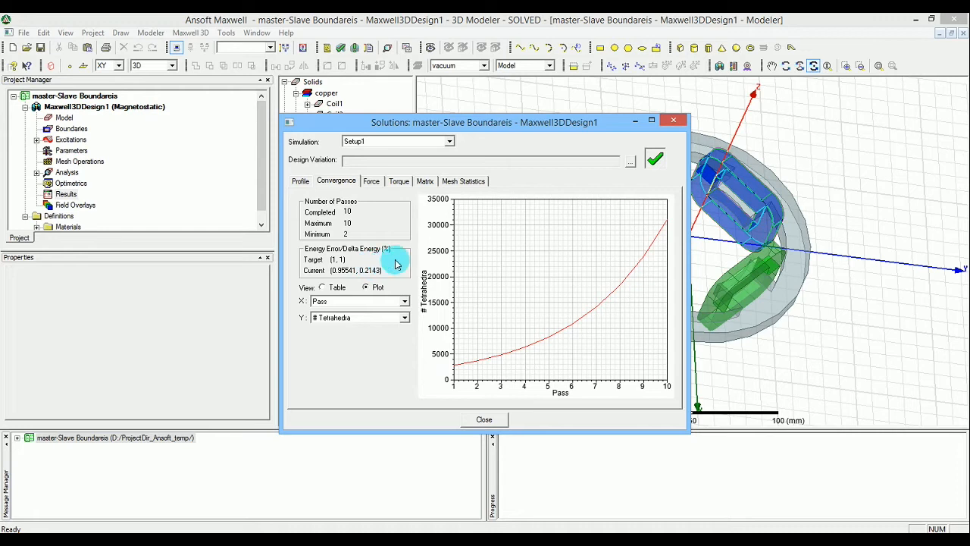
mouse_move(508, 430)
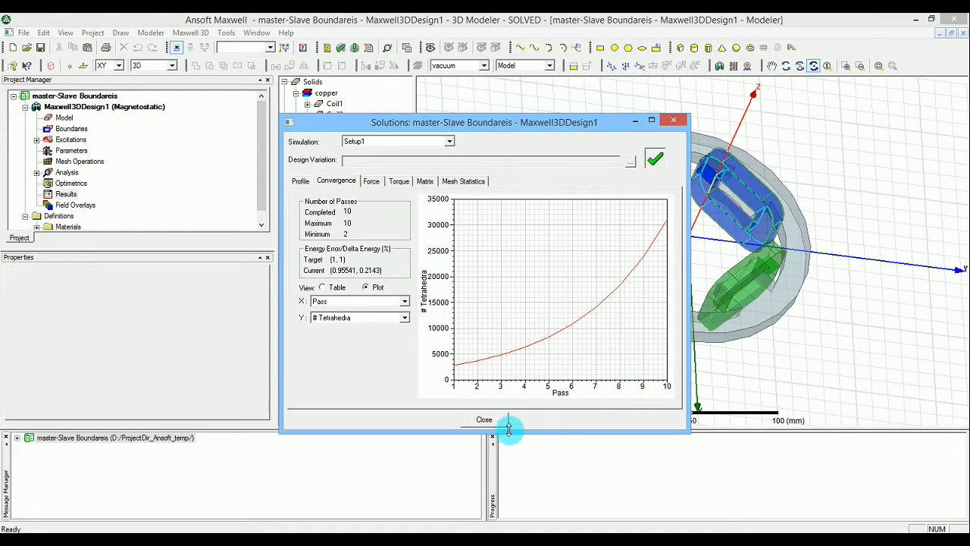
left_click(484, 419)
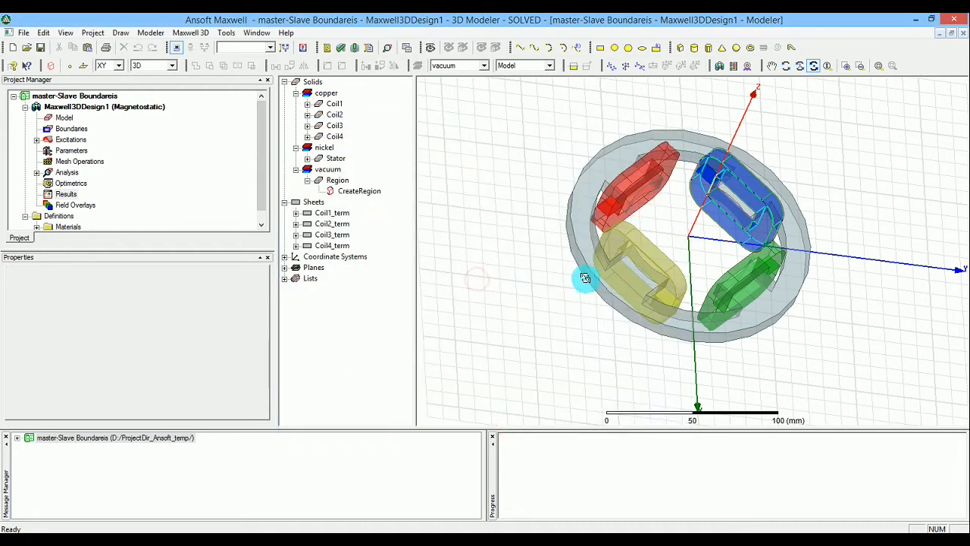
left_click_drag(586, 276, 568, 359)
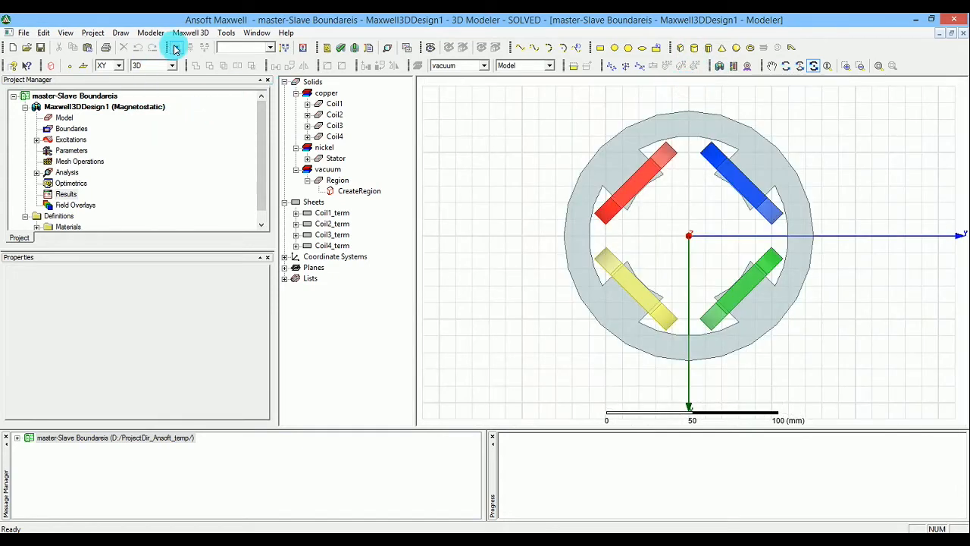
Request an H_Vector field plot via Maxwell 3D > Fields, then dismiss the missing-geometry error
left_click(191, 34)
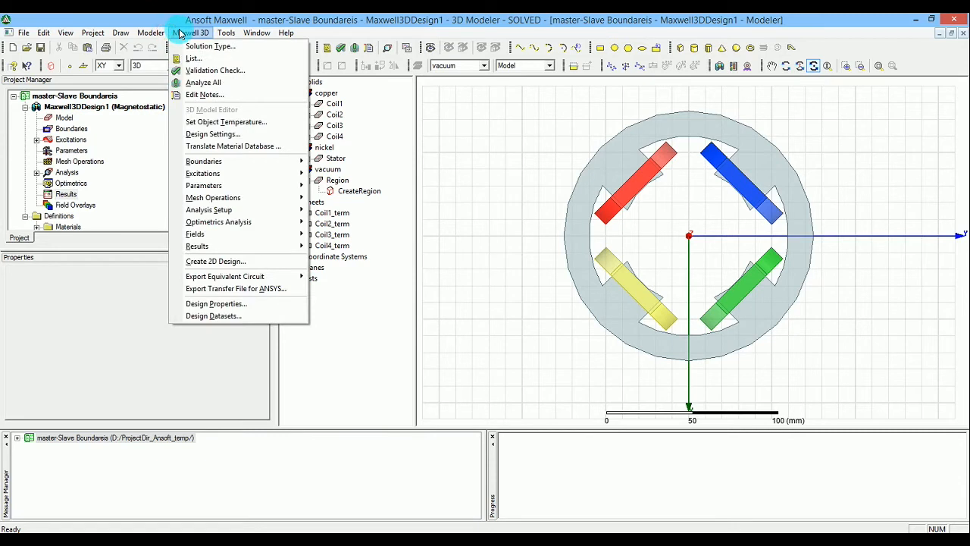
mouse_move(235, 246)
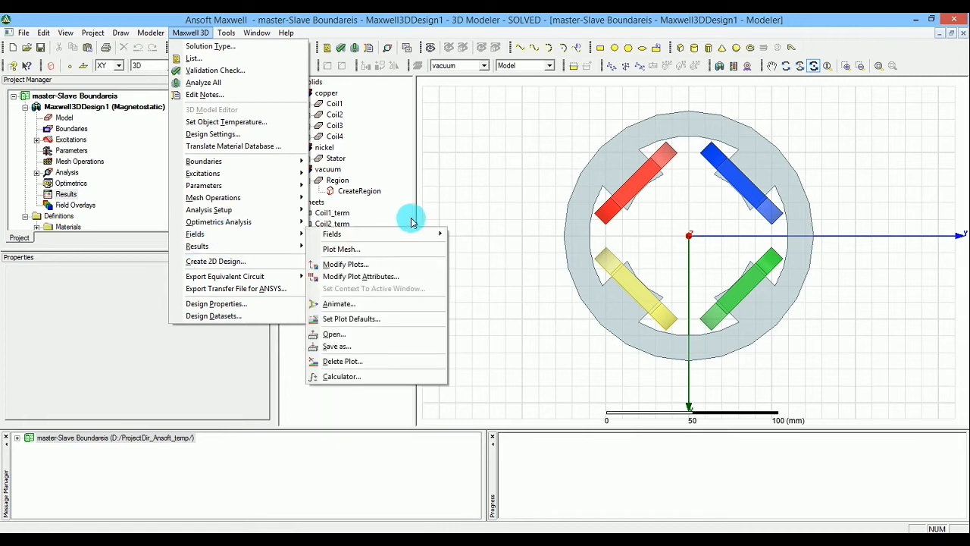
left_click(332, 233)
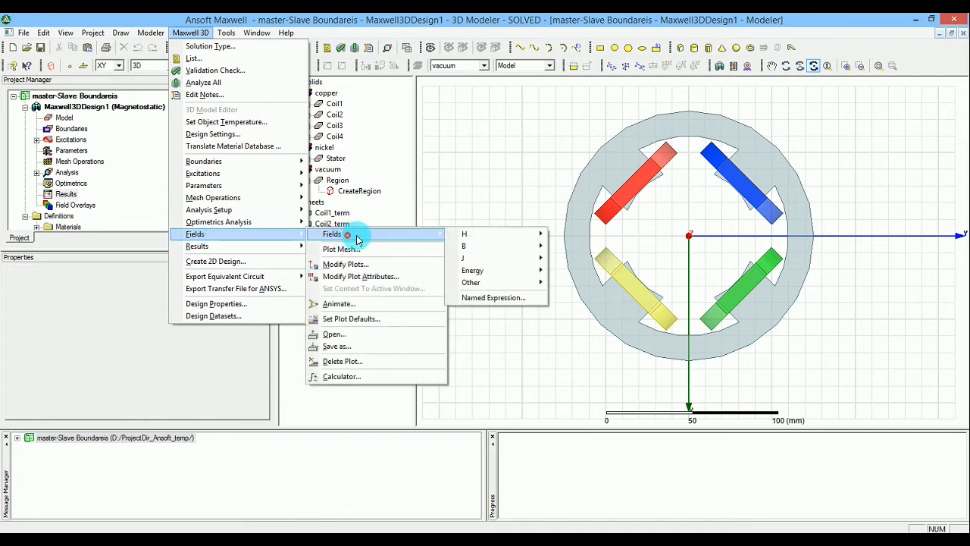
mouse_move(464, 233)
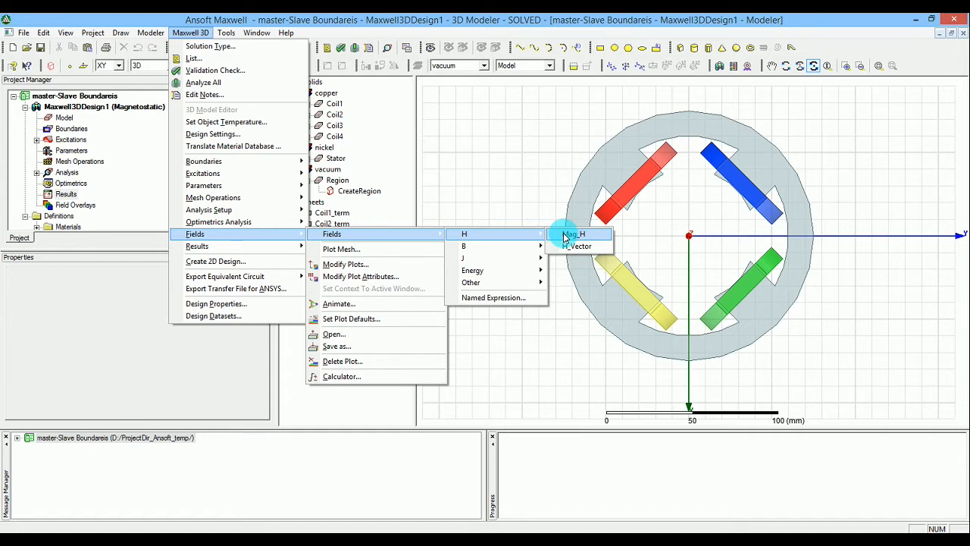
left_click(576, 233)
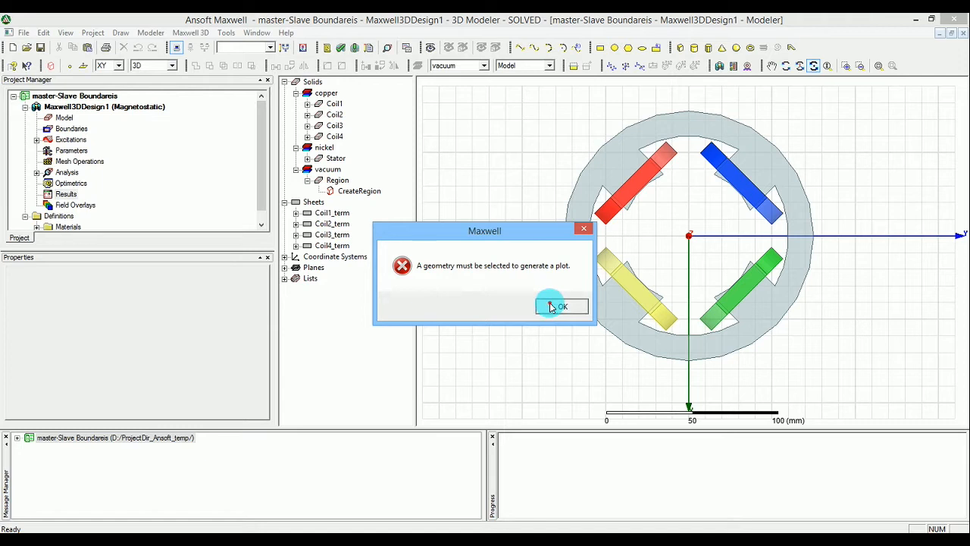
left_click(561, 306)
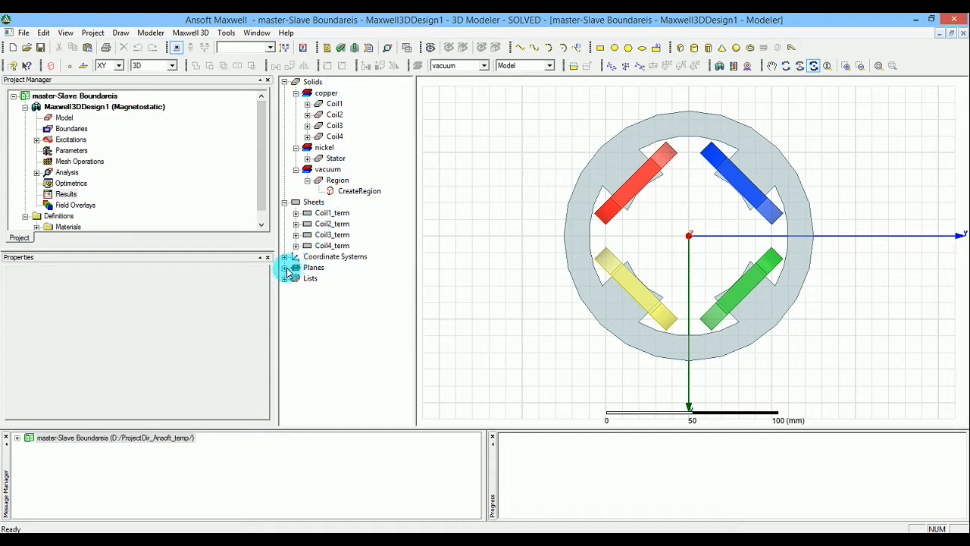
Select the GlobalXY plane as the geometry for the field plot
left_click(285, 267)
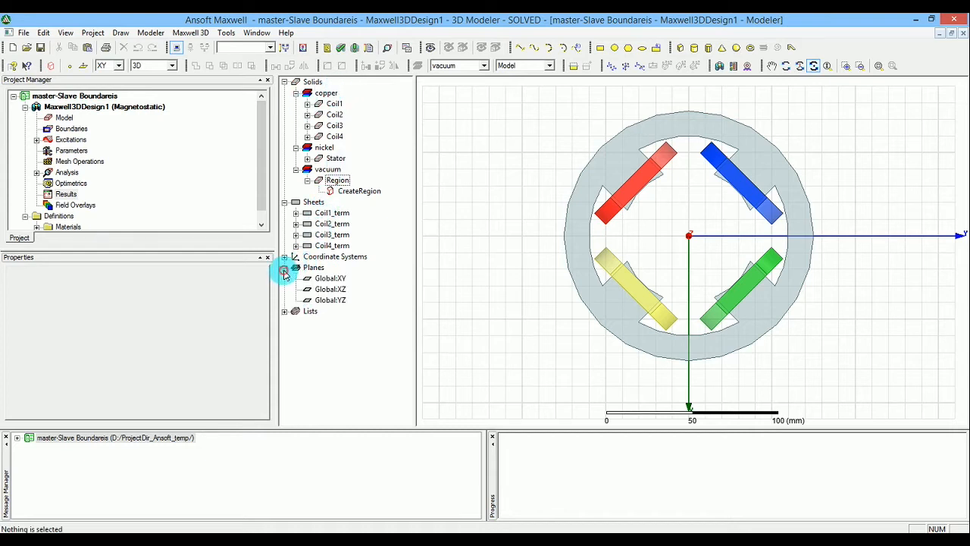
left_click(330, 279)
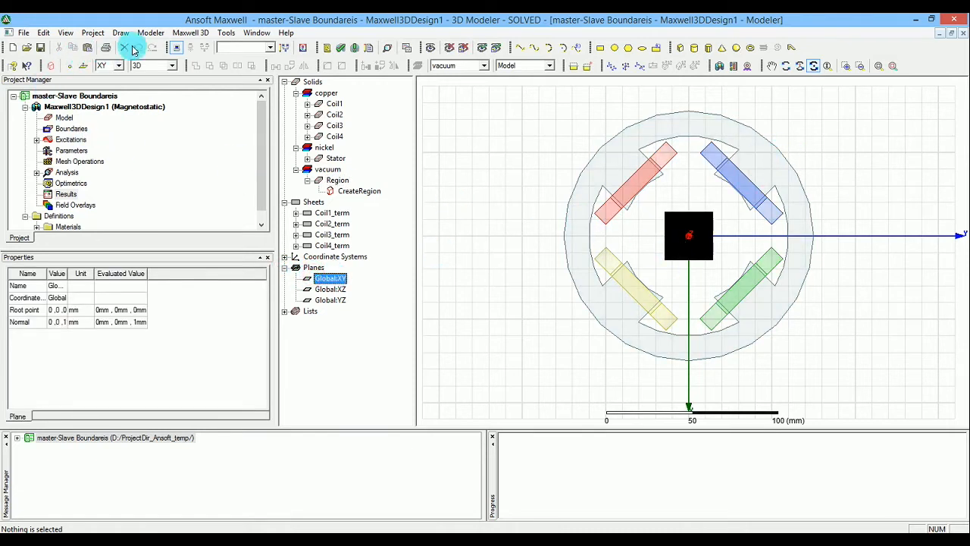
left_click(150, 33)
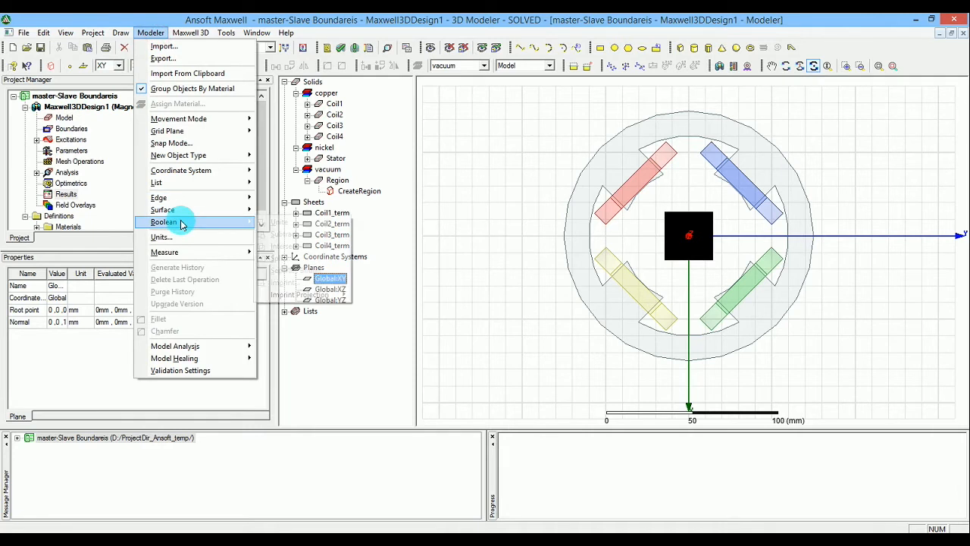
left_click(191, 33)
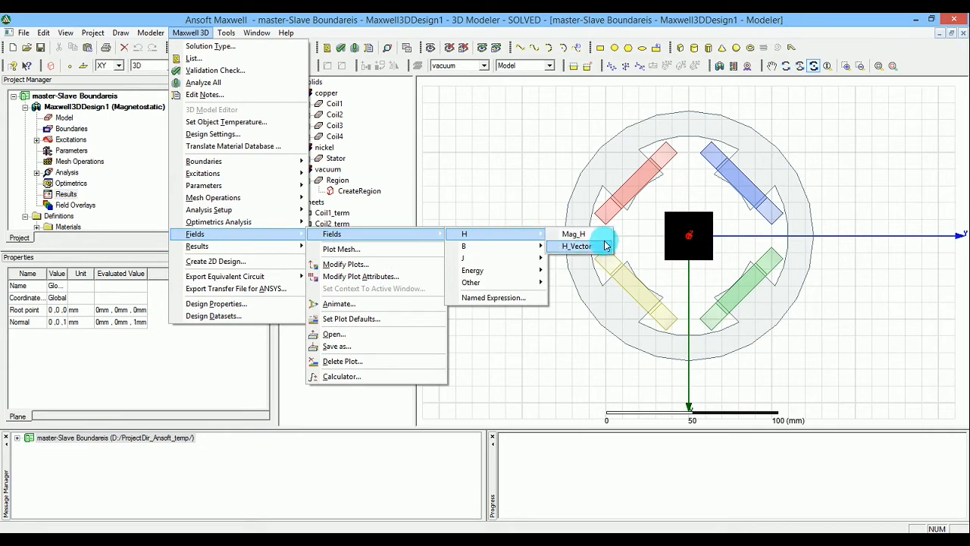
Create an H_Vector field plot on the plane within AllObjects
left_click(578, 246)
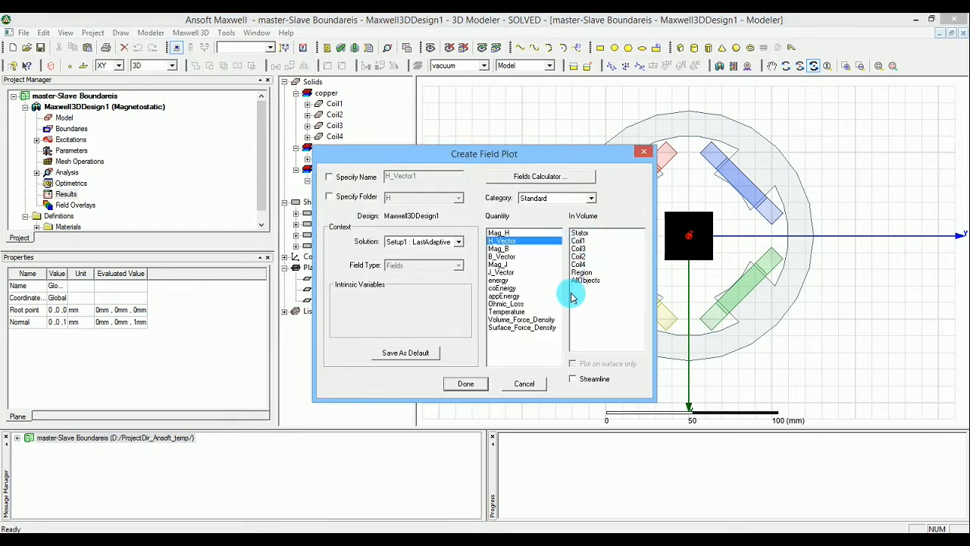
left_click(585, 279)
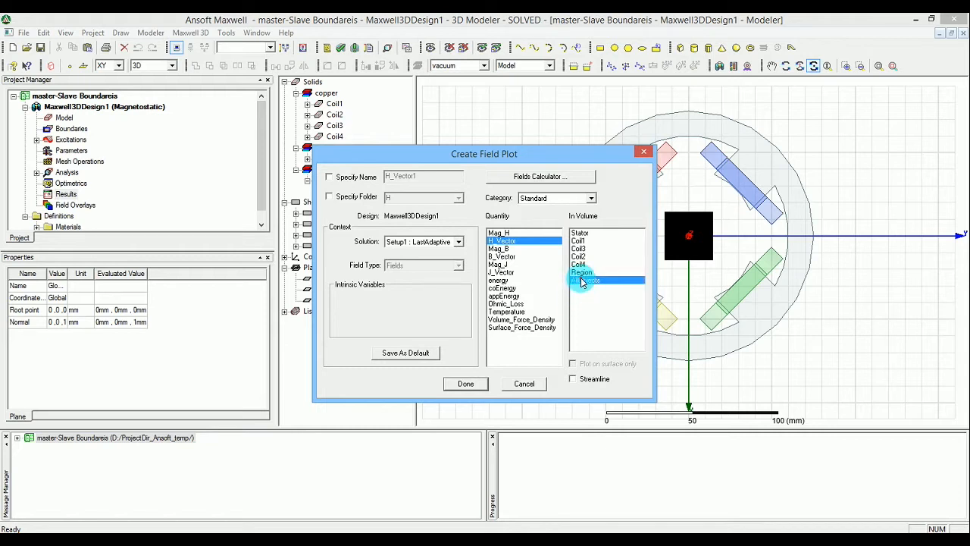
left_click(466, 384)
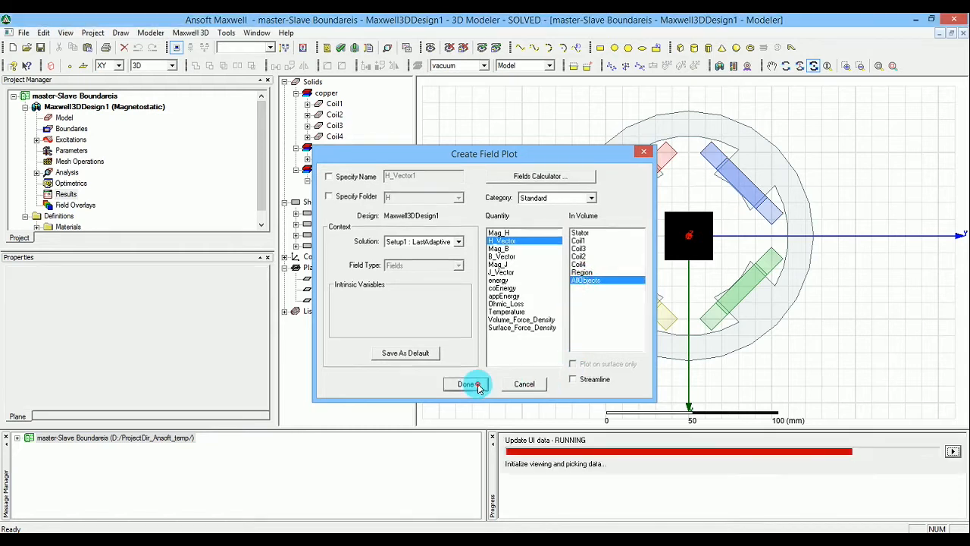
left_click(467, 384)
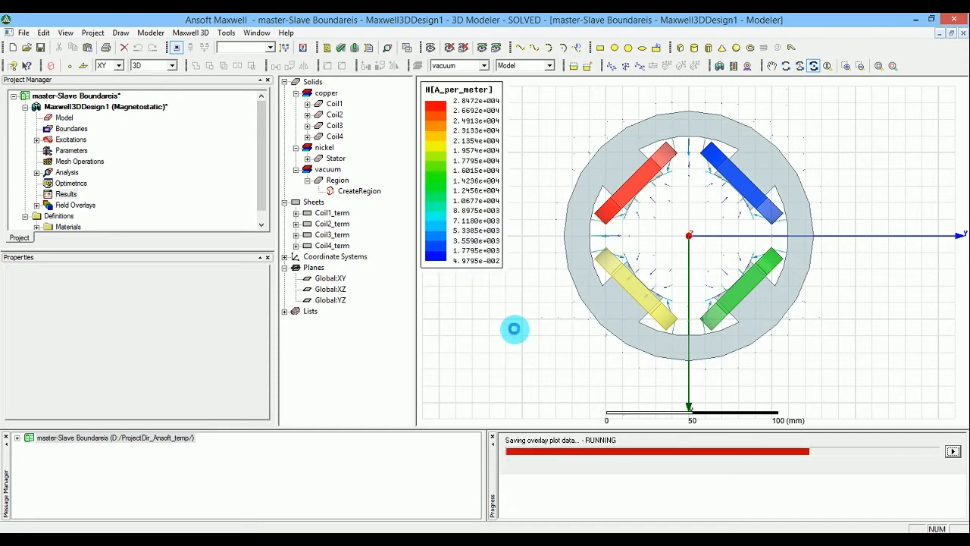
Bring up the display attributes dialog for the H field overlay
left_click(331, 279)
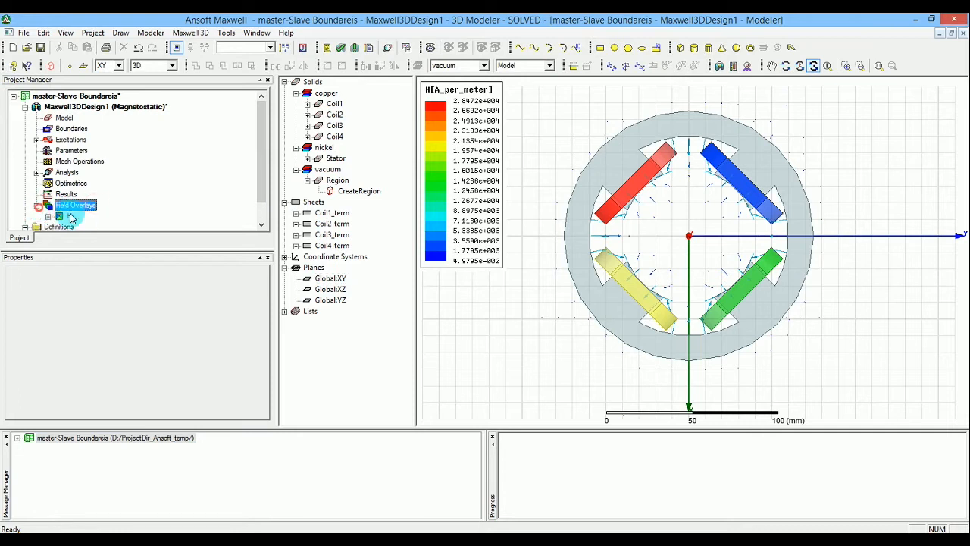
left_click(75, 205)
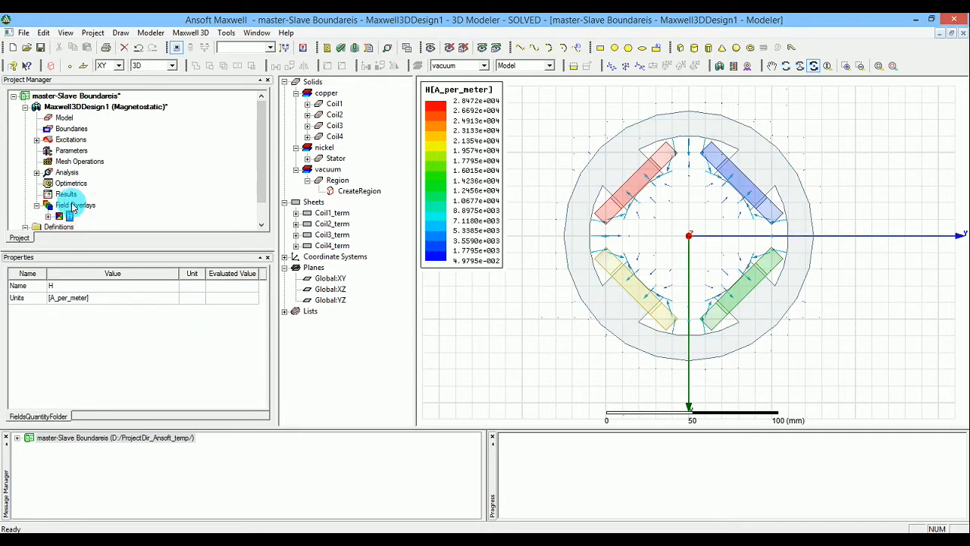
right_click(74, 204)
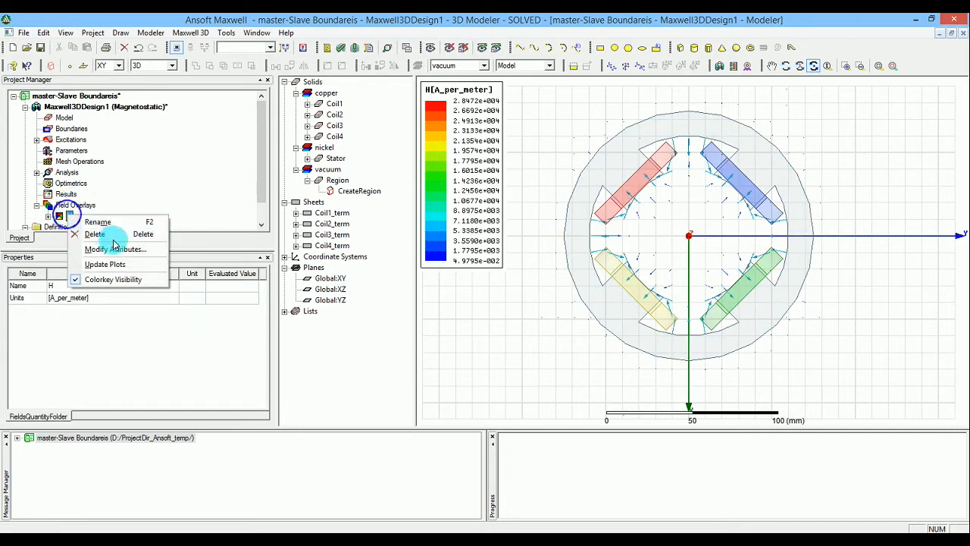
left_click(115, 248)
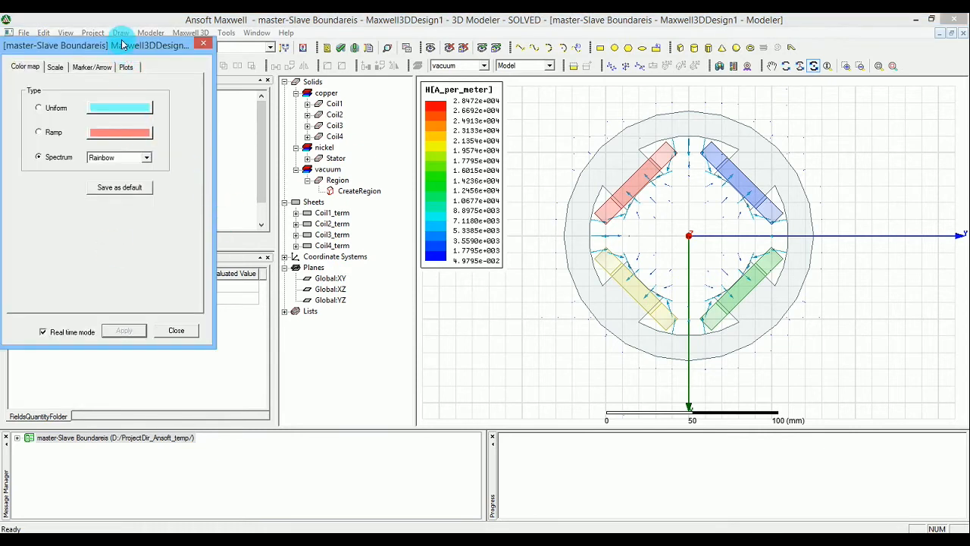
Set the overlay's colour scale to linear on the Scale settings
left_click(168, 85)
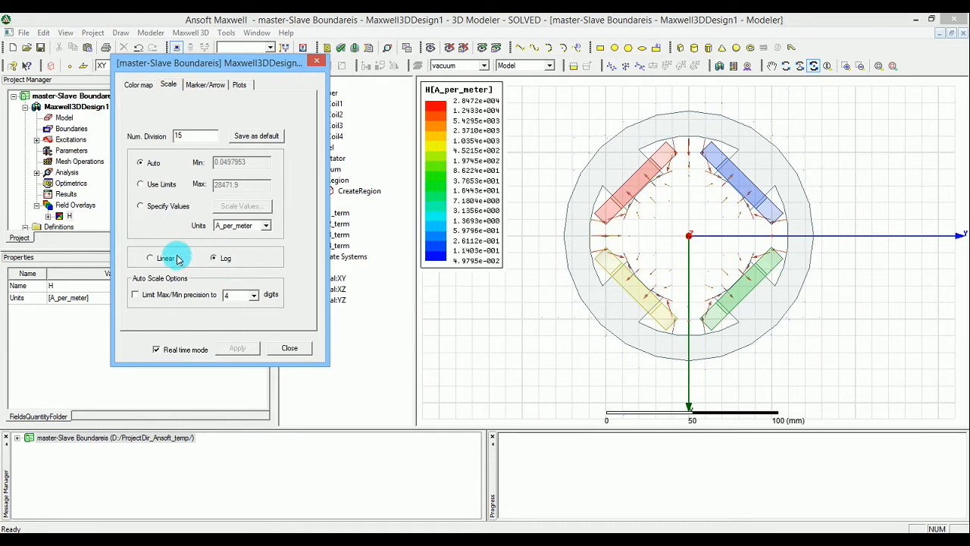
left_click(140, 258)
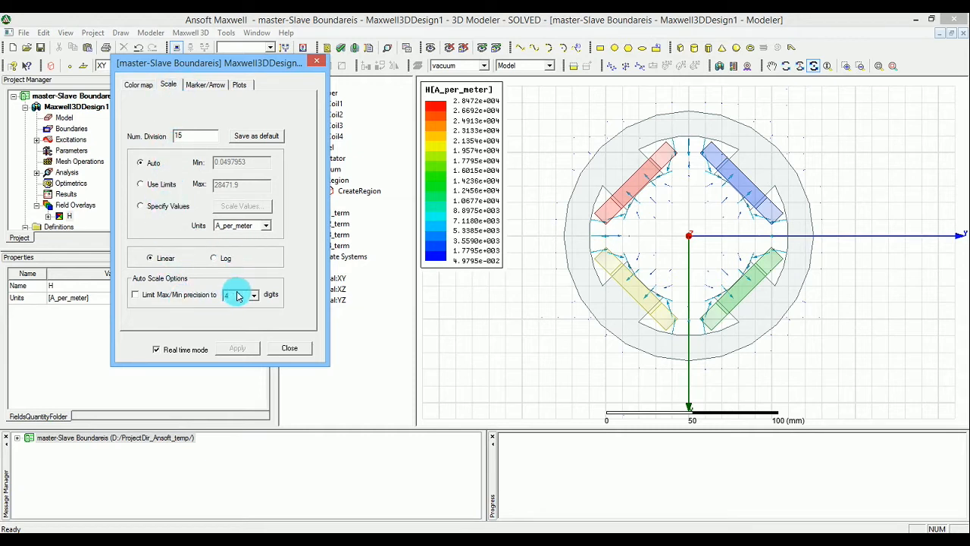
mouse_move(243, 288)
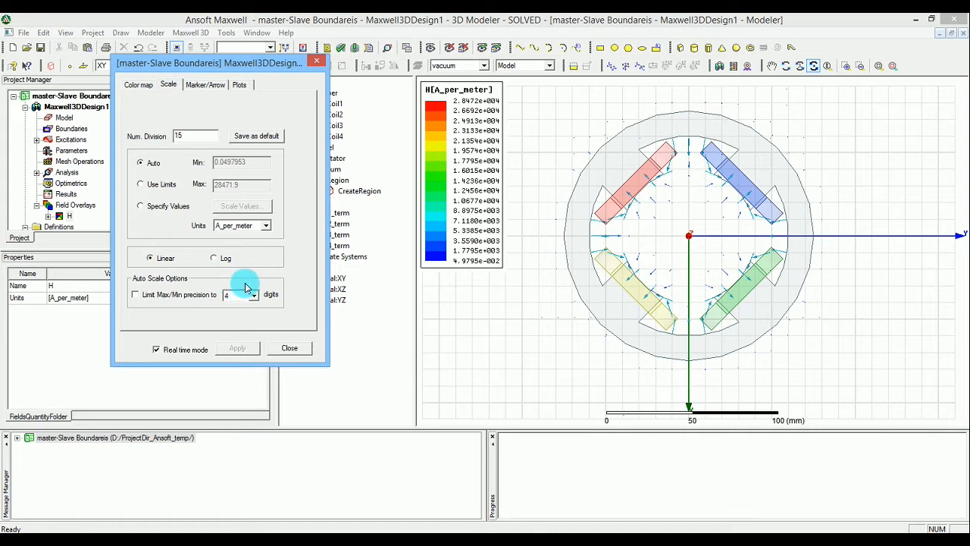
left_click(205, 85)
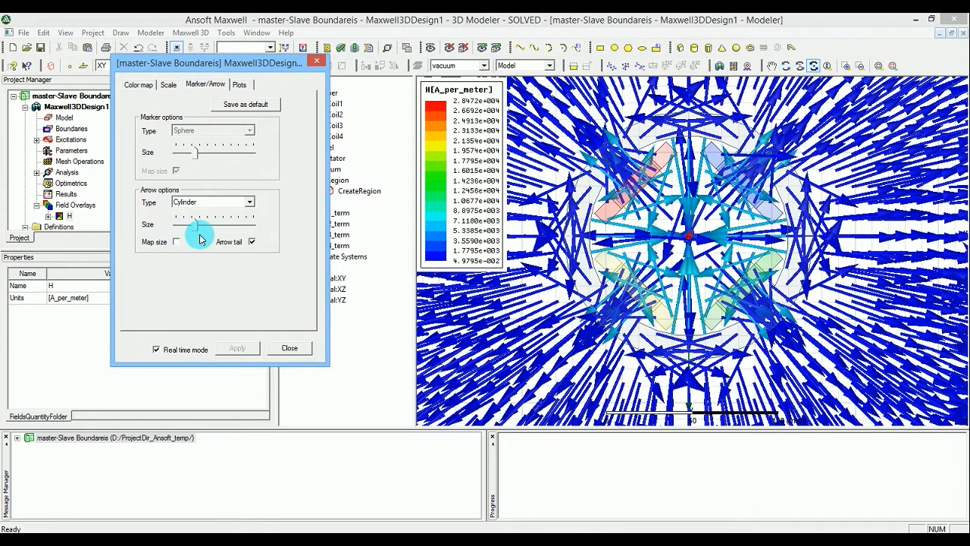
Try a much larger arrow size, then settle on small H-field arrows
left_click_drag(200, 228, 182, 225)
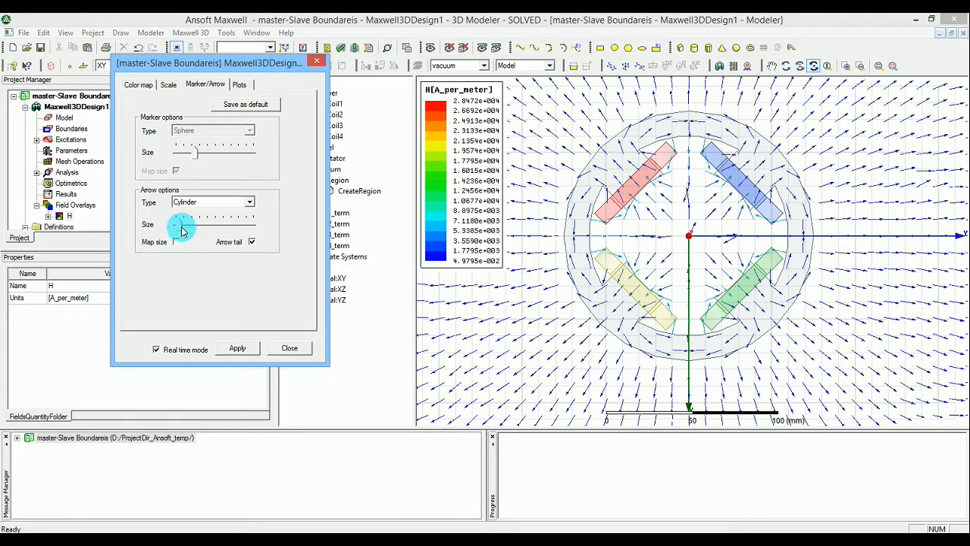
left_click(237, 348)
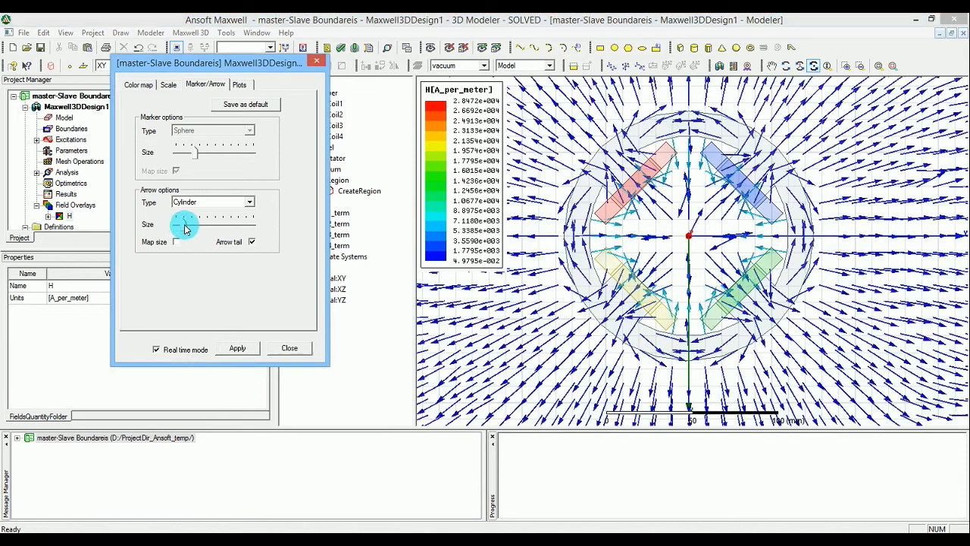
left_click_drag(188, 224, 180, 224)
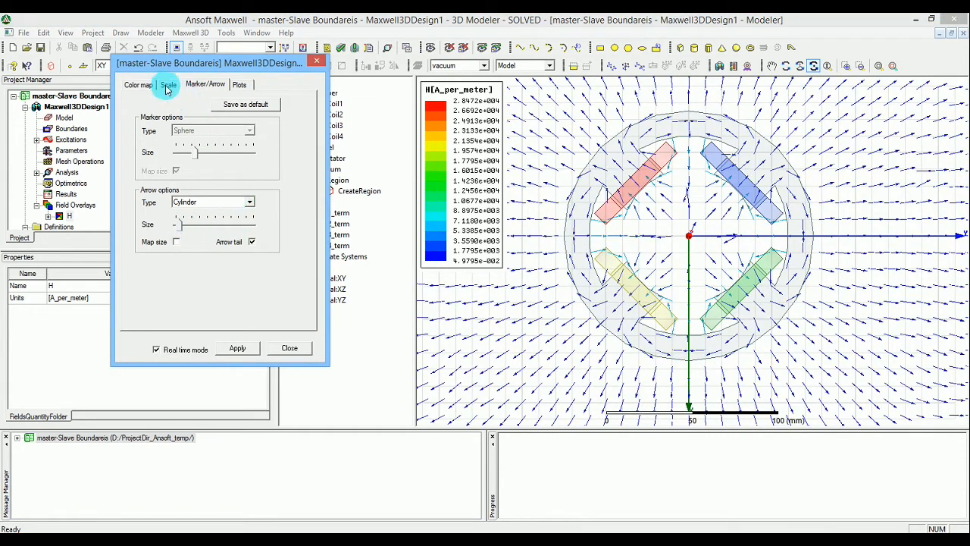
Switch the colour scale to user limits with a maximum of 8000 A/m and apply it
left_click(168, 85)
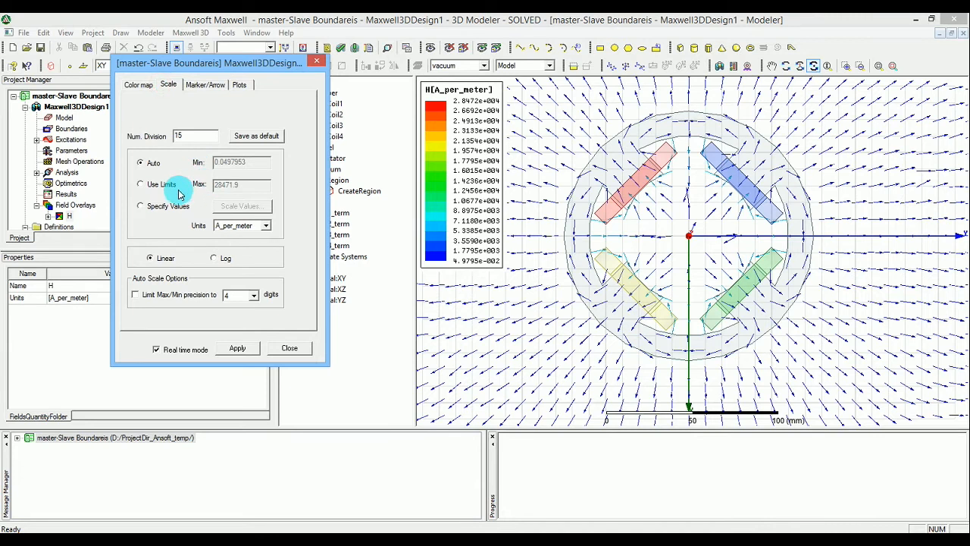
left_click(139, 184)
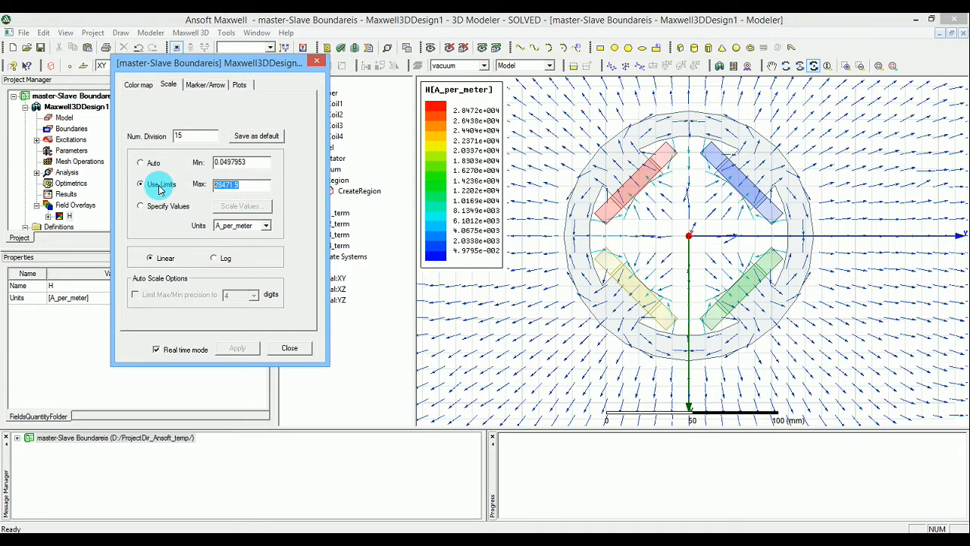
type("10000")
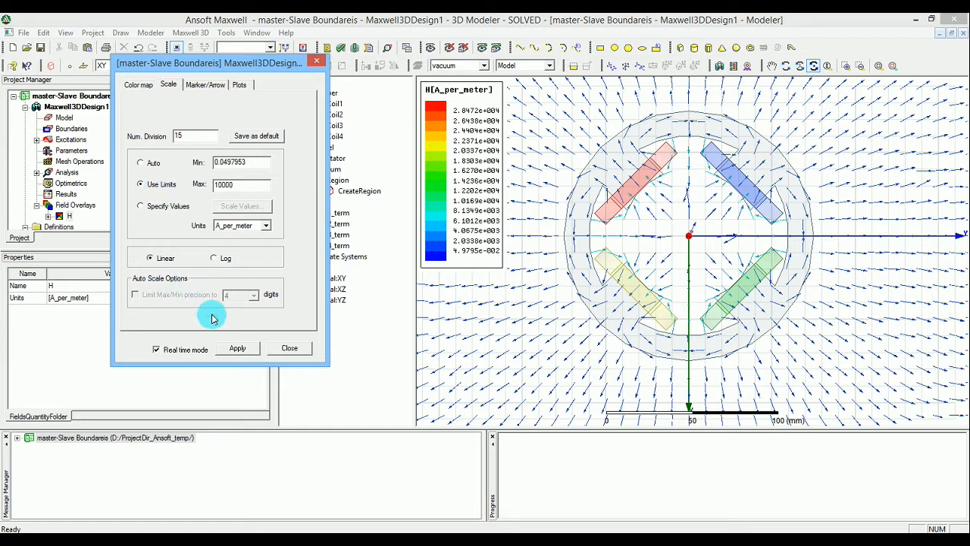
left_click(237, 347)
type("8000")
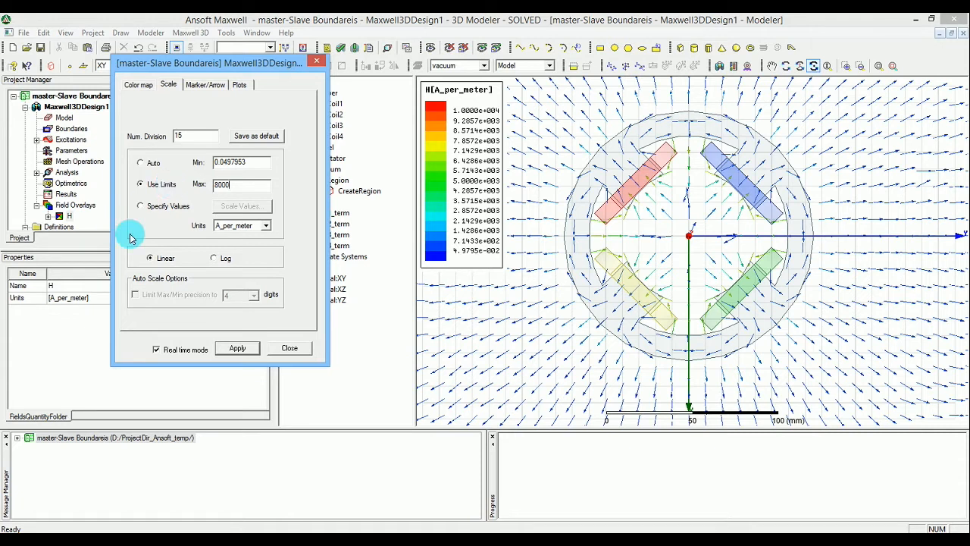
left_click(237, 347)
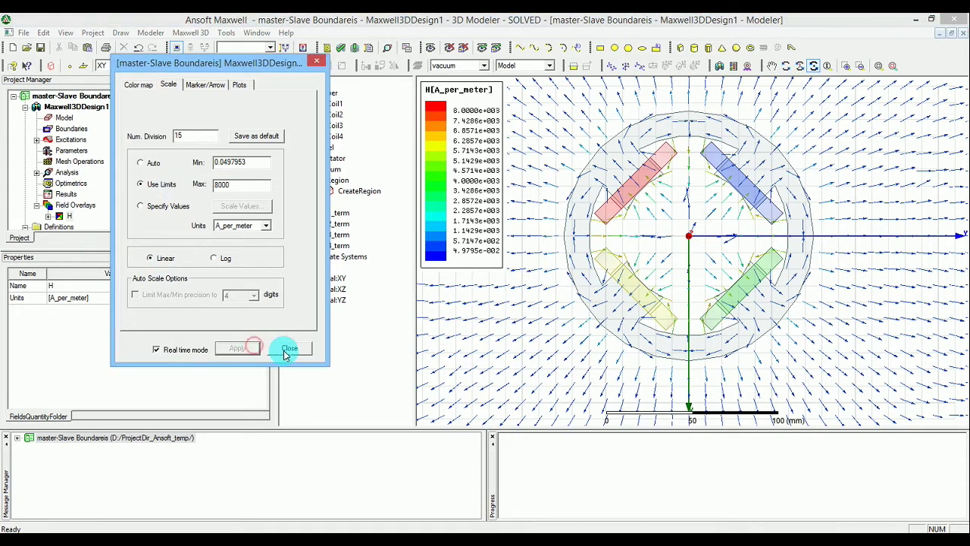
Close the overlay display settings, leaving the capped H-field plot over the model
left_click(288, 347)
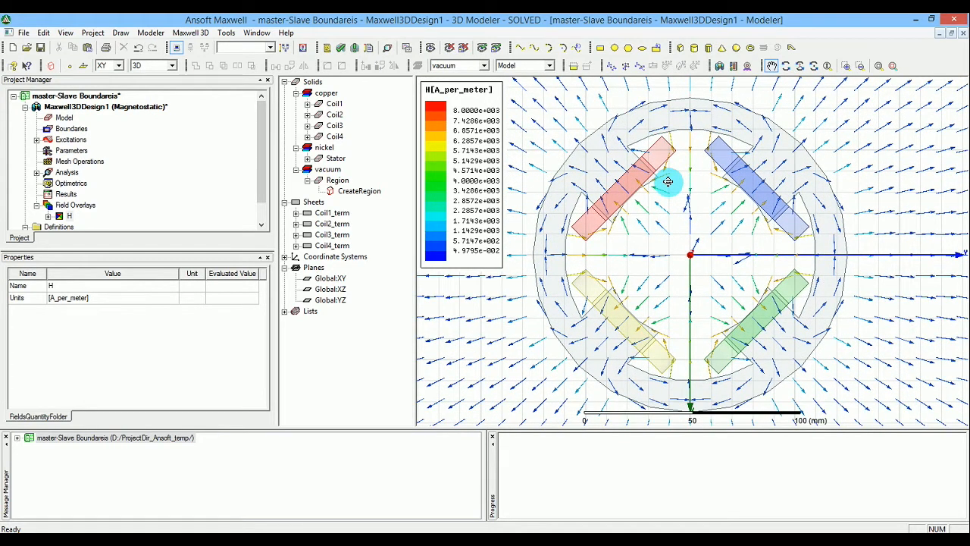
mouse_move(695, 185)
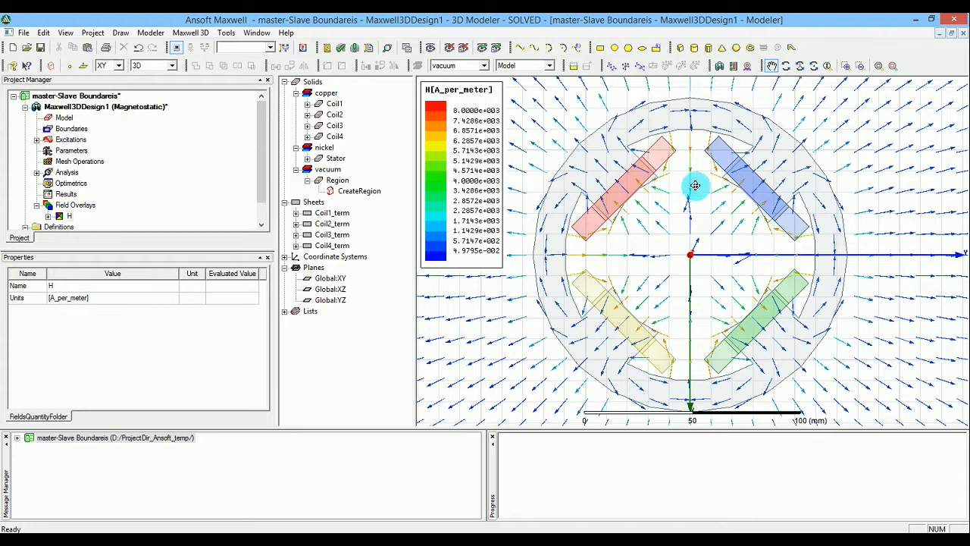
mouse_move(716, 297)
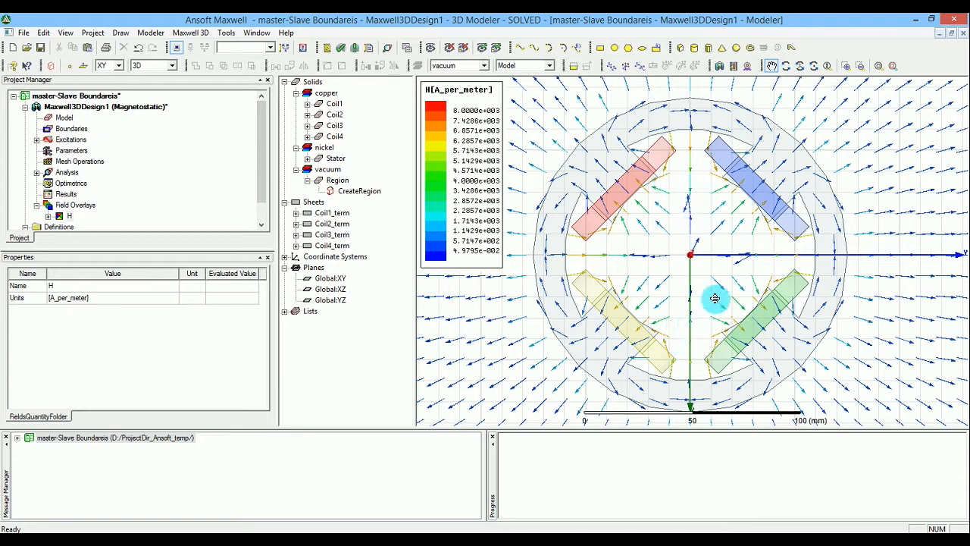
mouse_move(670, 281)
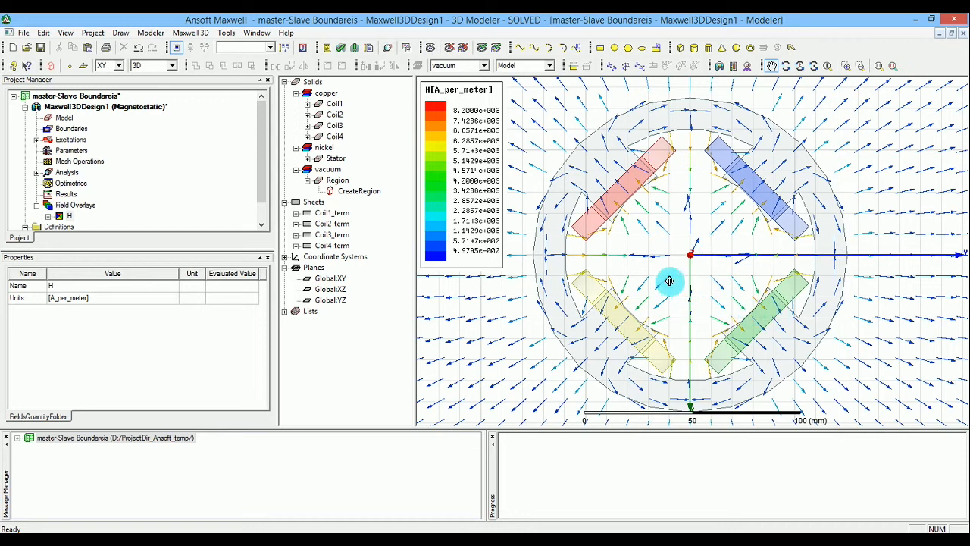
mouse_move(597, 164)
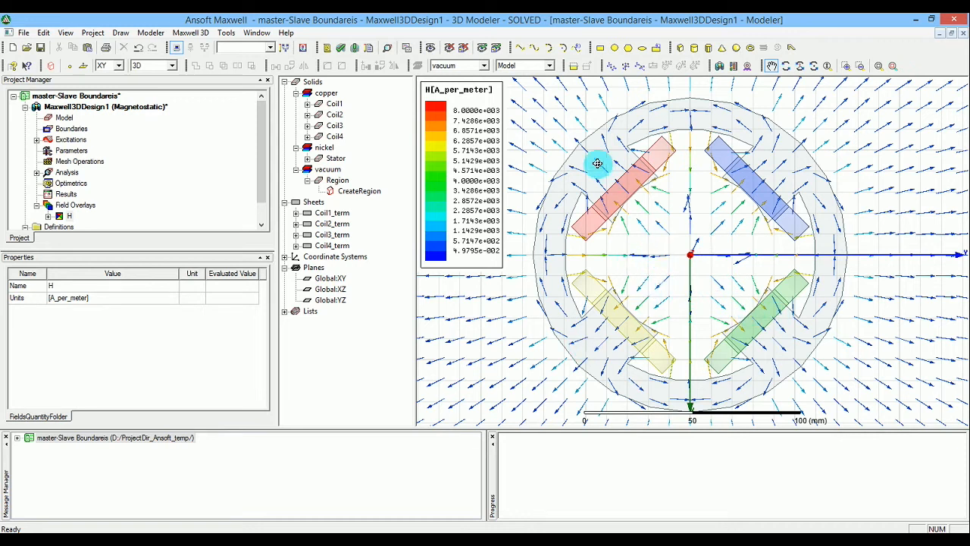
mouse_move(780, 329)
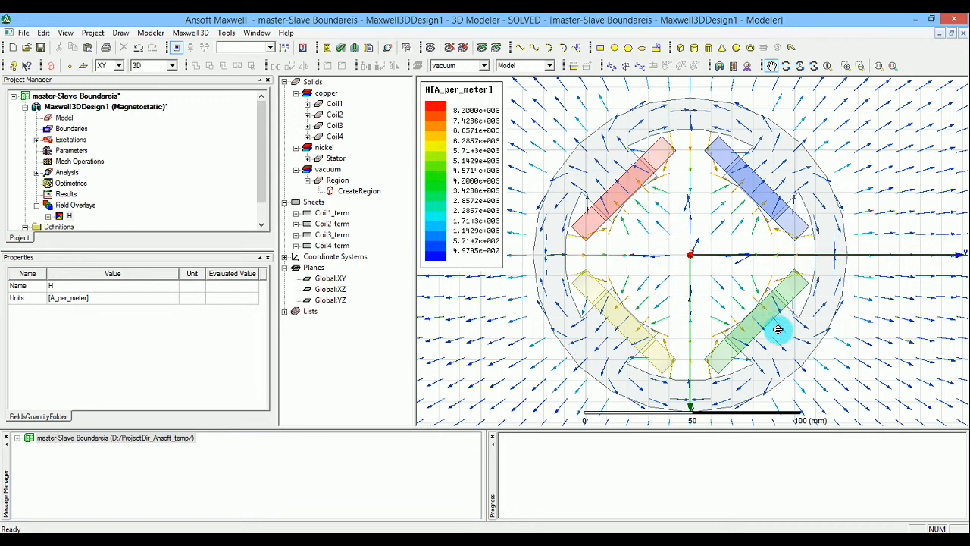
mouse_move(720, 309)
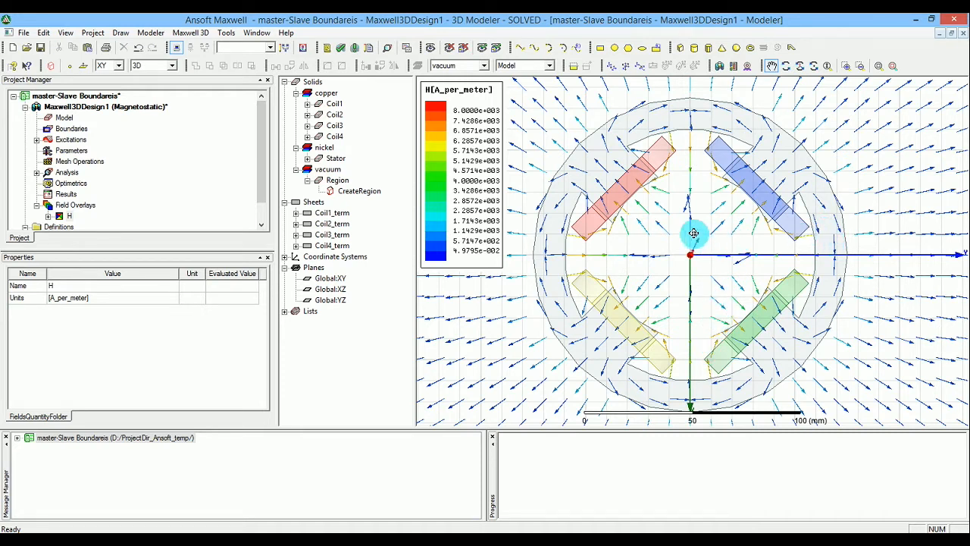
mouse_move(827, 251)
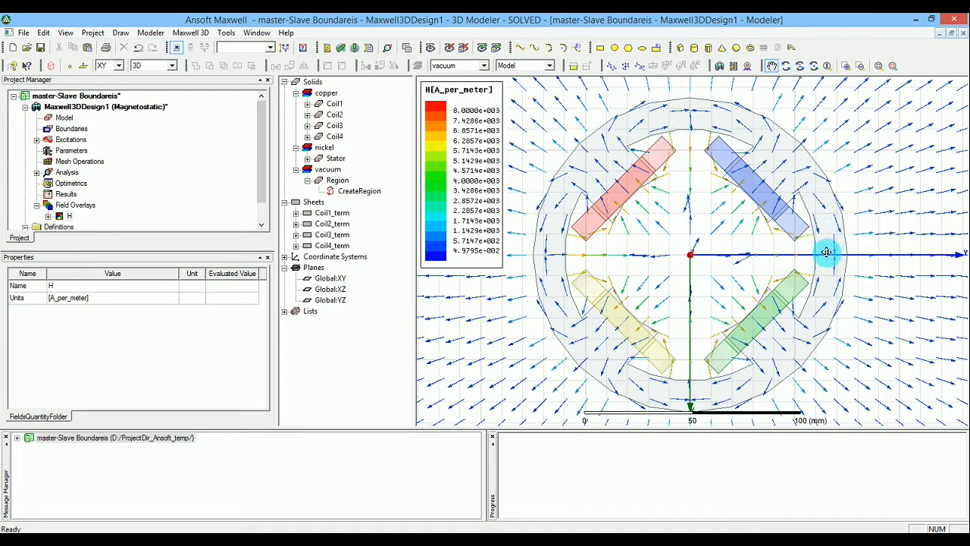
mouse_move(694, 118)
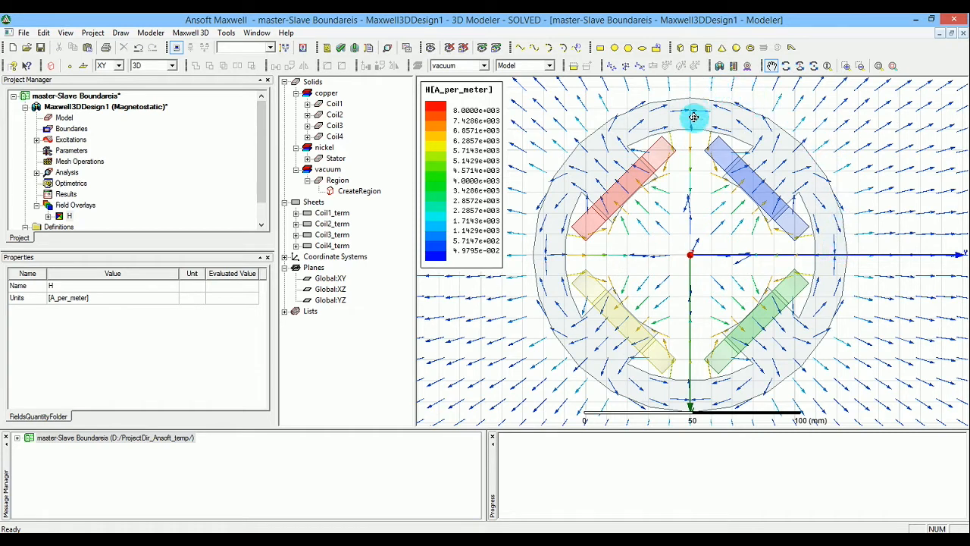
mouse_move(840, 249)
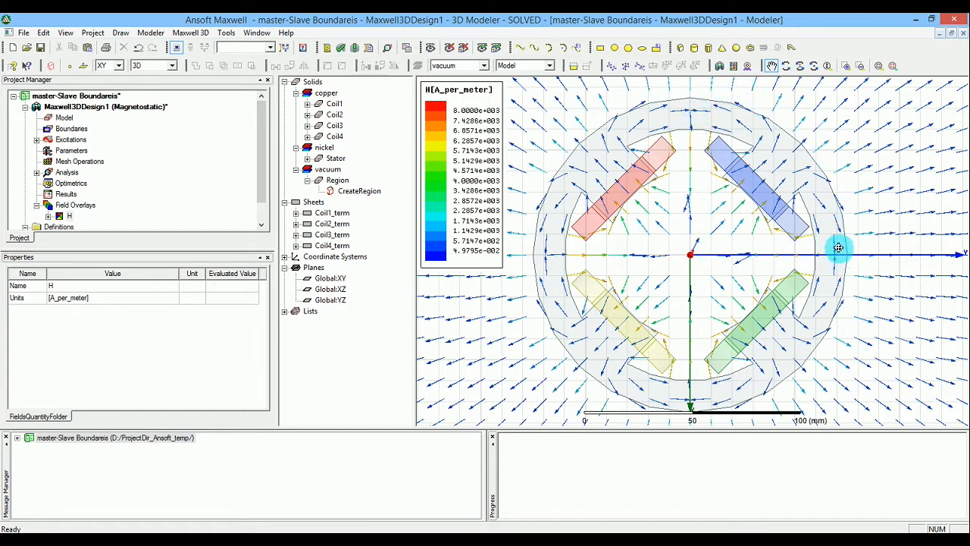
mouse_move(700, 221)
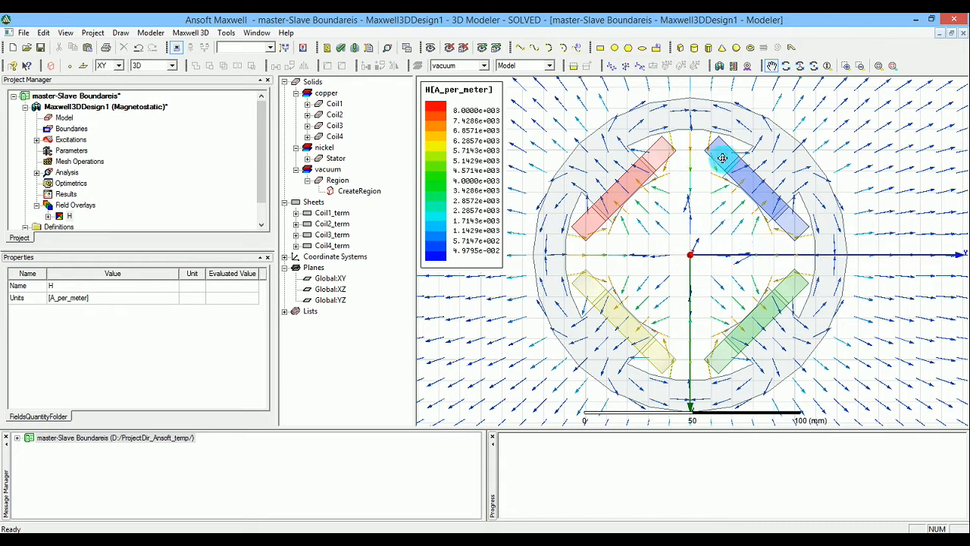
mouse_move(734, 270)
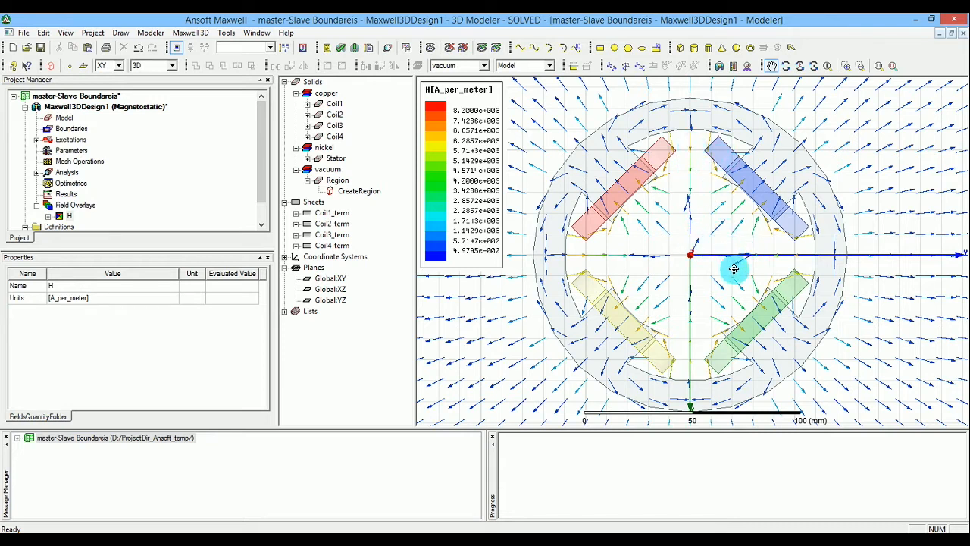
mouse_move(709, 197)
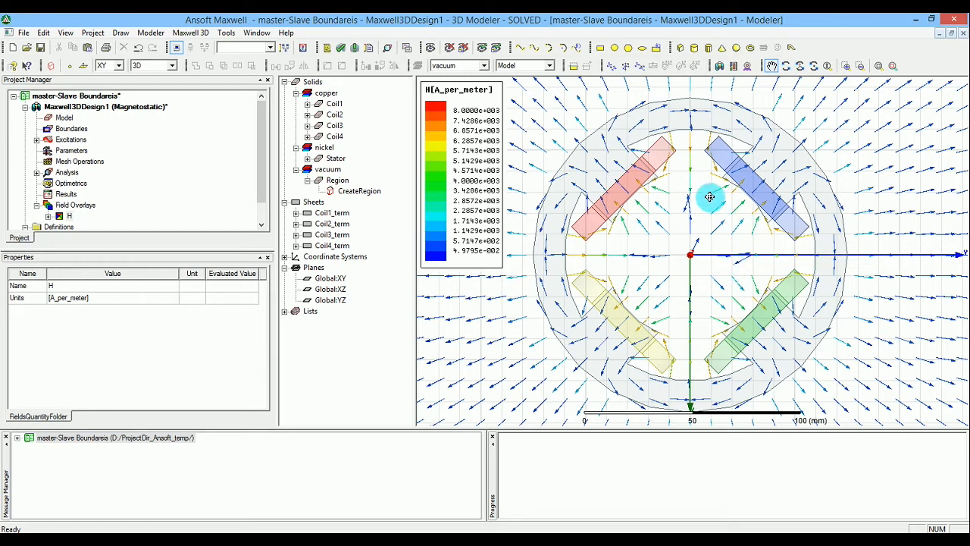
mouse_move(684, 230)
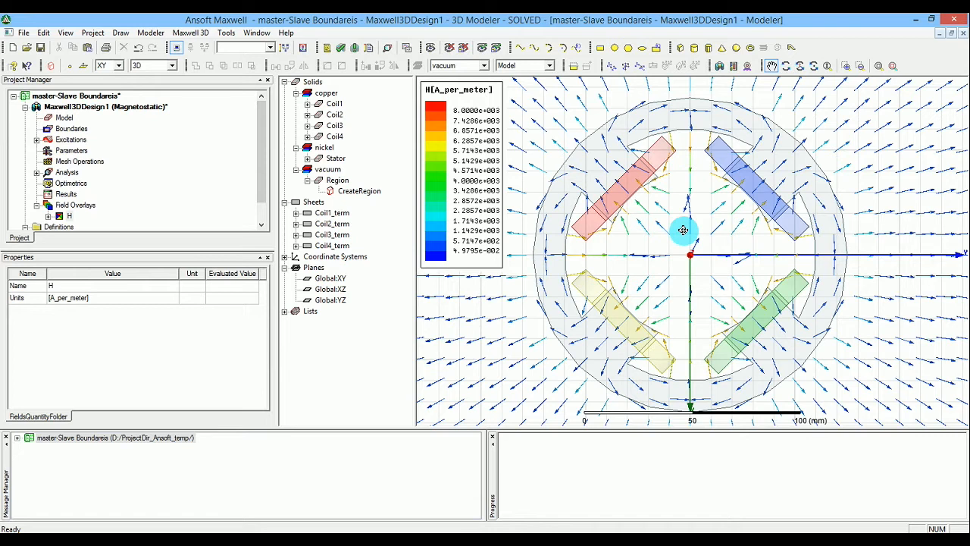
mouse_move(733, 179)
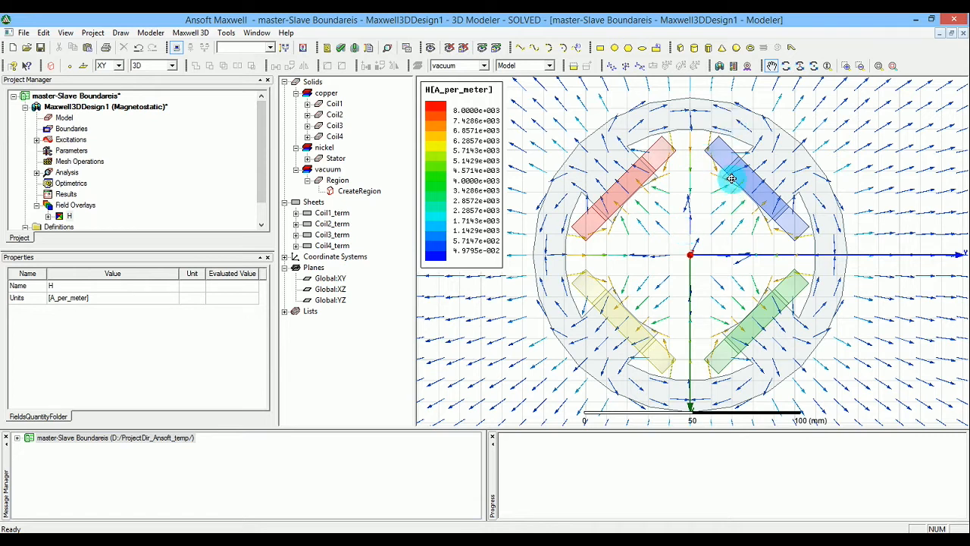
mouse_move(692, 167)
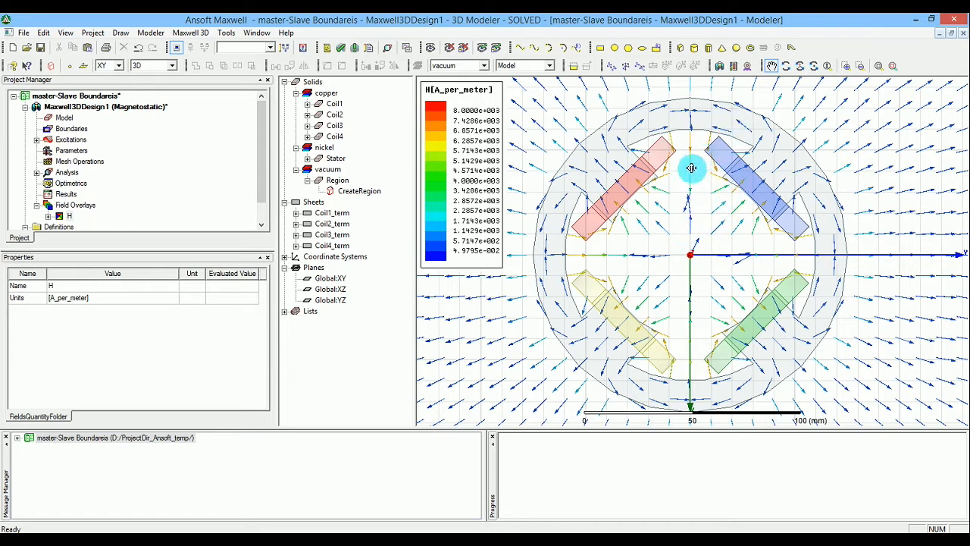
mouse_move(746, 256)
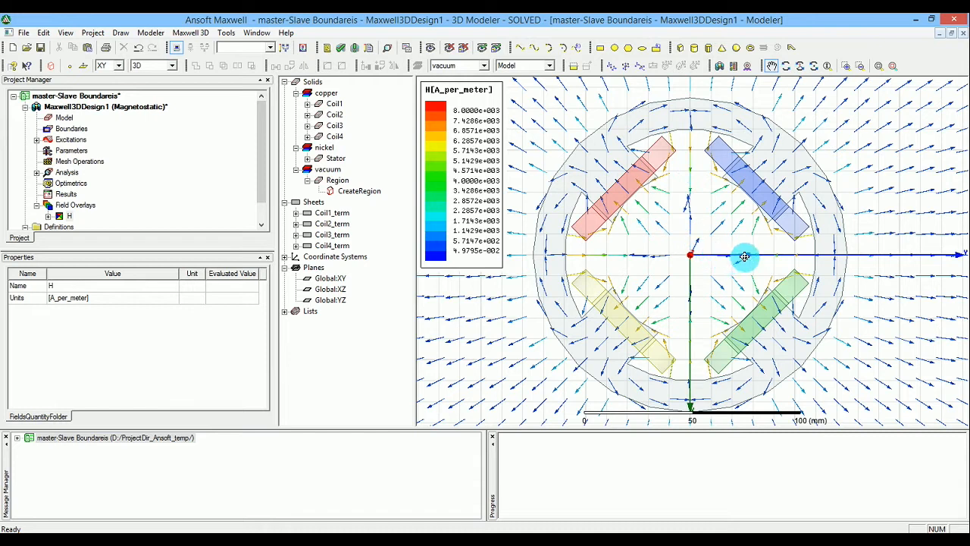
mouse_move(736, 218)
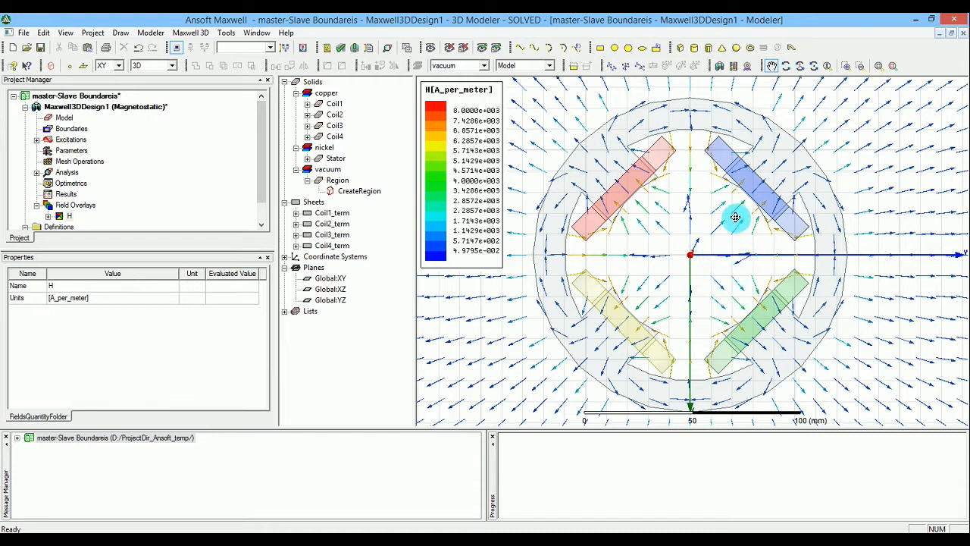
mouse_move(713, 231)
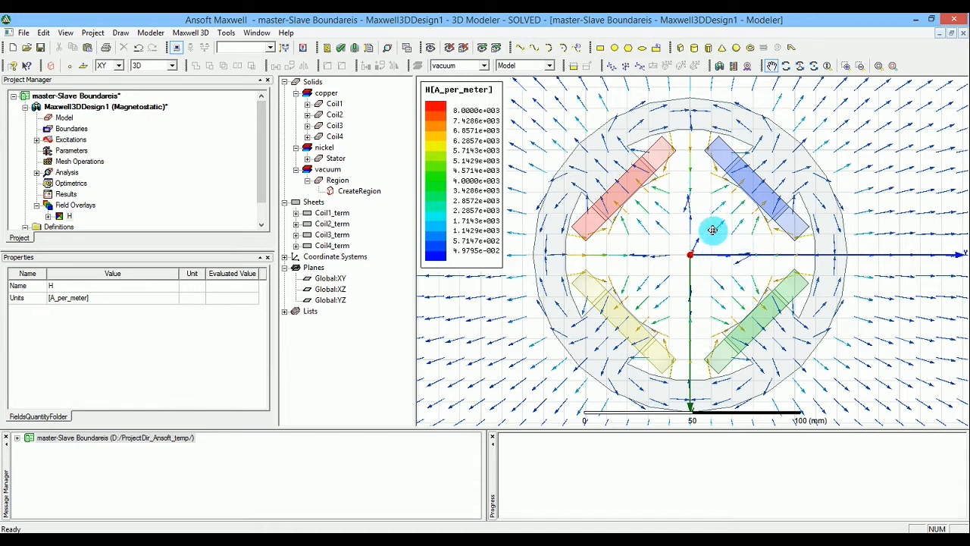
mouse_move(664, 179)
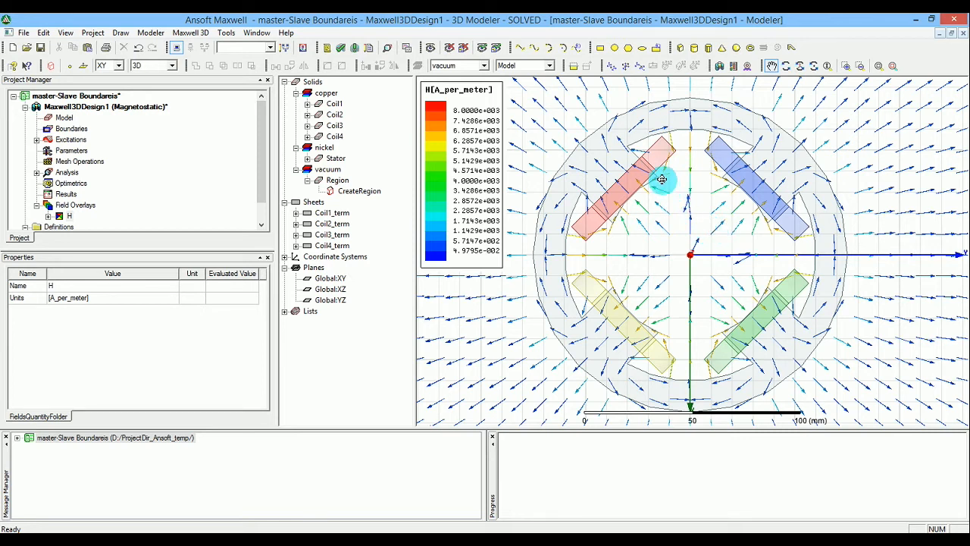
mouse_move(664, 173)
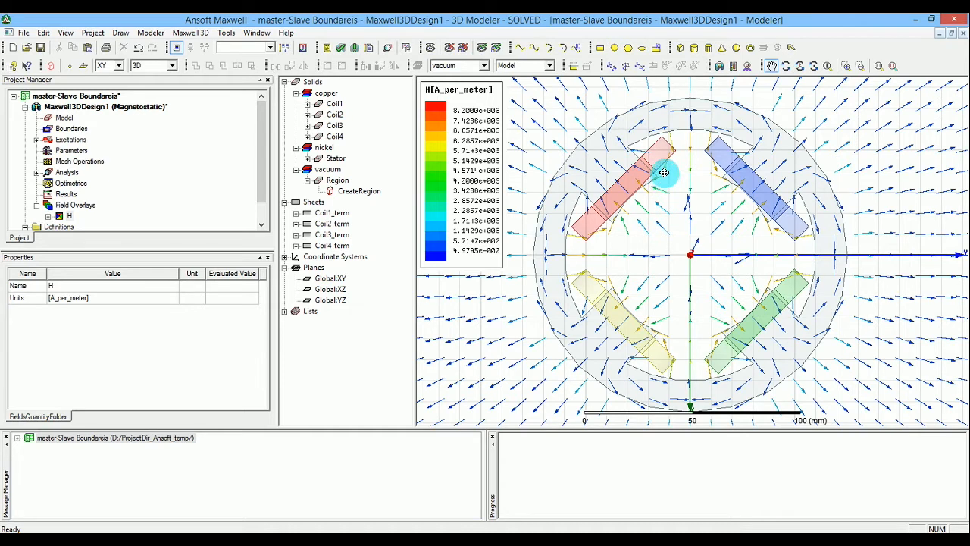
mouse_move(634, 203)
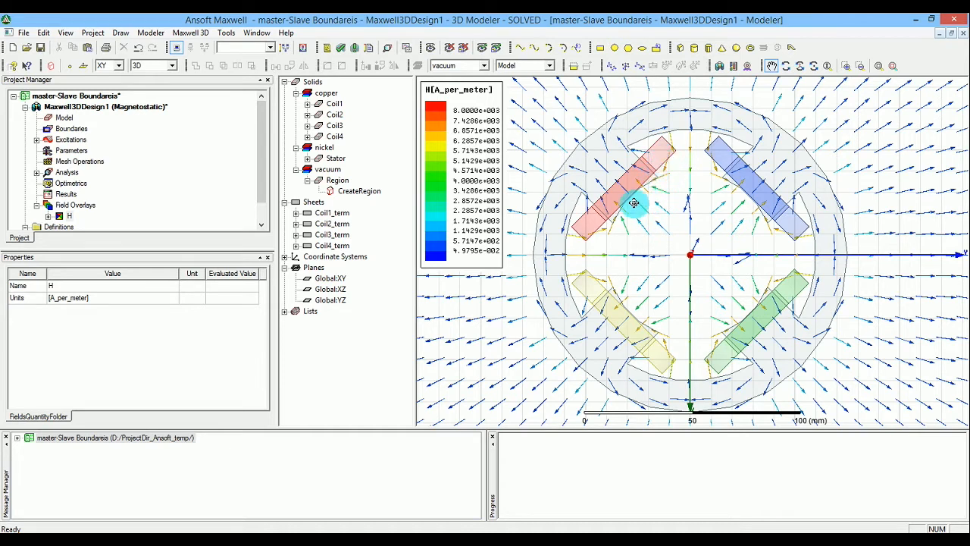
mouse_move(667, 167)
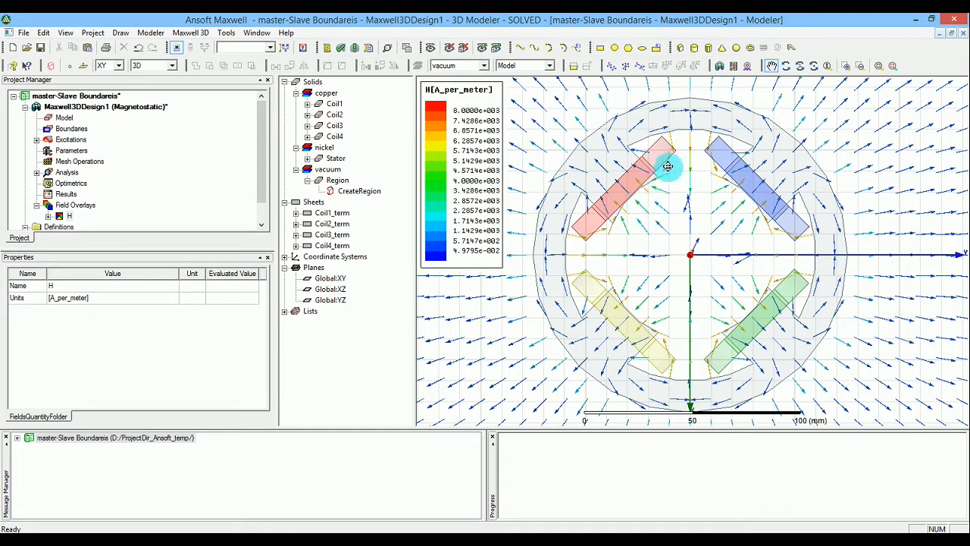
mouse_move(652, 164)
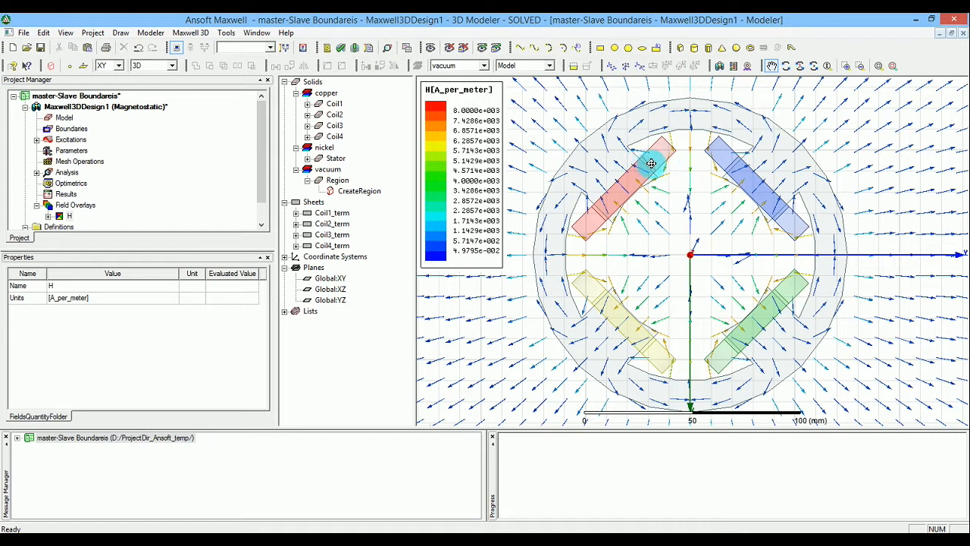
mouse_move(785, 285)
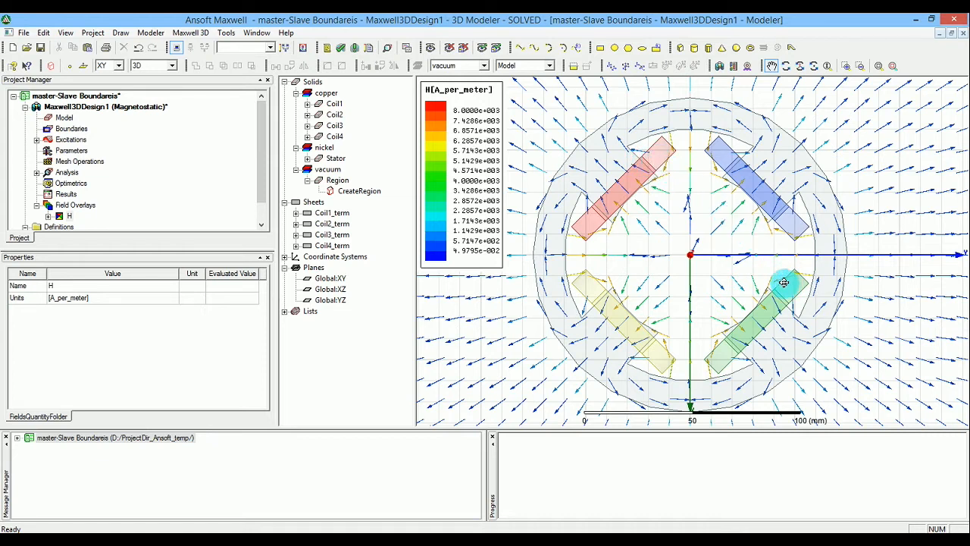
mouse_move(662, 222)
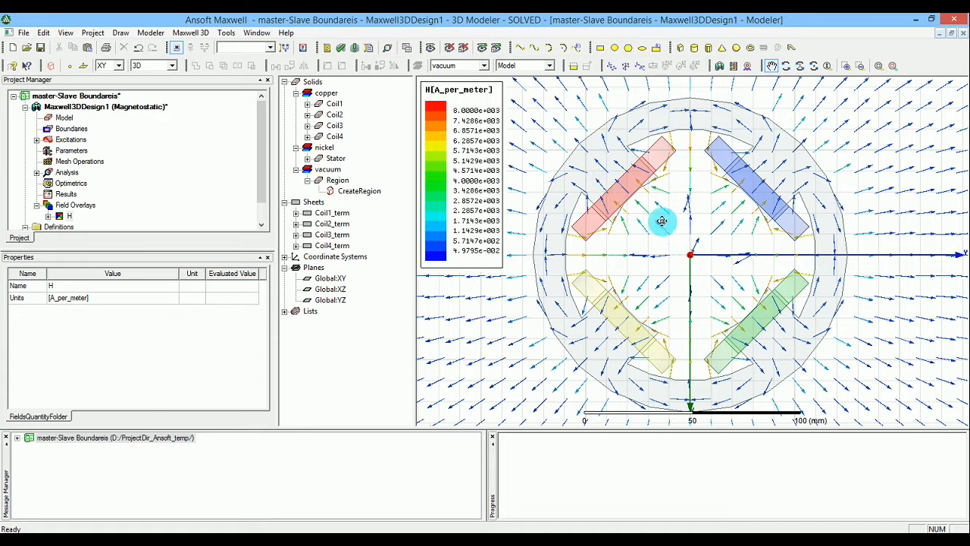
mouse_move(625, 347)
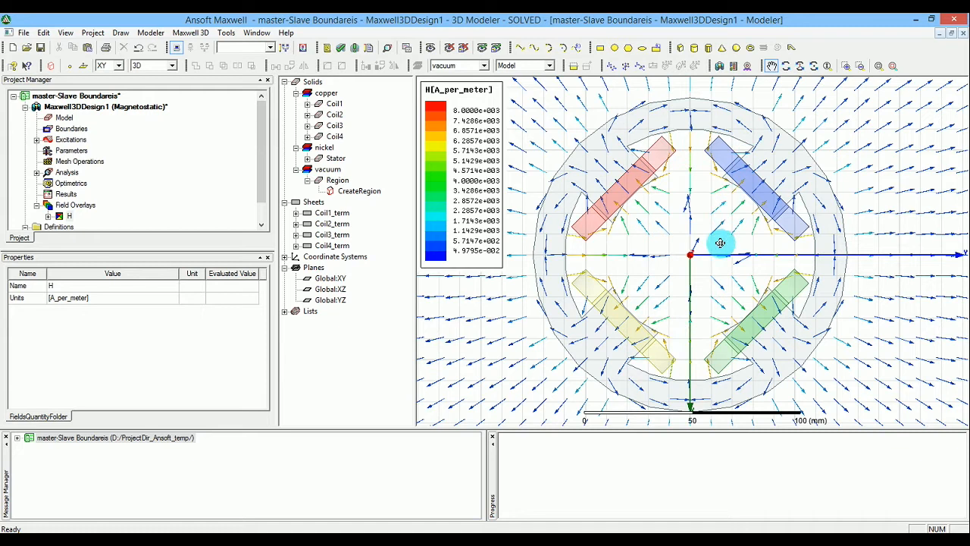
mouse_move(761, 185)
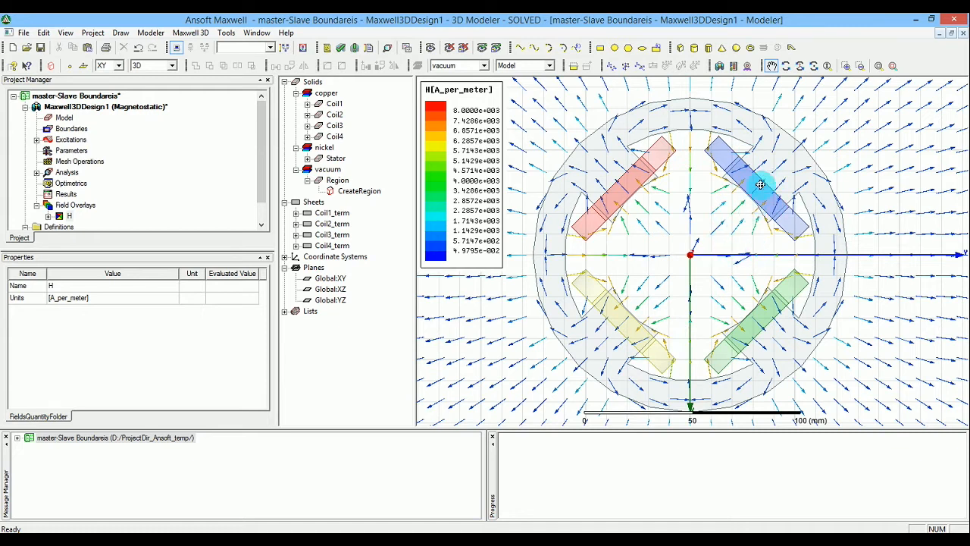
mouse_move(721, 230)
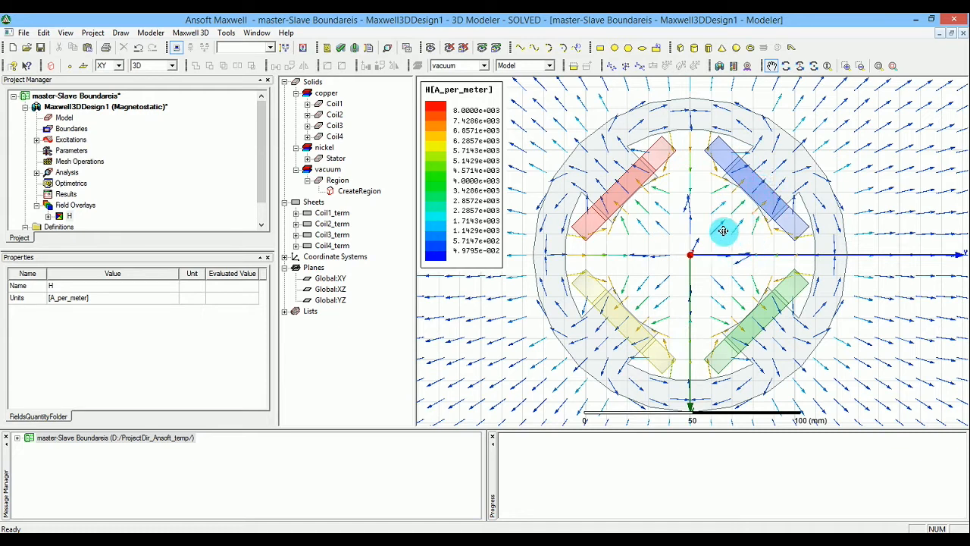
mouse_move(789, 306)
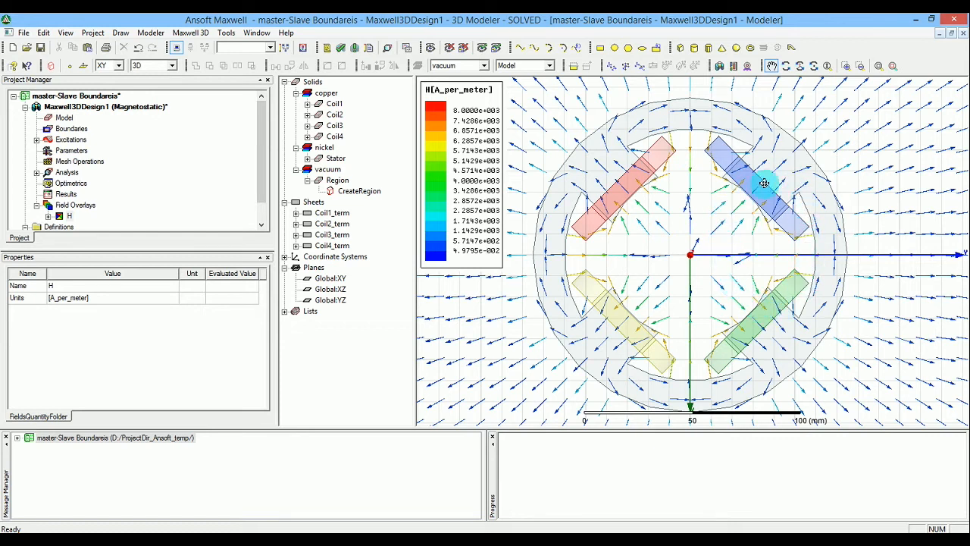
mouse_move(776, 279)
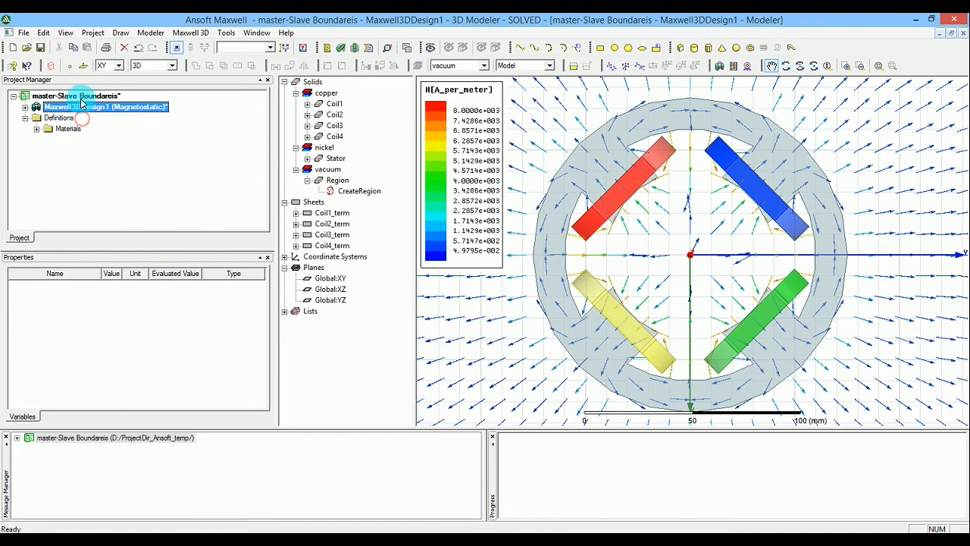
Paste a copy of the design into the project, rename it ODD and expand its contents
right_click(76, 95)
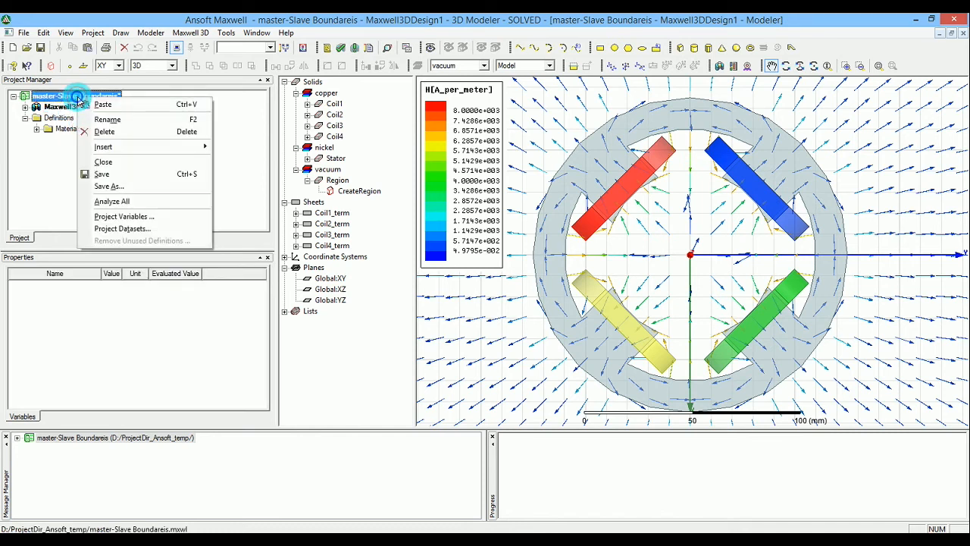
mouse_move(103, 103)
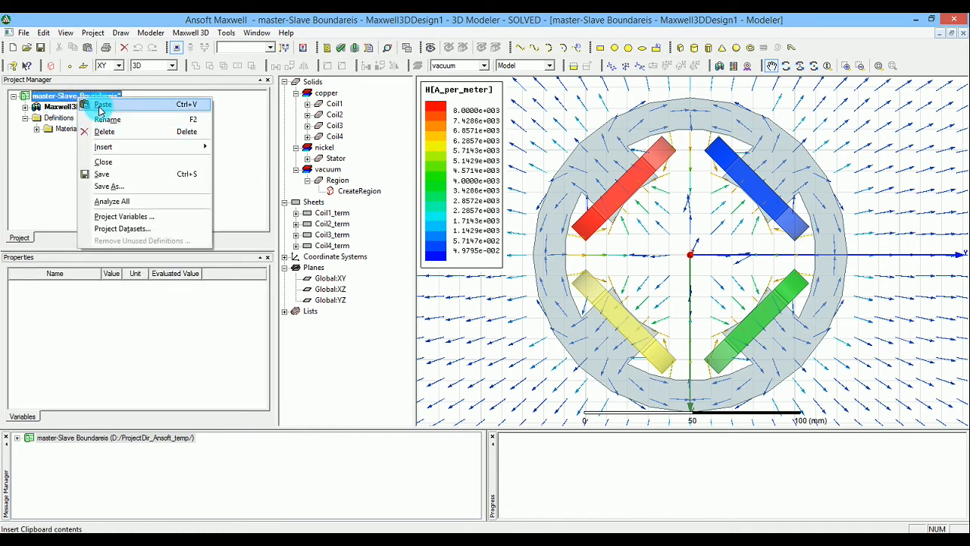
left_click(104, 103)
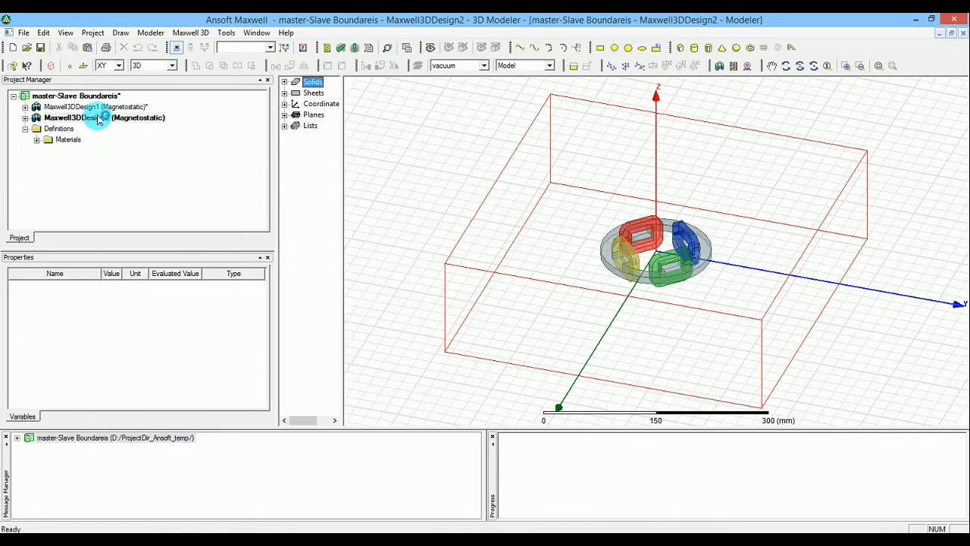
double_click(76, 118)
type("ODD")
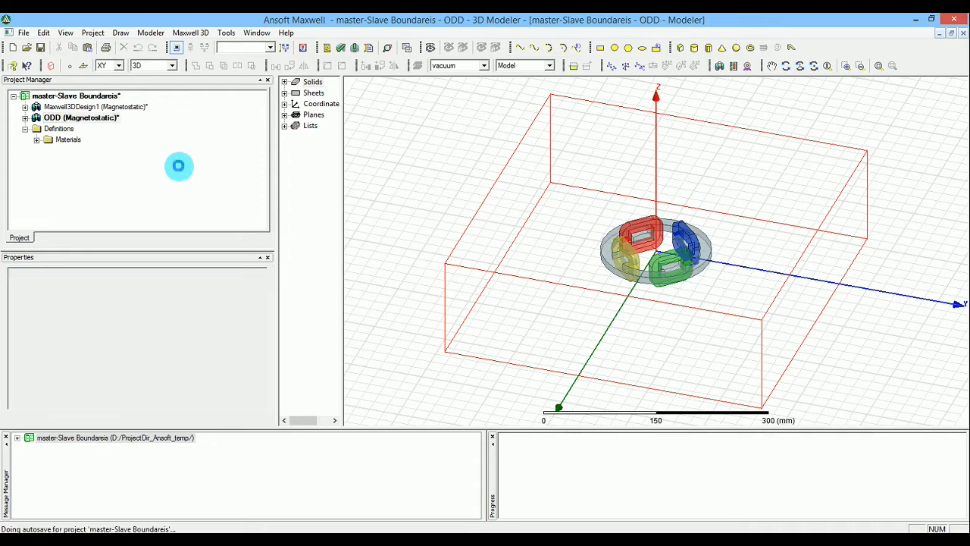
left_click(82, 118)
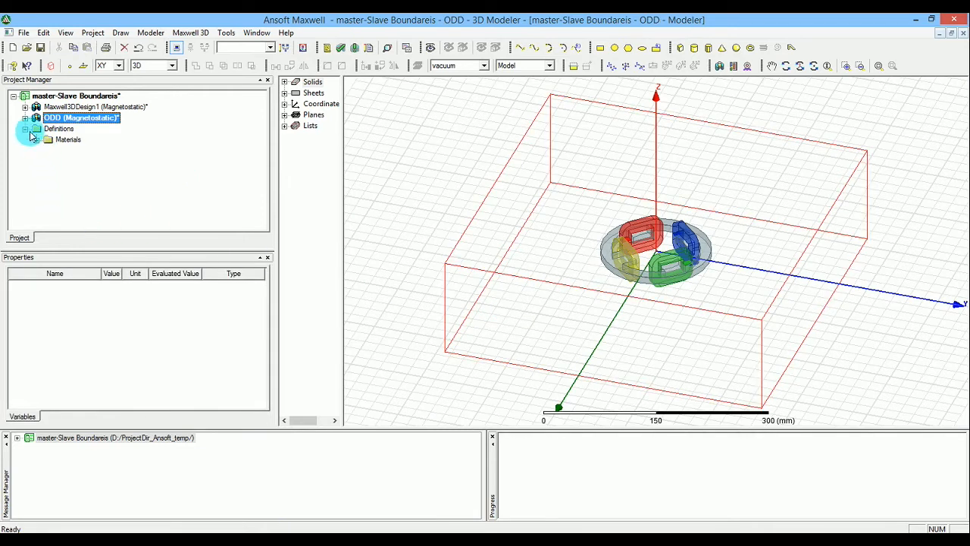
left_click(26, 119)
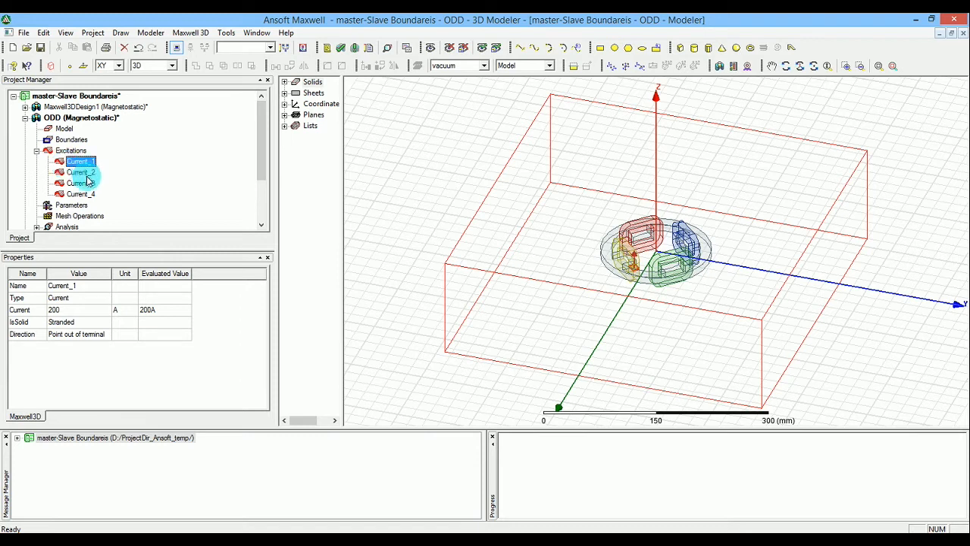
Check that Current_3, Current_2 and Current_1 excitations are each 200 A
left_click(79, 182)
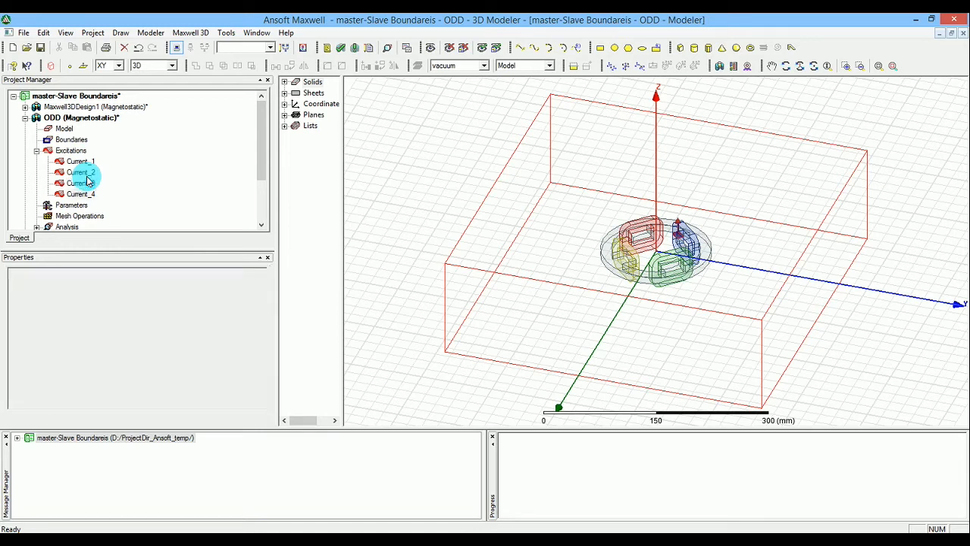
left_click(79, 182)
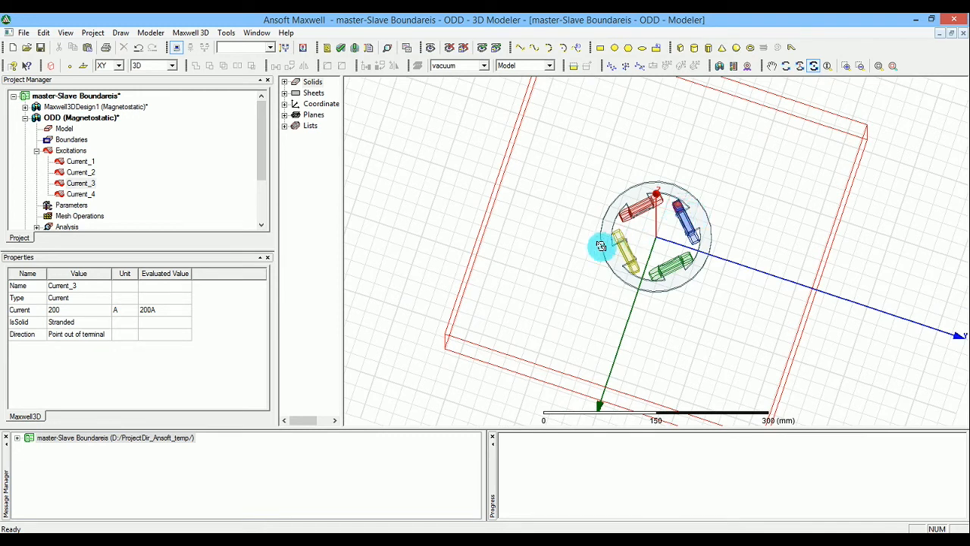
mouse_move(121, 179)
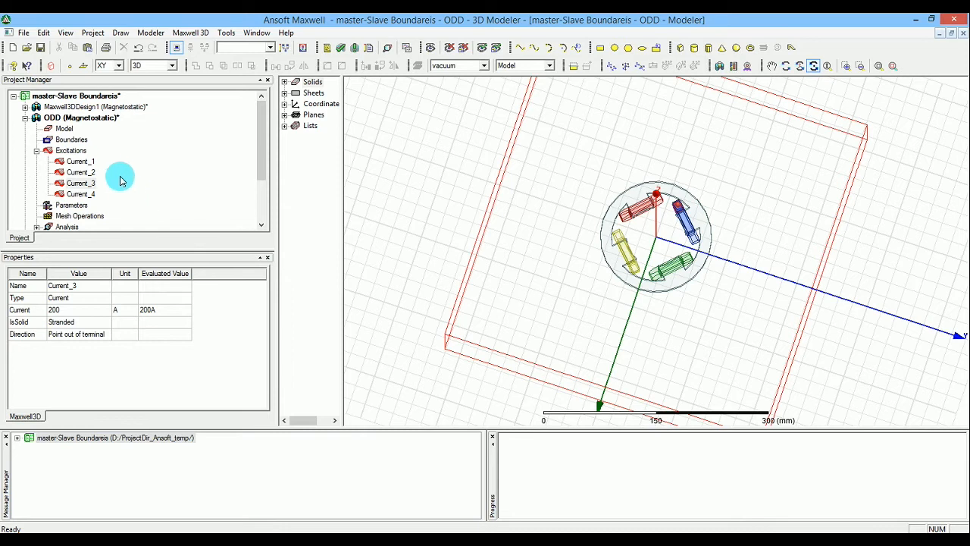
left_click(80, 173)
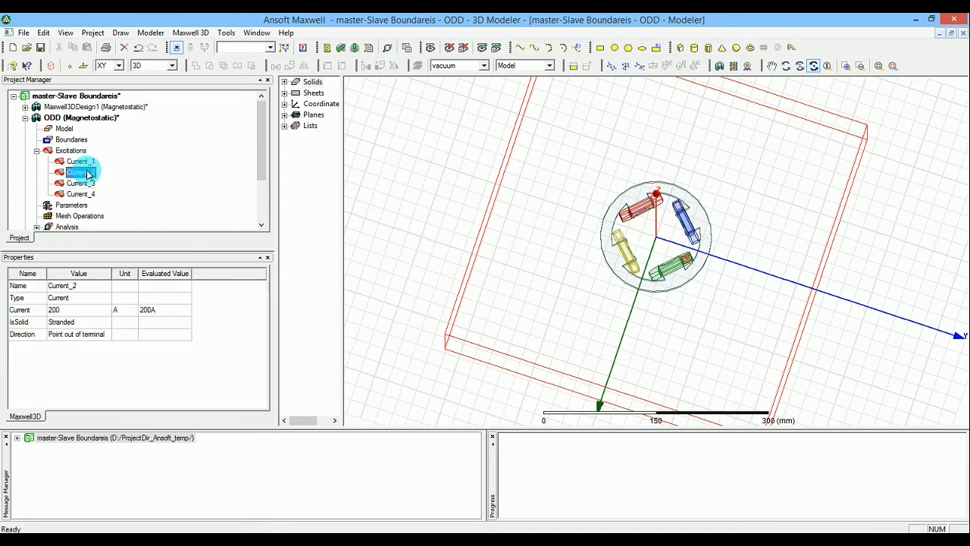
left_click(79, 161)
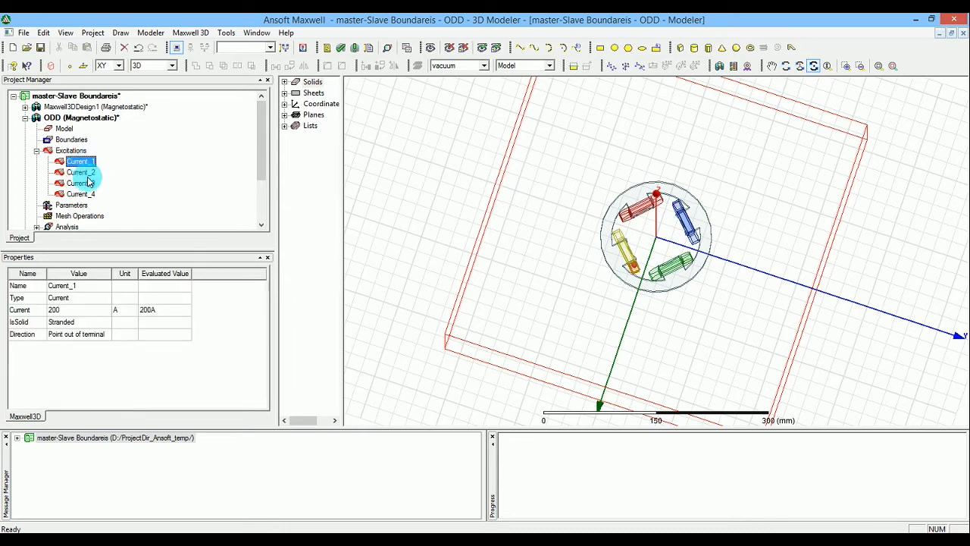
Review the Current_3 excitation's properties in the ODD design
right_click(79, 181)
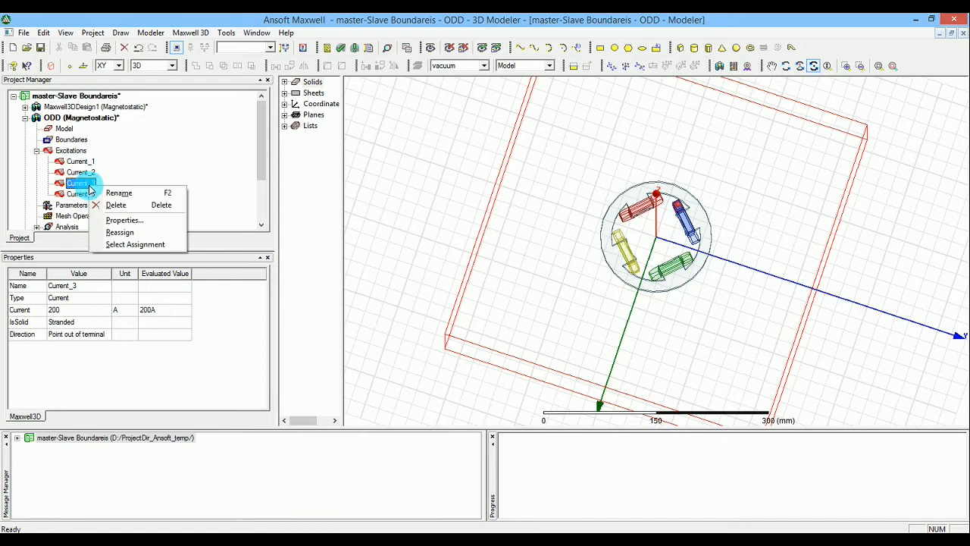
left_click(124, 220)
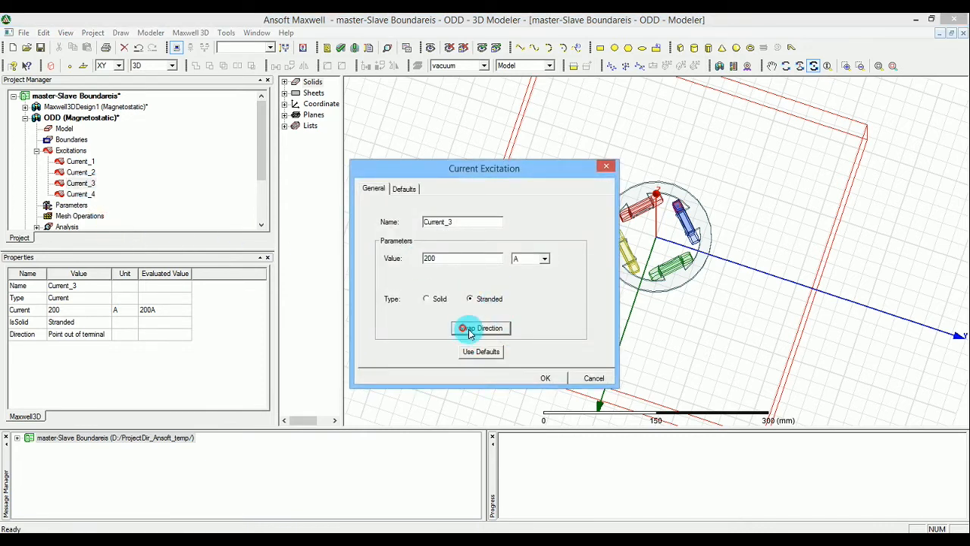
left_click(546, 377)
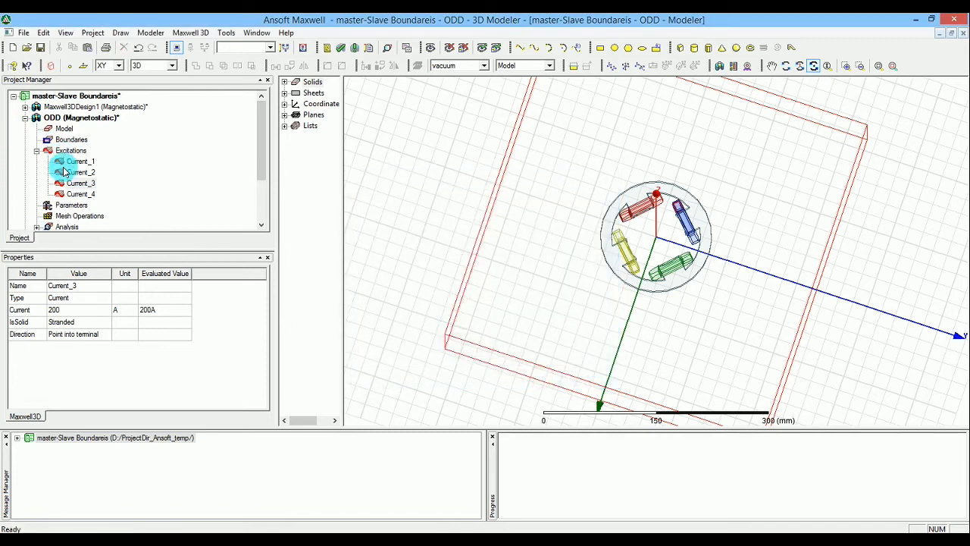
Swap the current direction of the Current_1 excitation and confirm it
right_click(79, 161)
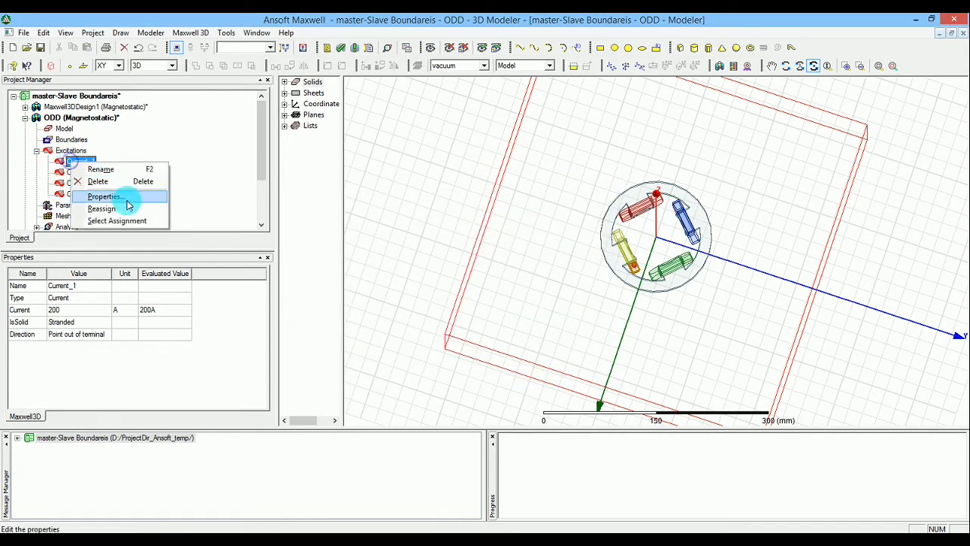
left_click(105, 197)
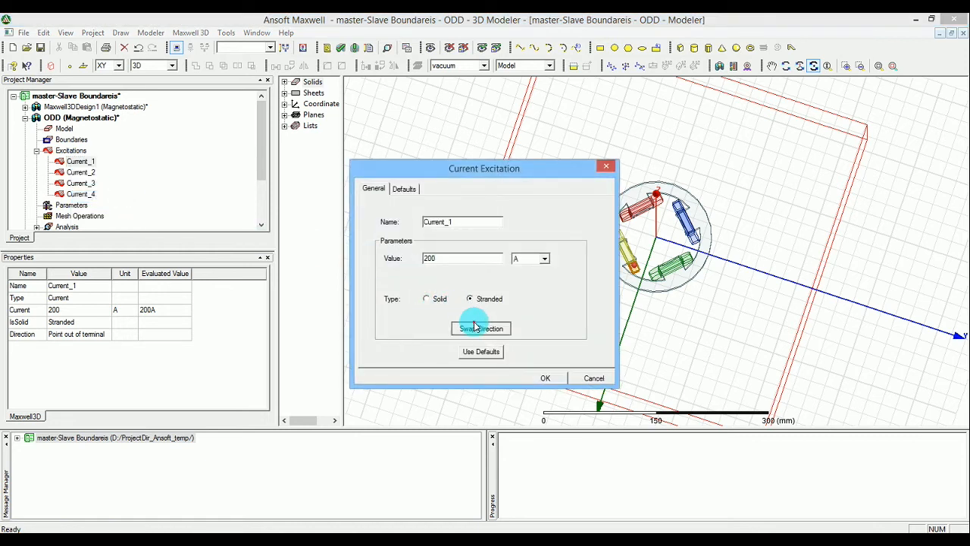
left_click(546, 378)
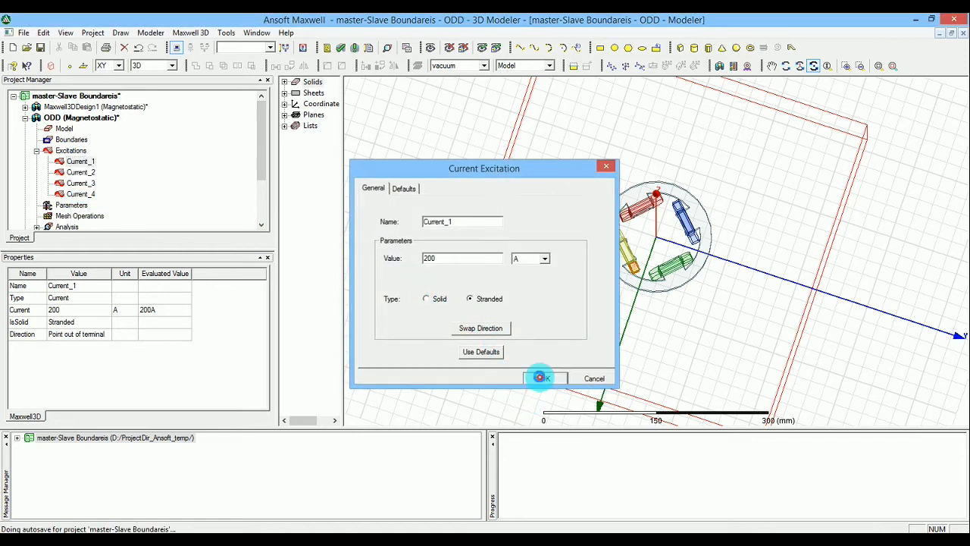
left_click(539, 377)
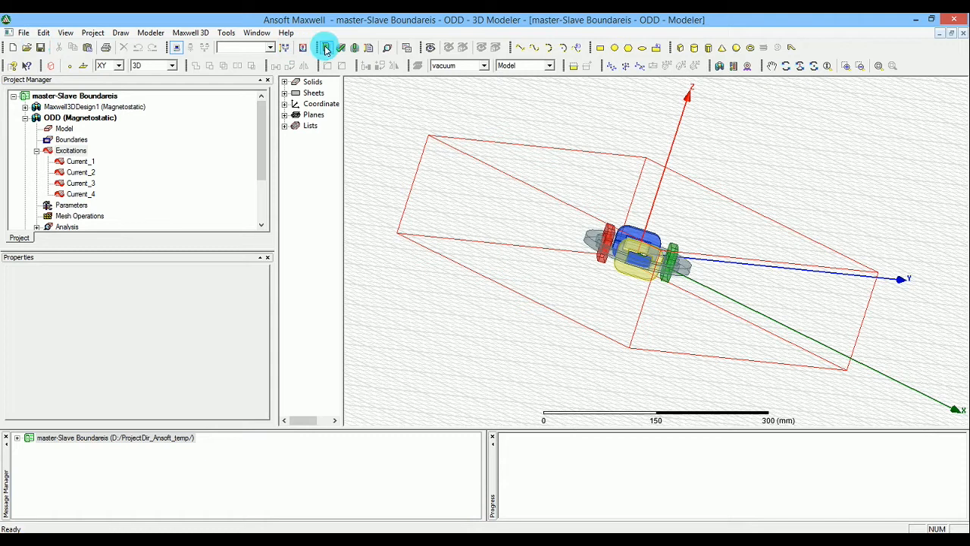
Run the validation check on ODD, confirm all items pass, and return to the project
left_click(326, 47)
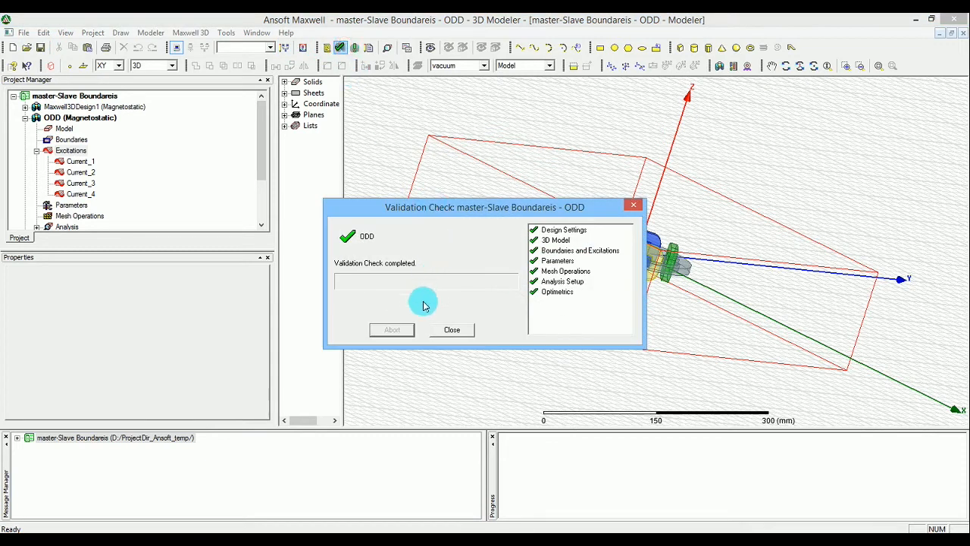
left_click(452, 329)
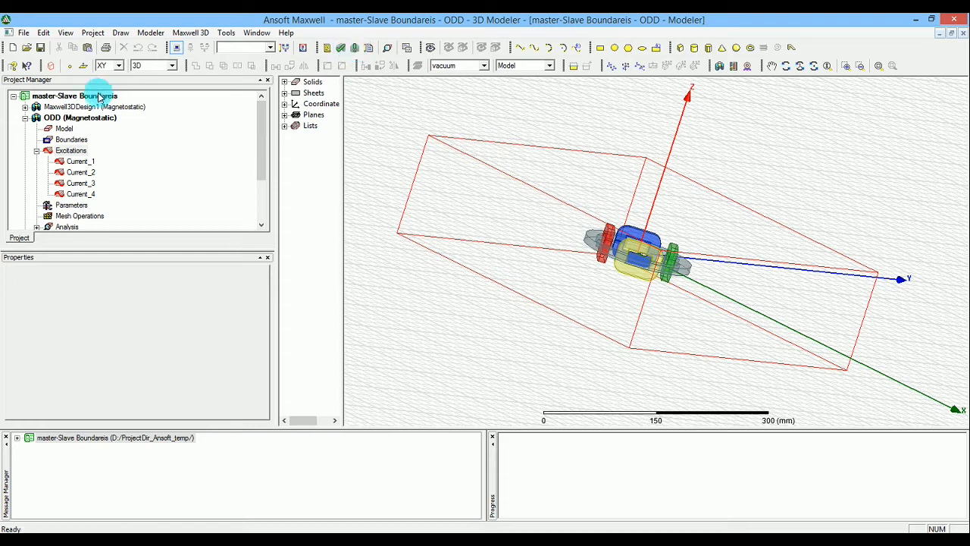
left_click(91, 106)
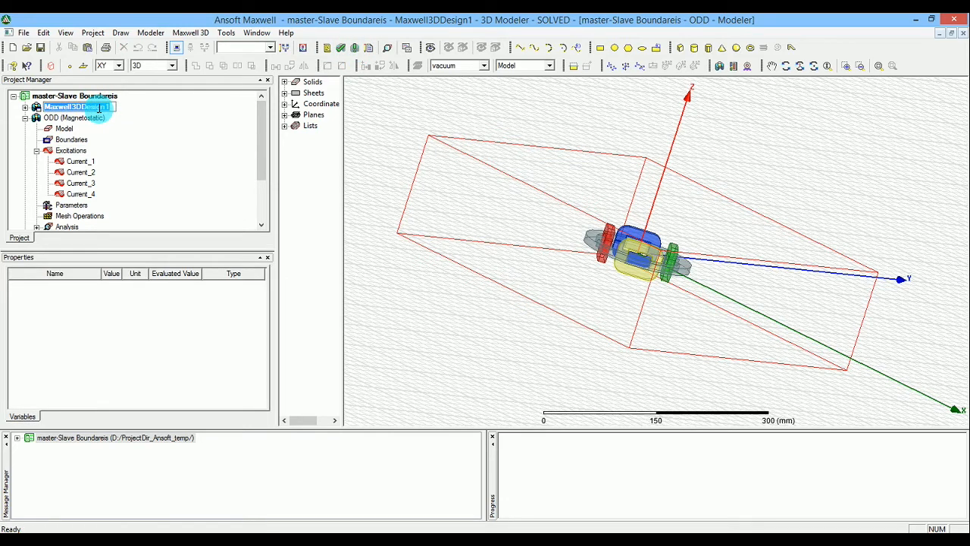
Name the design EVEN and make the ODD design active again
type("EVEN (Magnetostatic")
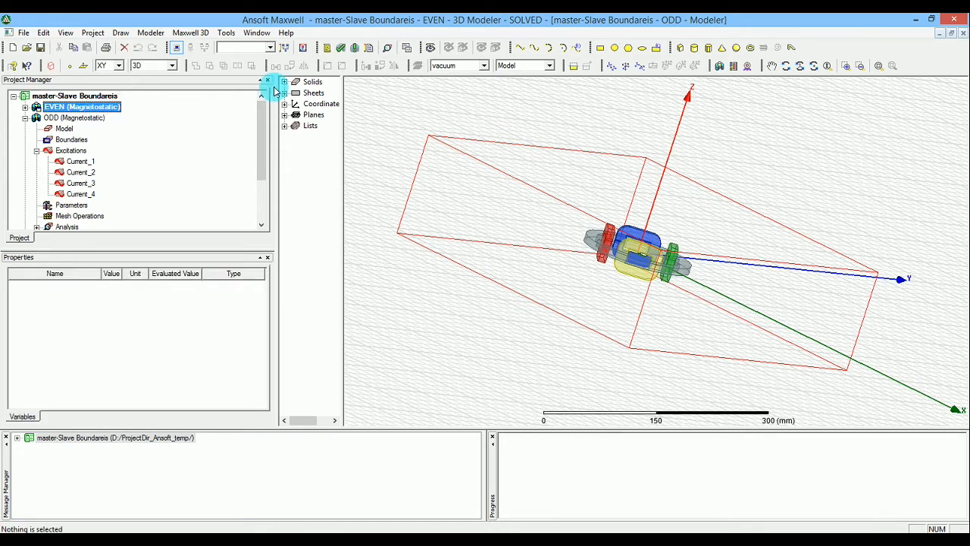
left_click(72, 118)
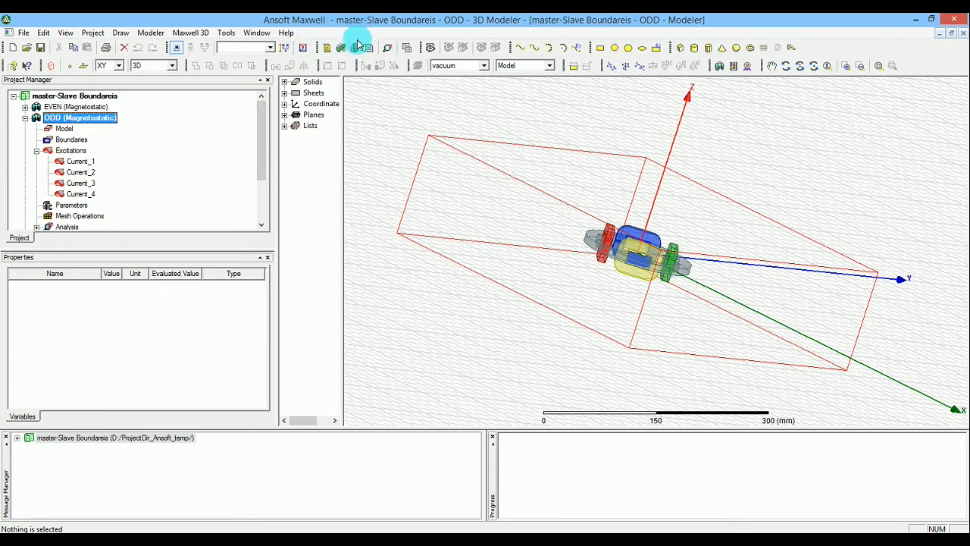
Run Analyze All to solve the ODD design's magnetostatic setup
left_click(354, 47)
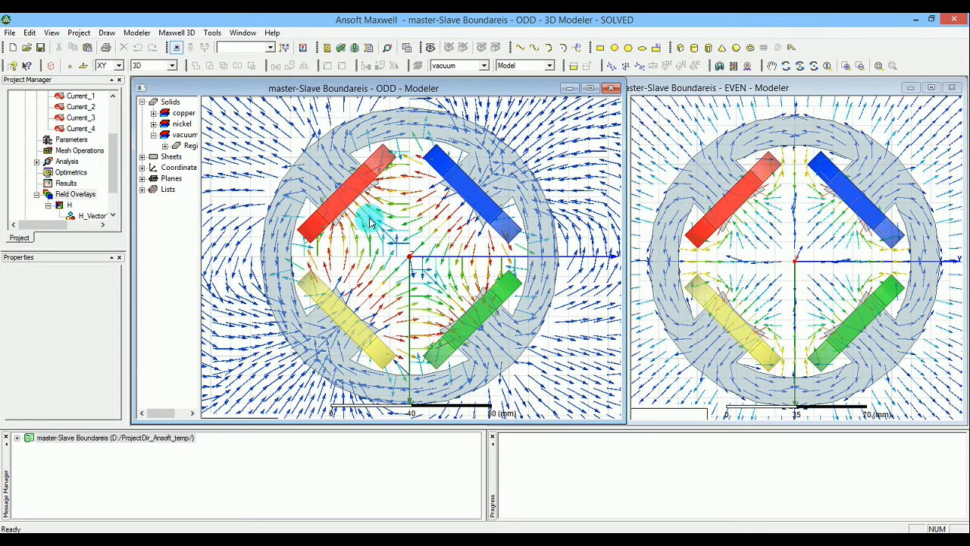
mouse_move(452, 303)
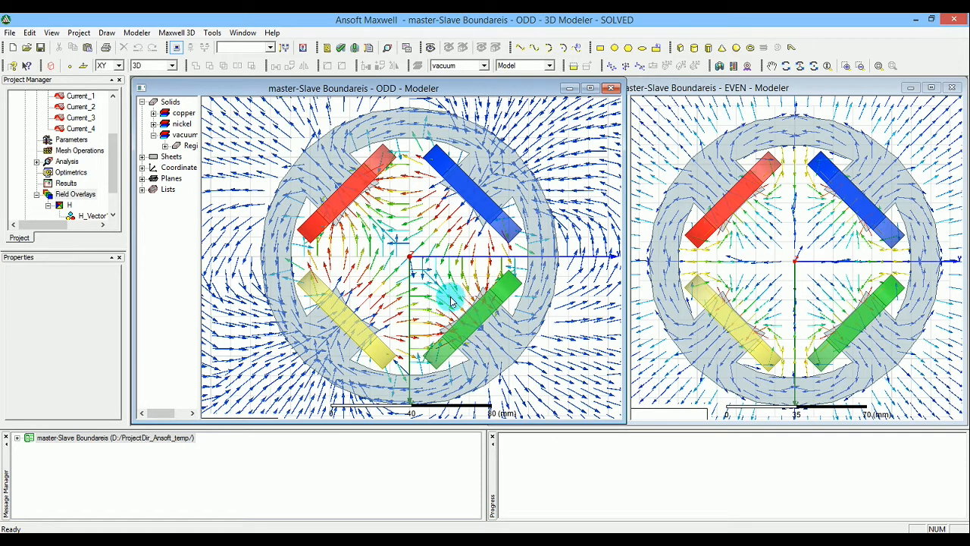
mouse_move(427, 301)
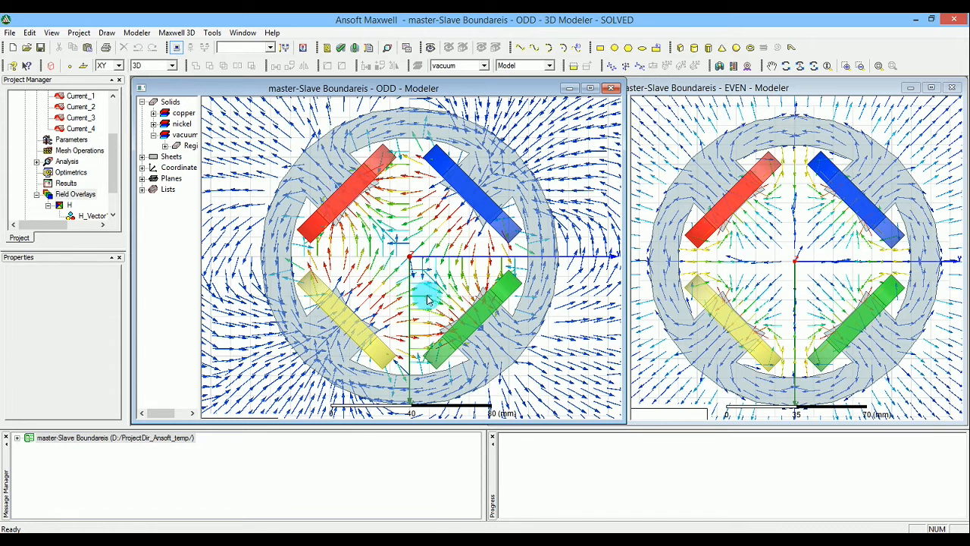
mouse_move(463, 204)
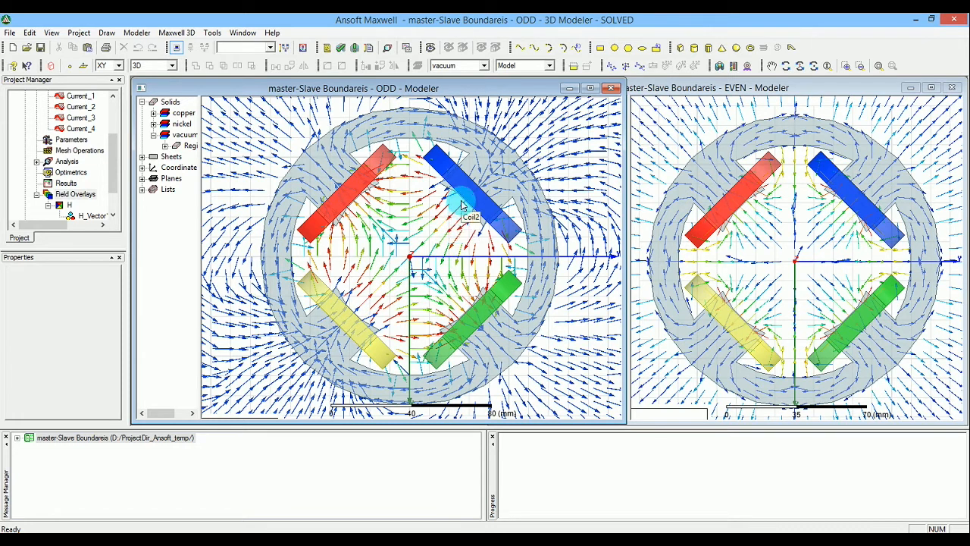
mouse_move(380, 302)
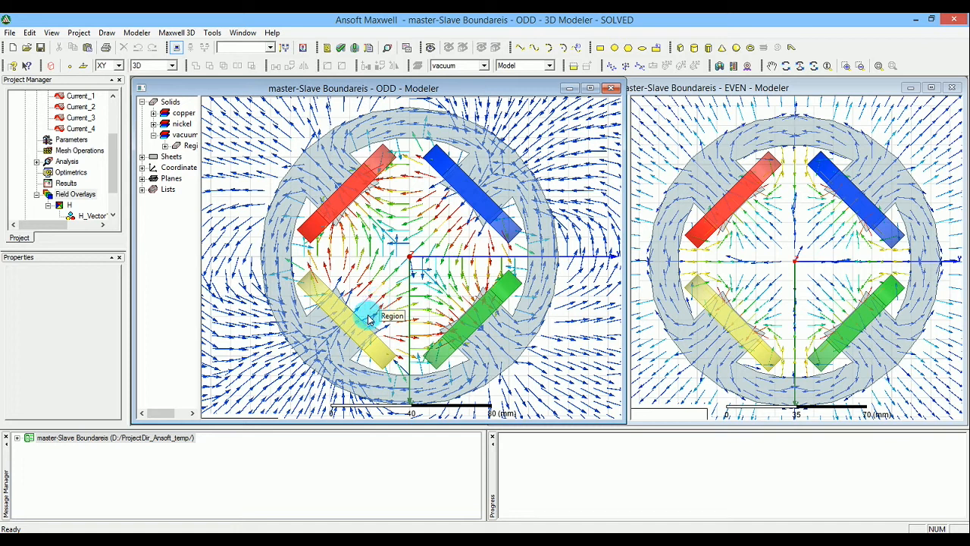
mouse_move(364, 306)
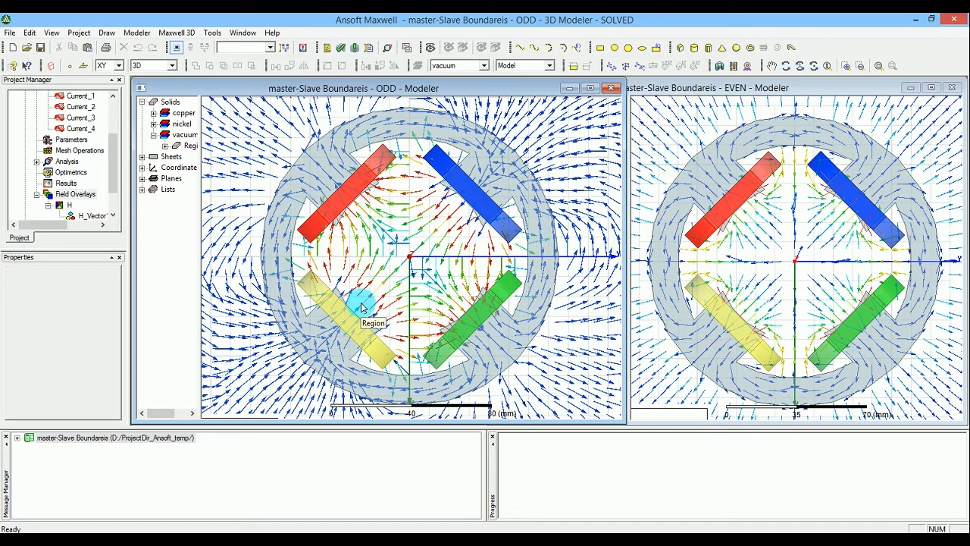
mouse_move(401, 276)
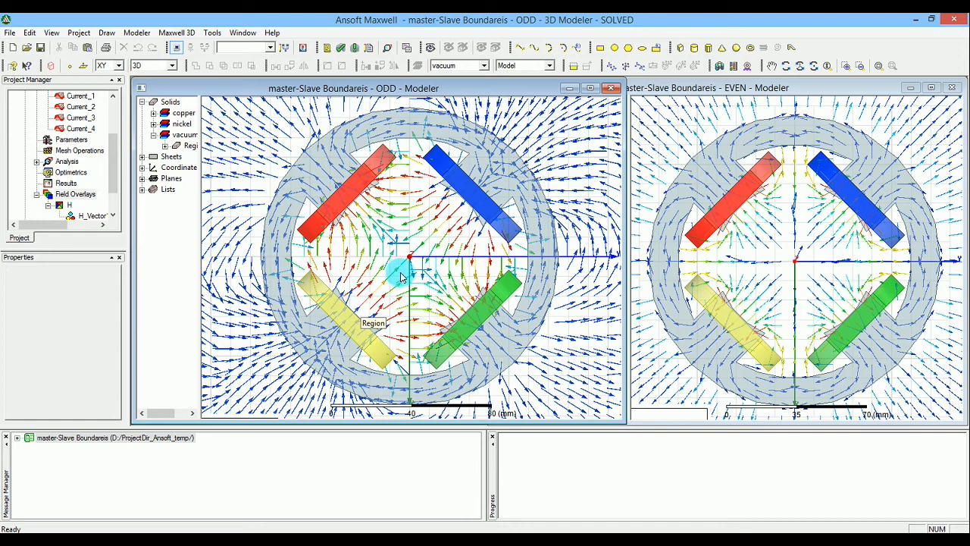
mouse_move(432, 291)
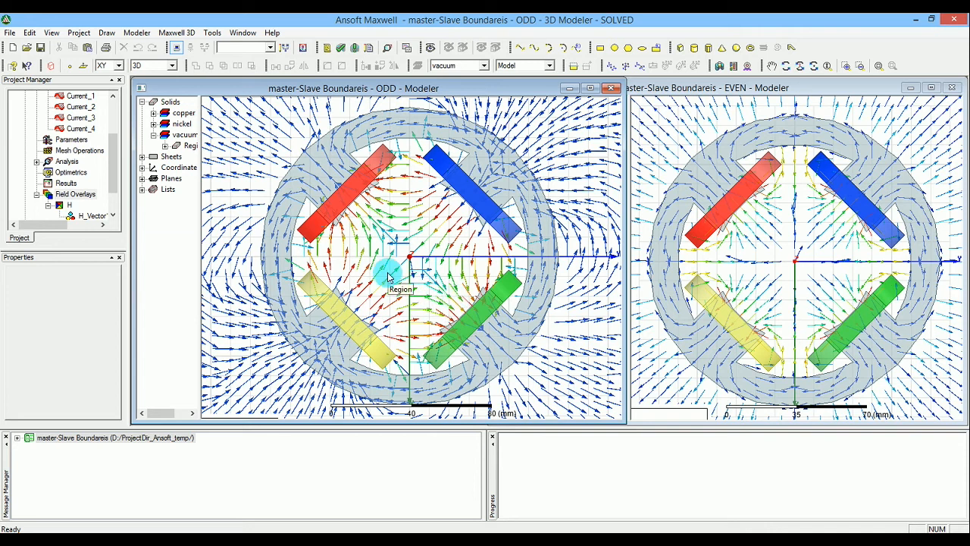
mouse_move(349, 189)
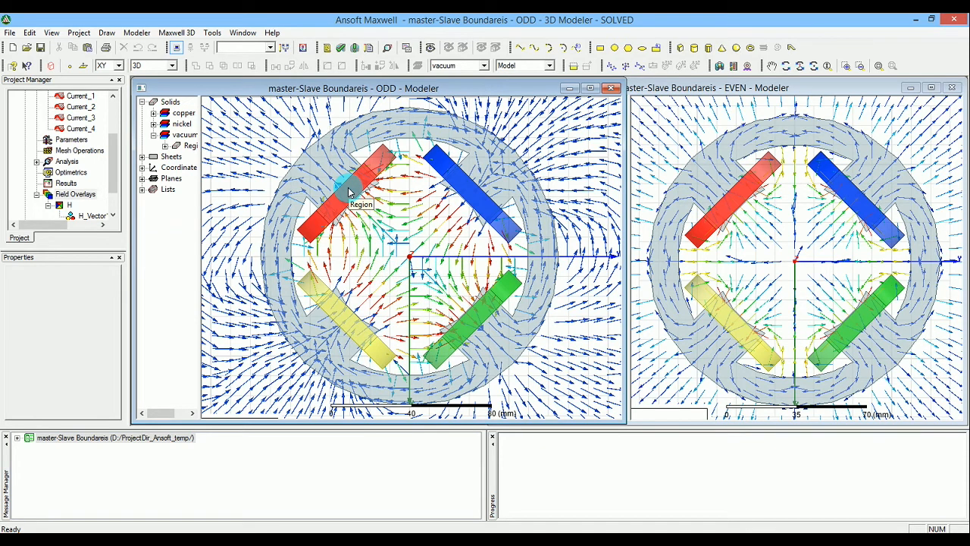
mouse_move(467, 231)
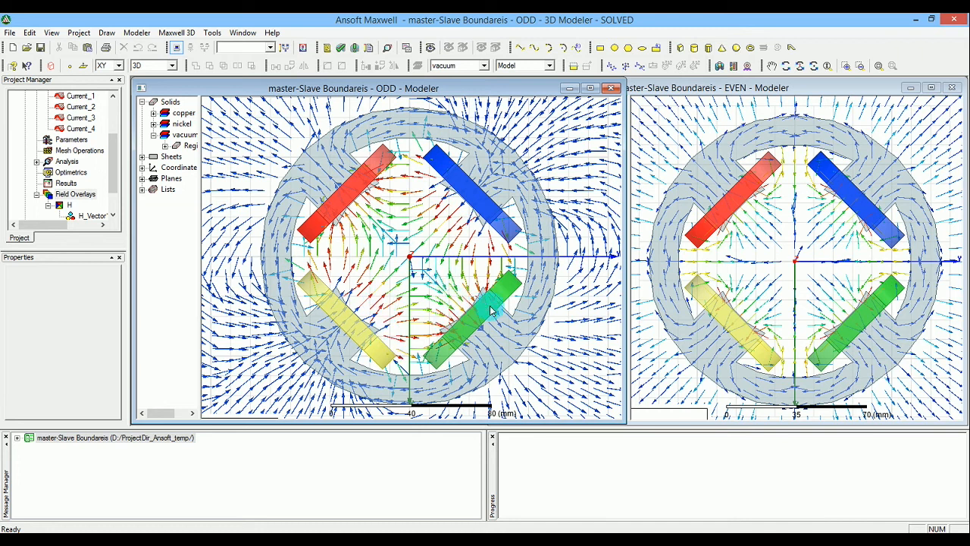
mouse_move(918, 240)
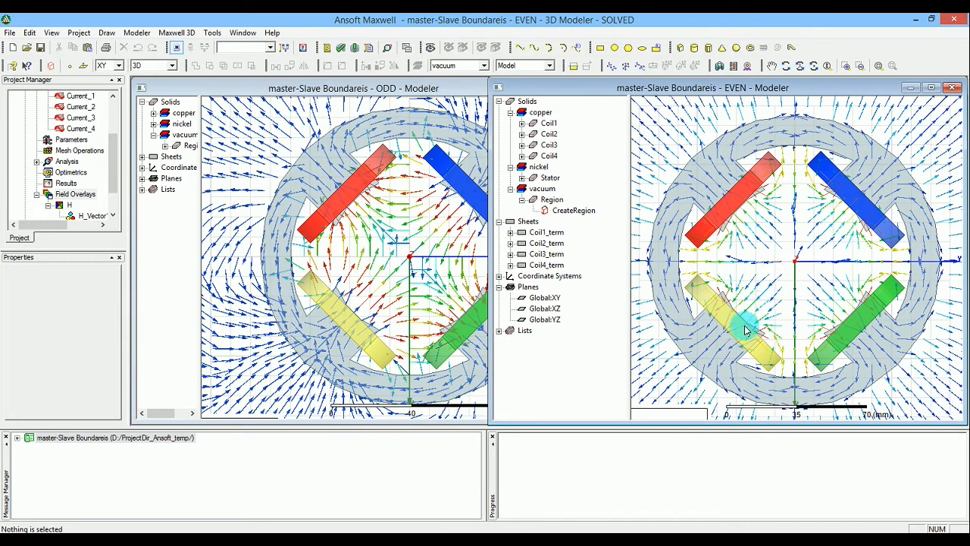
mouse_move(786, 180)
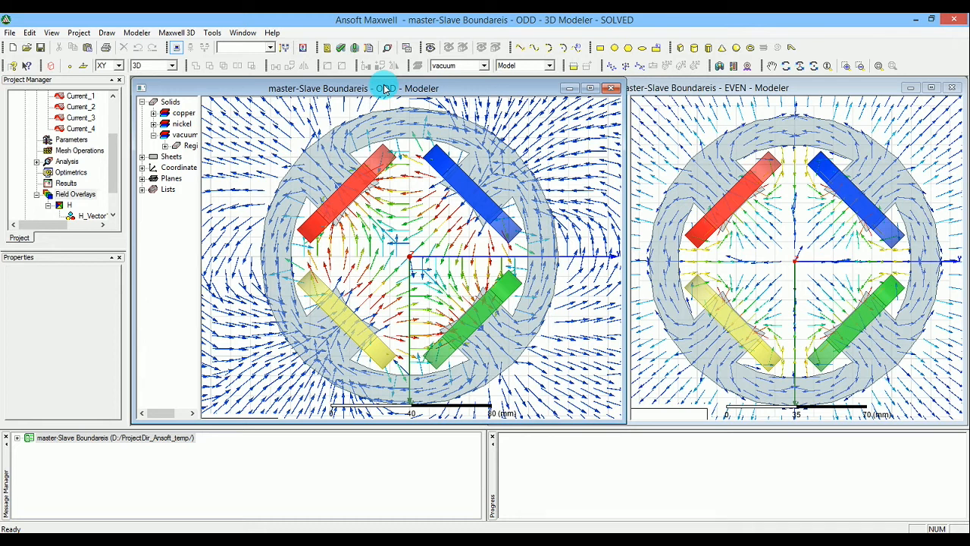
mouse_move(743, 211)
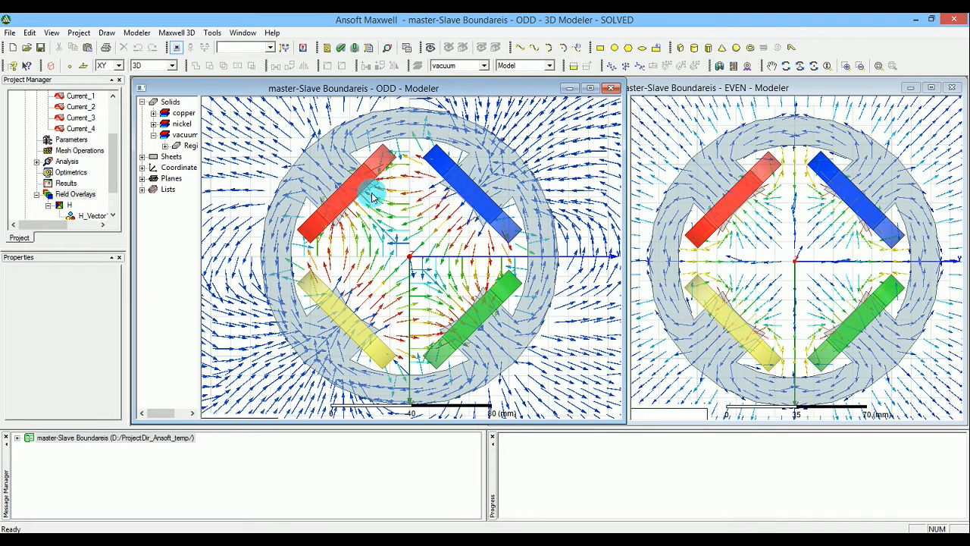
mouse_move(357, 188)
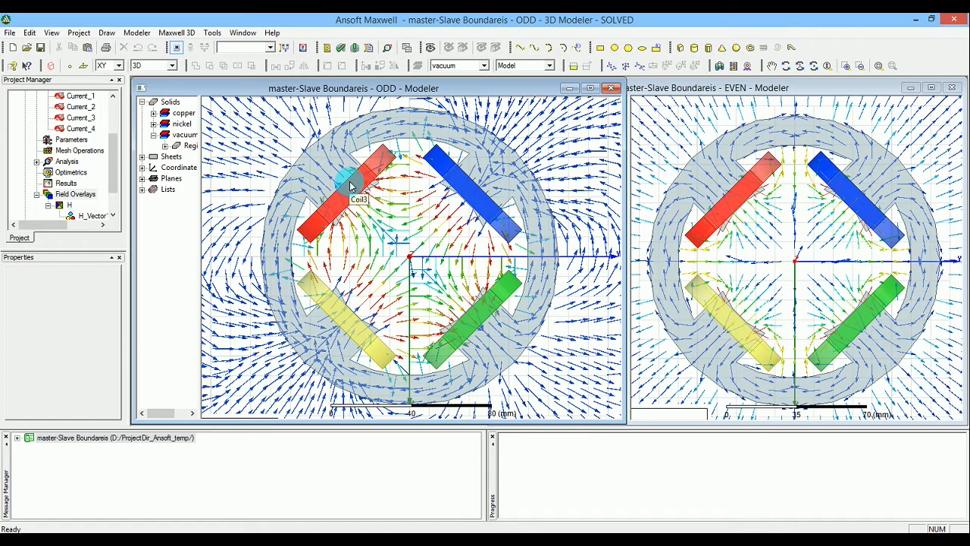
mouse_move(455, 121)
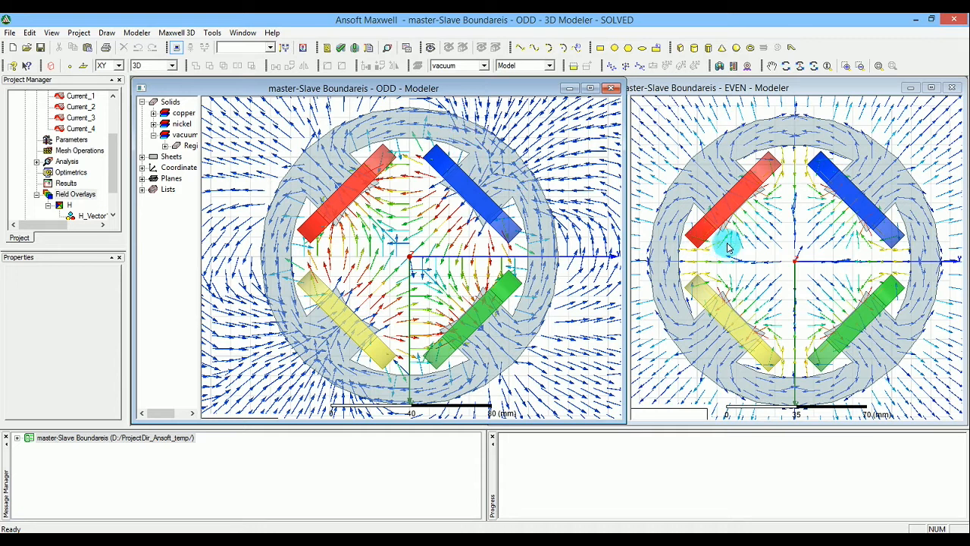
mouse_move(796, 261)
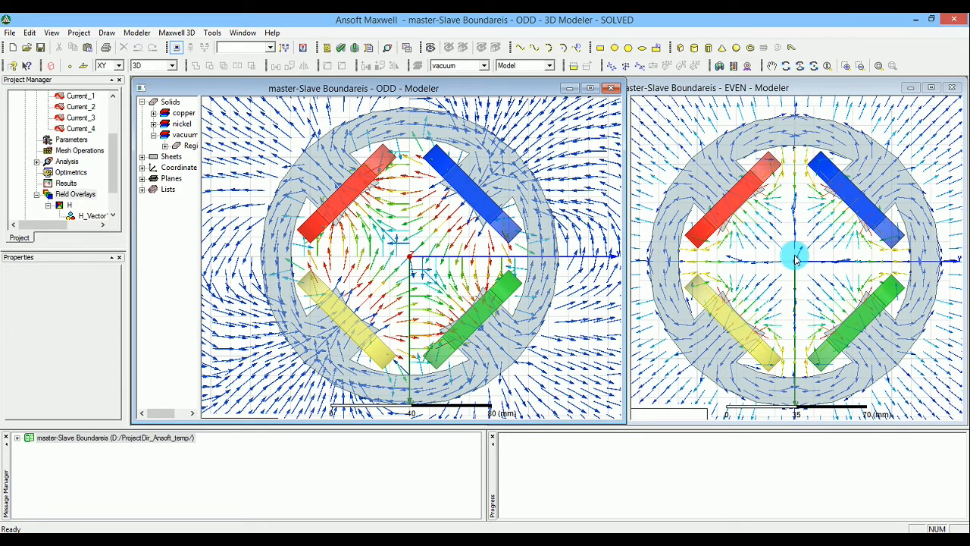
mouse_move(685, 106)
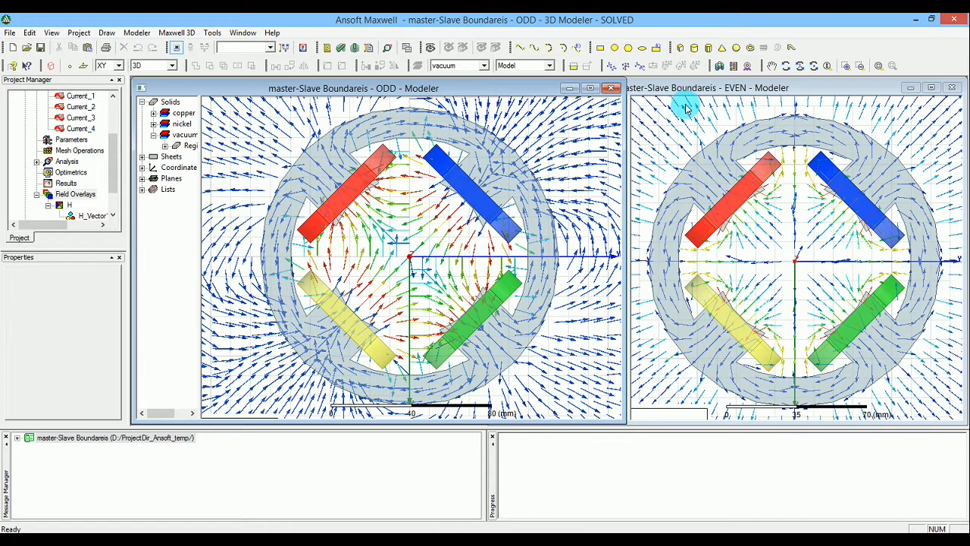
mouse_move(666, 273)
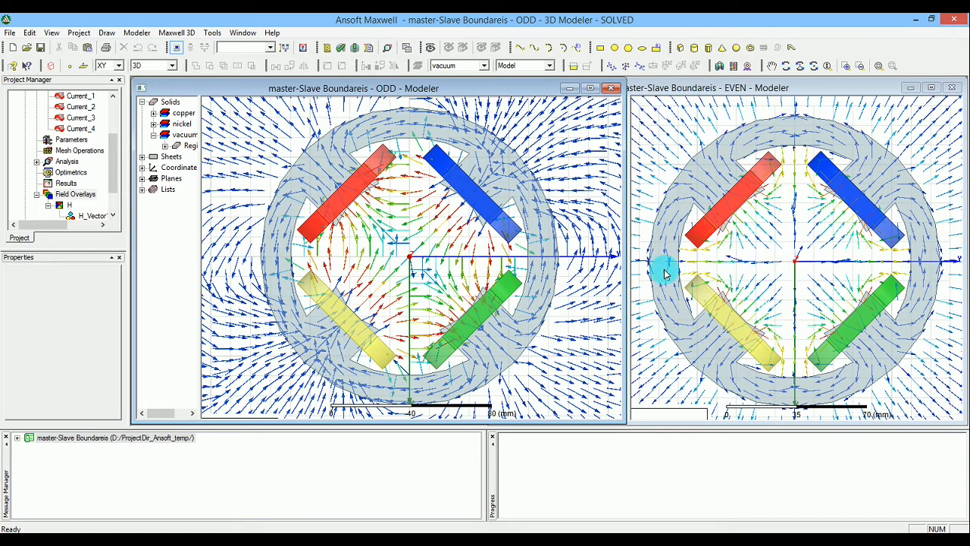
mouse_move(764, 124)
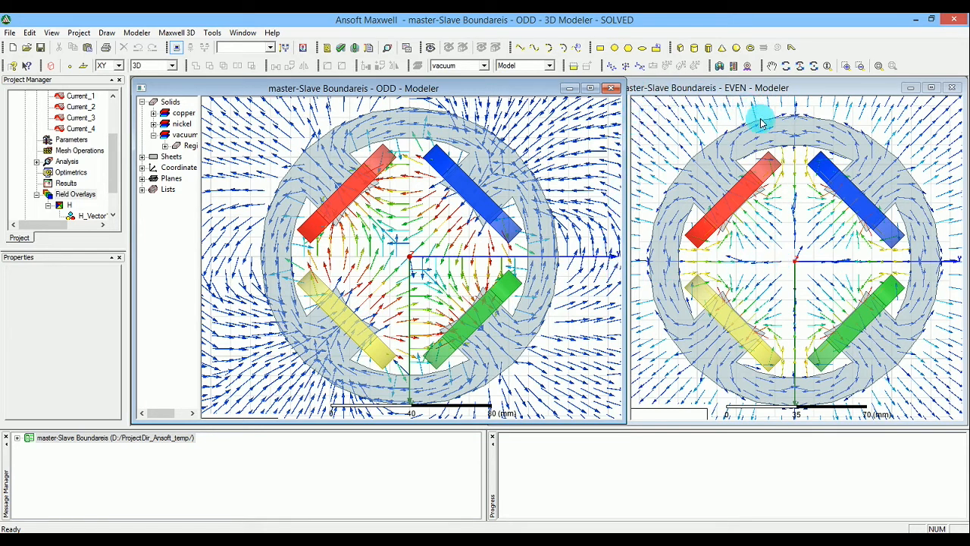
mouse_move(781, 245)
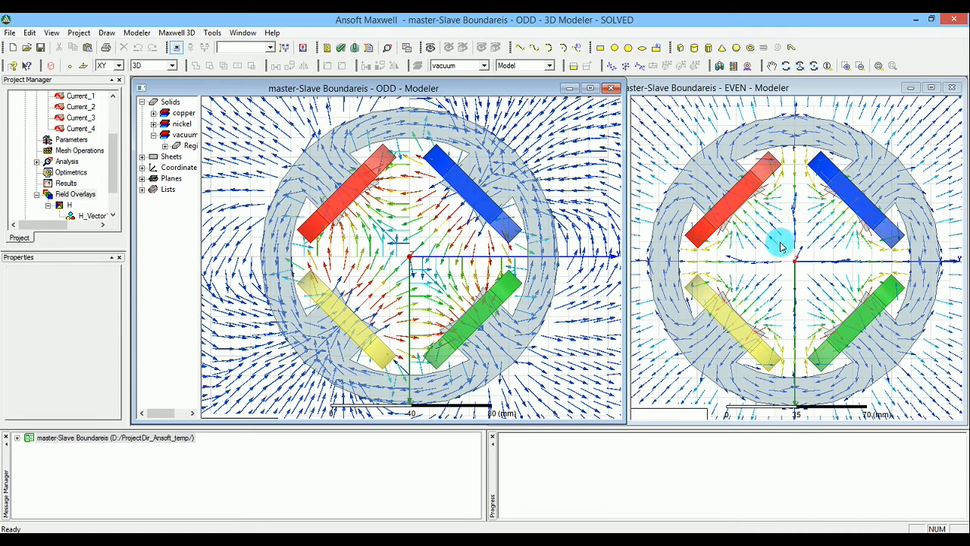
mouse_move(807, 197)
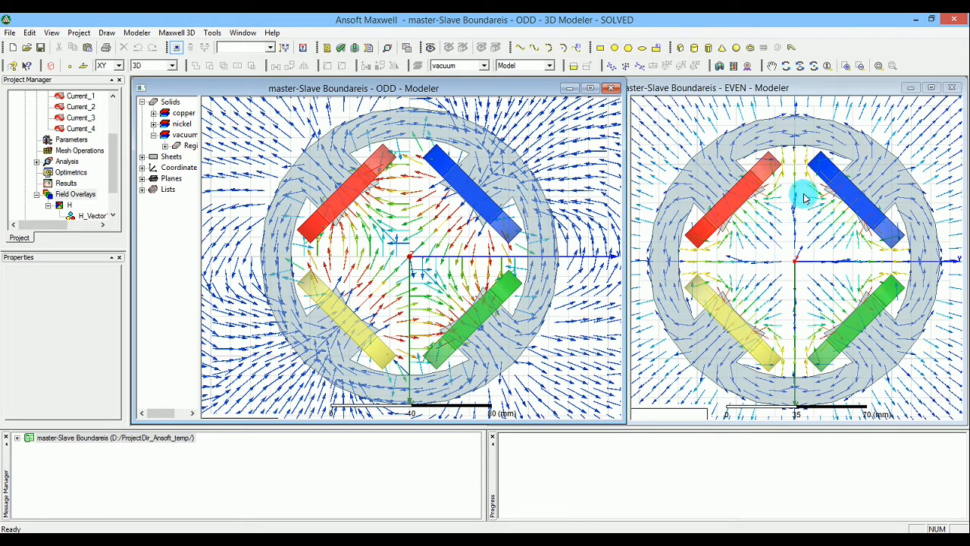
mouse_move(739, 365)
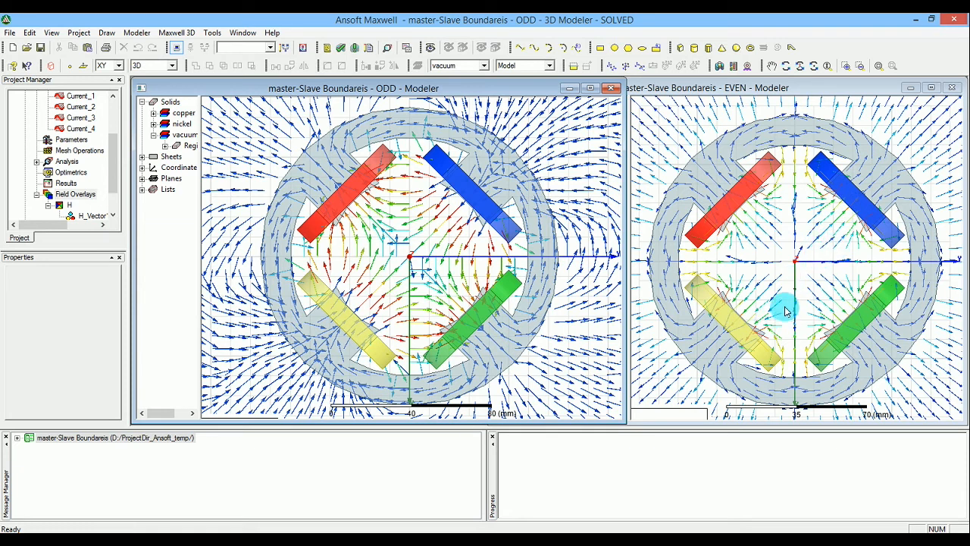
mouse_move(766, 276)
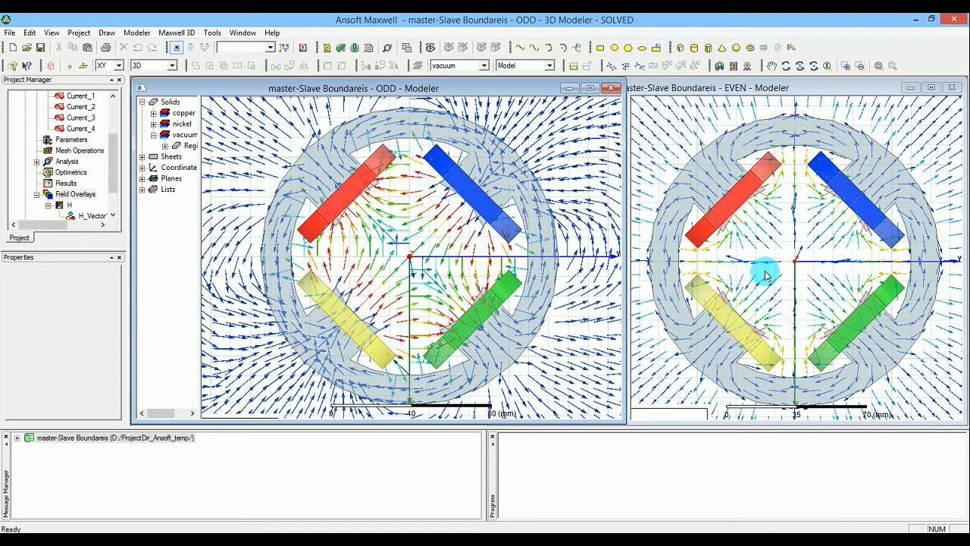
mouse_move(795, 212)
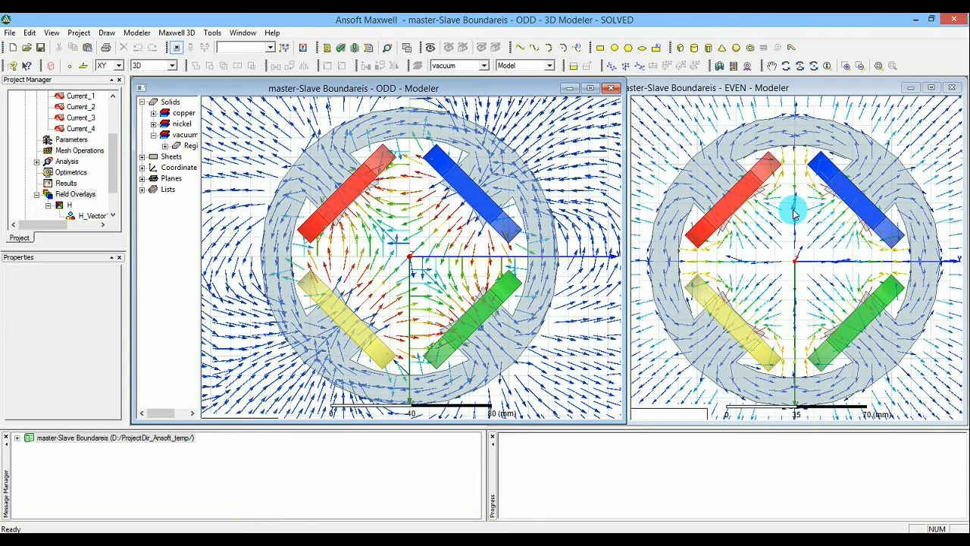
mouse_move(767, 267)
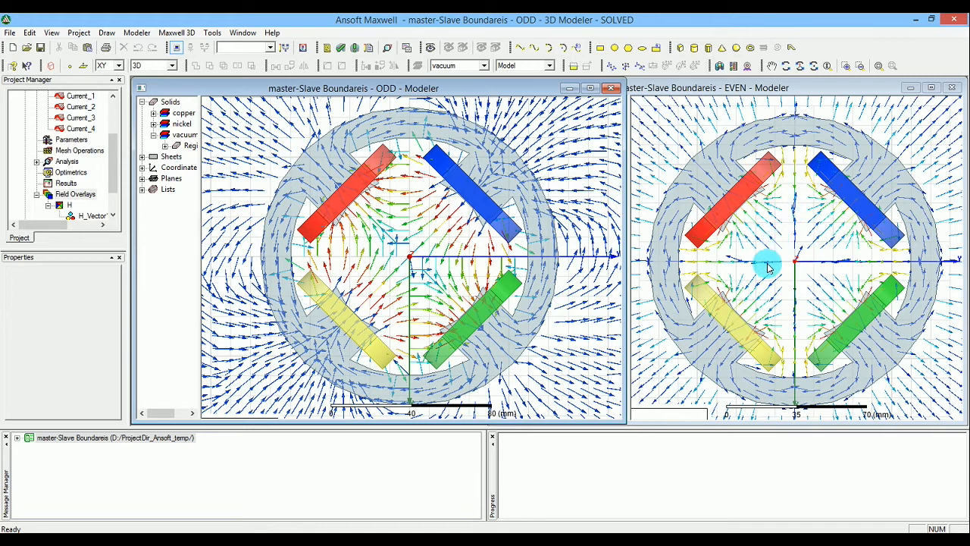
mouse_move(773, 218)
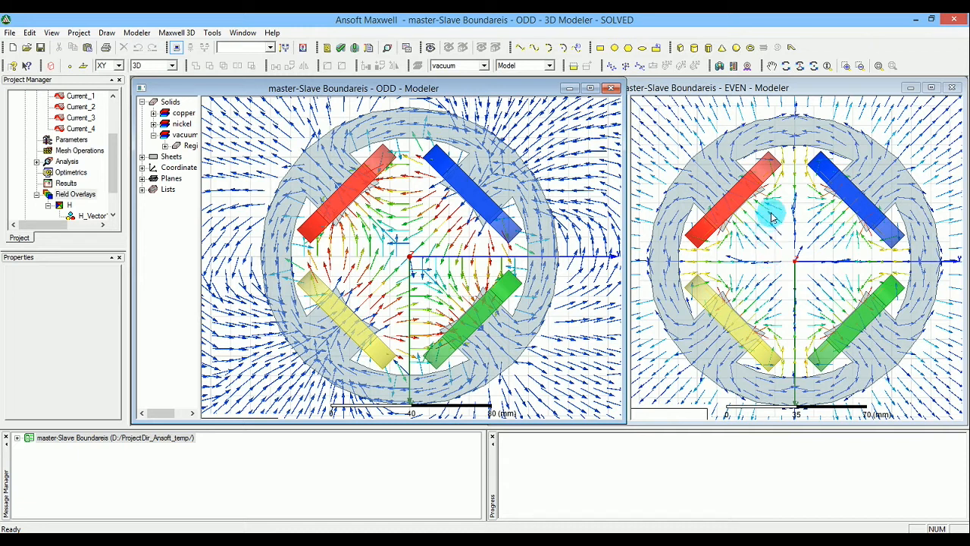
mouse_move(781, 241)
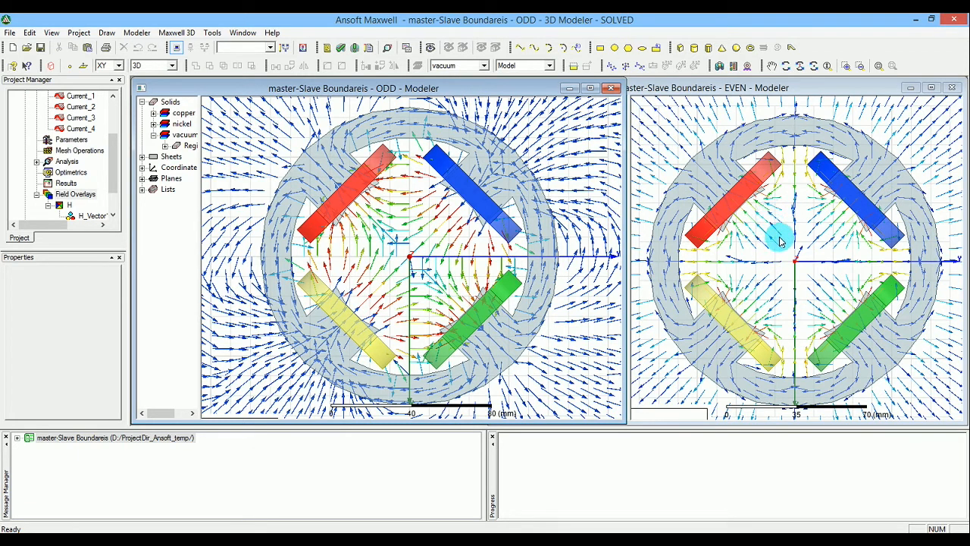
mouse_move(796, 160)
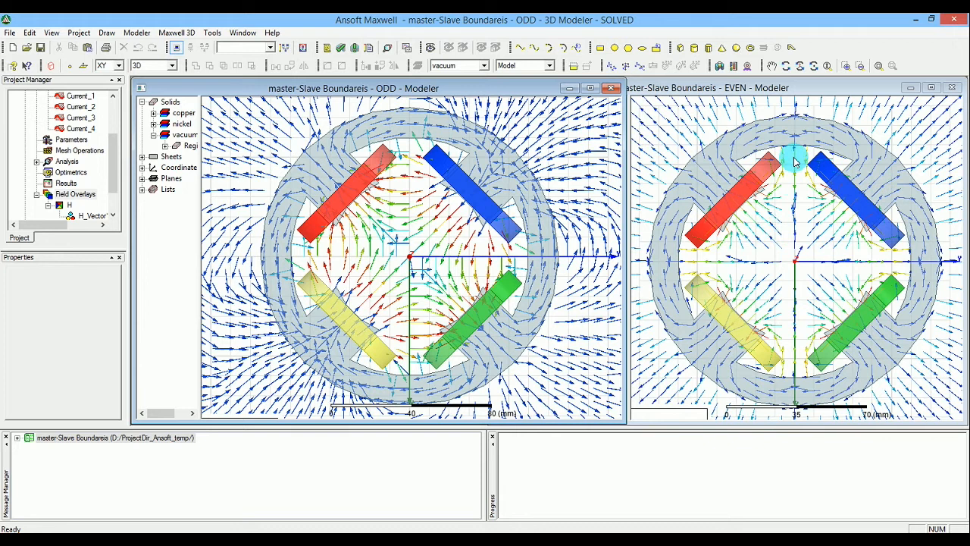
mouse_move(766, 209)
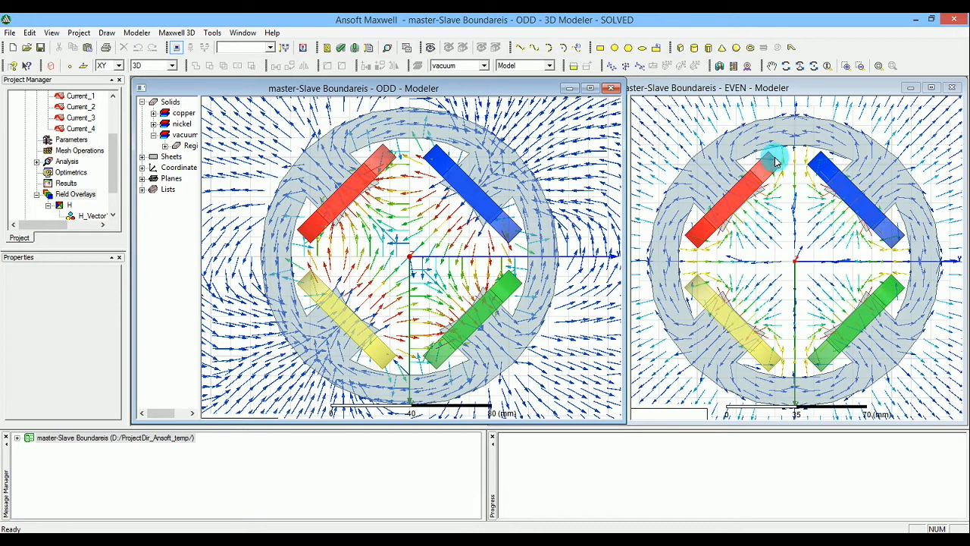
mouse_move(887, 393)
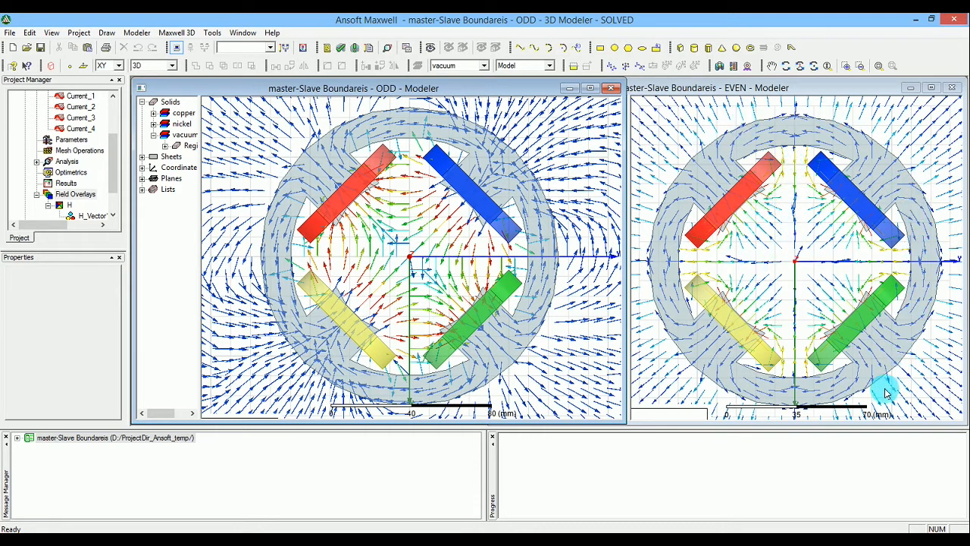
mouse_move(452, 265)
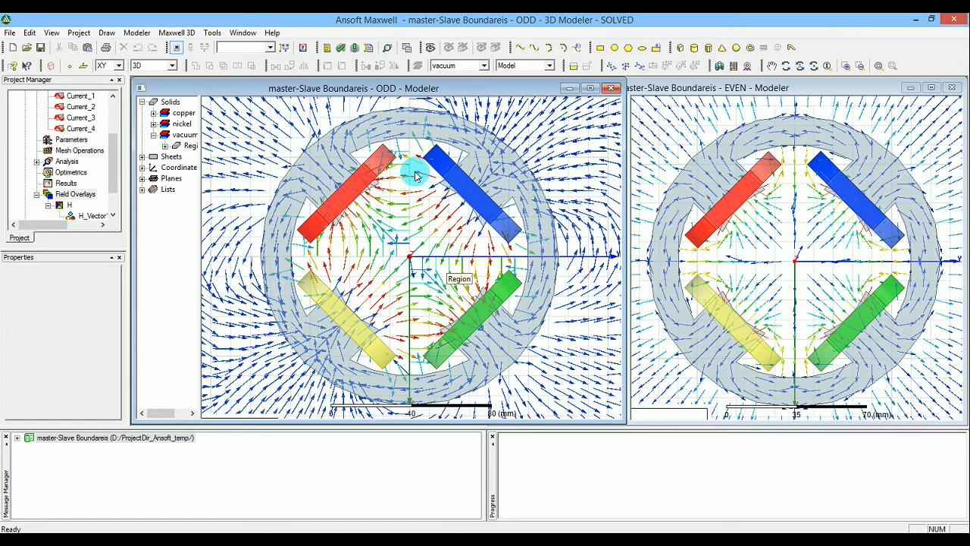
mouse_move(352, 245)
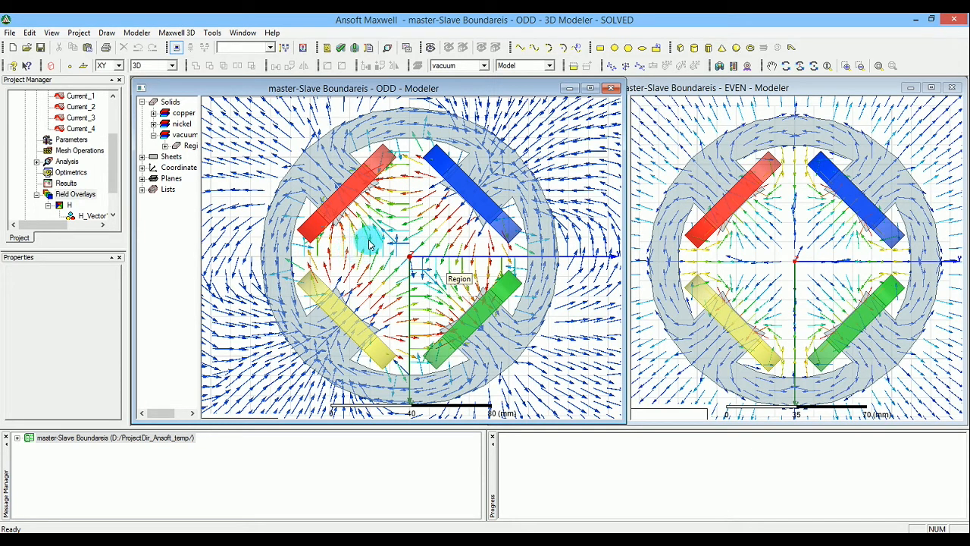
mouse_move(409, 198)
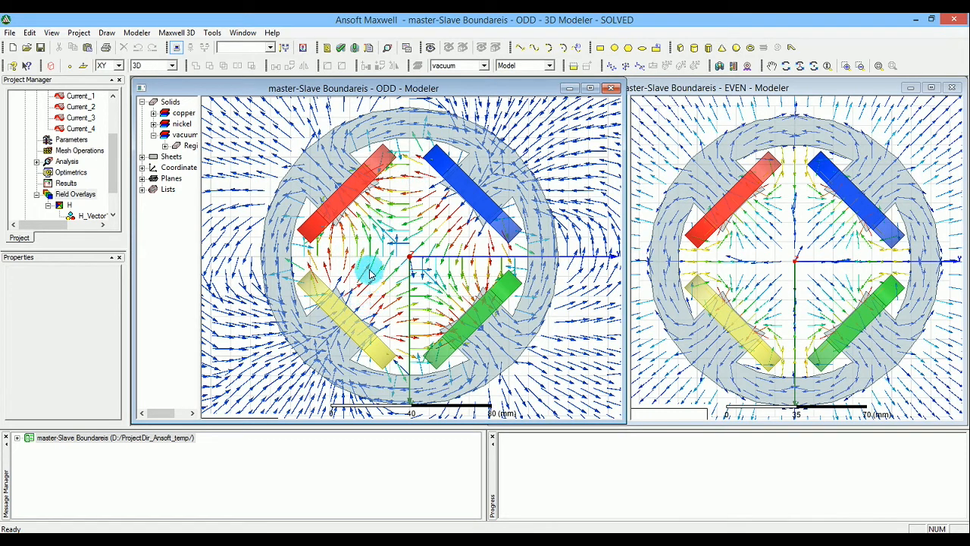
mouse_move(387, 246)
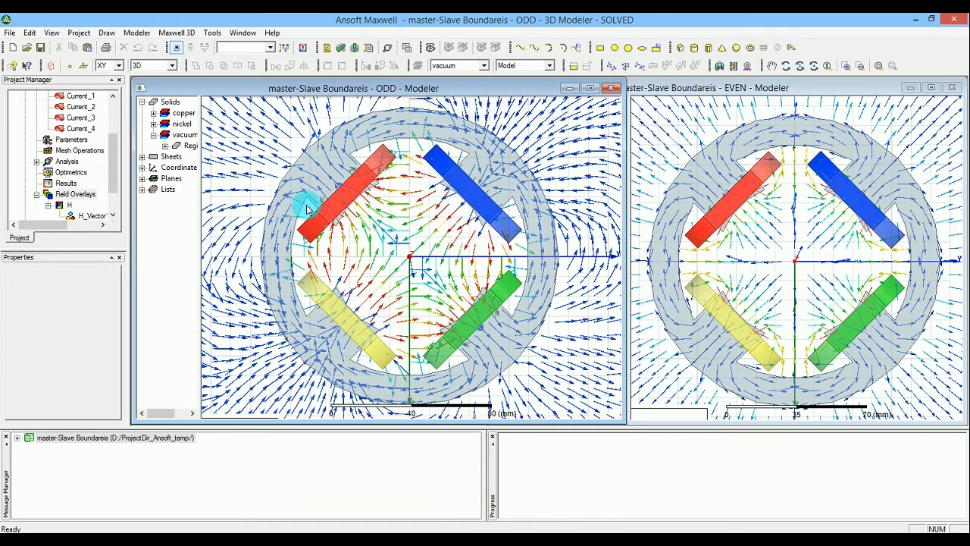
mouse_move(403, 165)
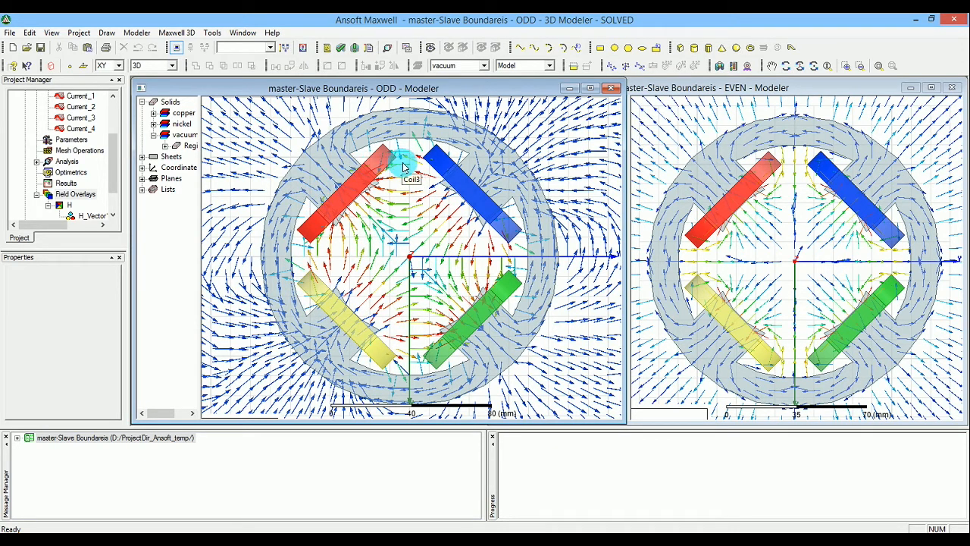
mouse_move(356, 254)
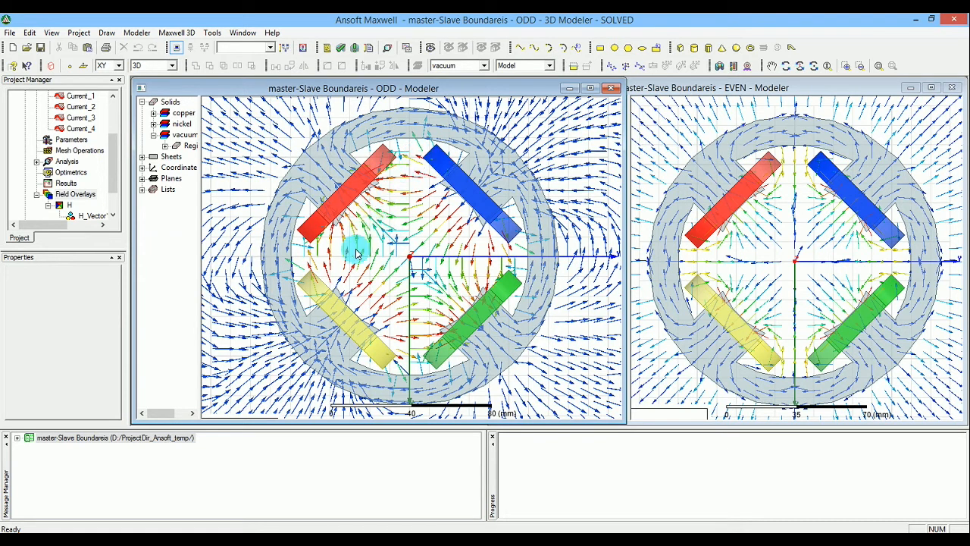
mouse_move(432, 195)
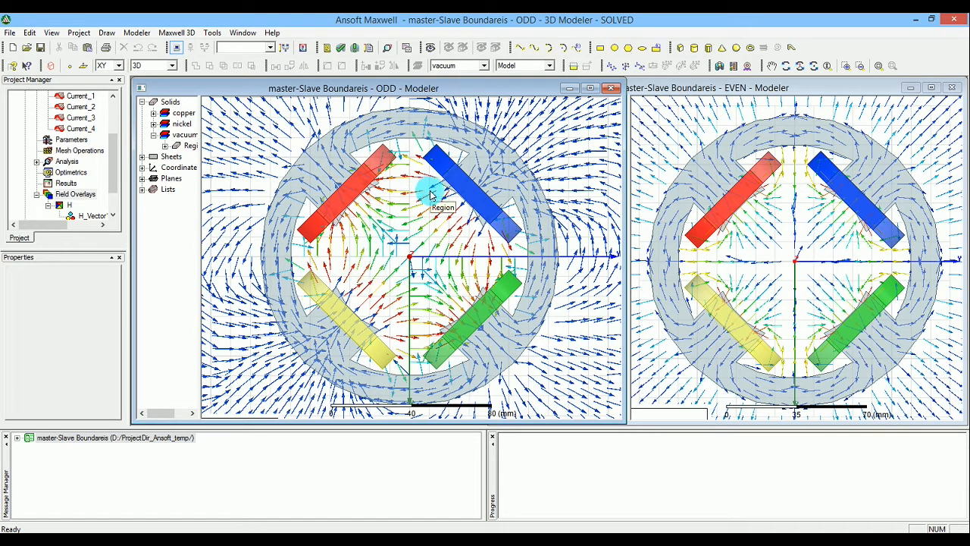
mouse_move(398, 216)
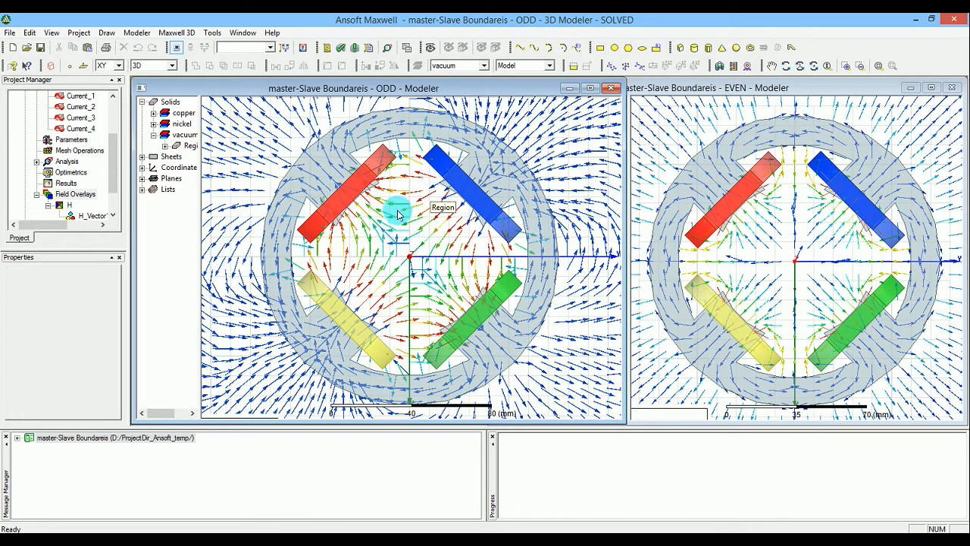
mouse_move(443, 159)
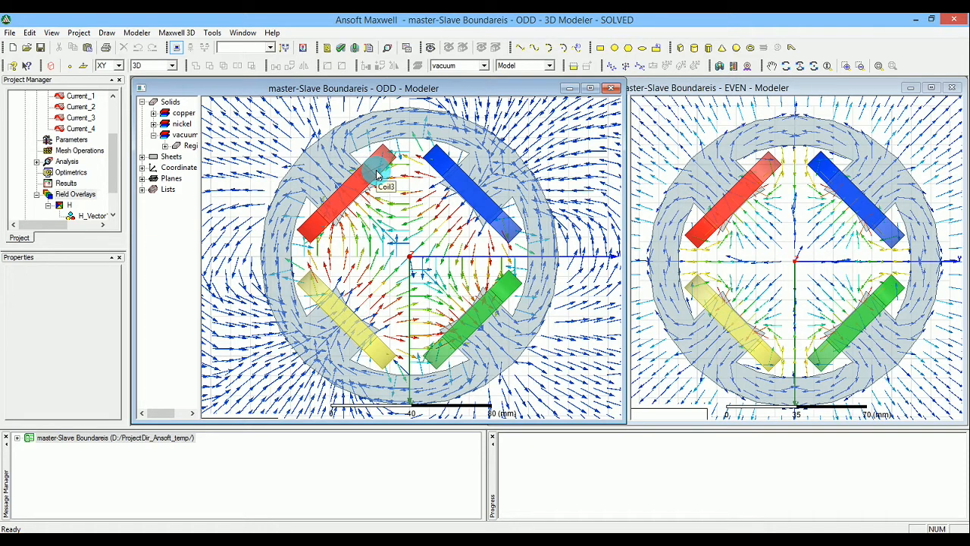
mouse_move(386, 188)
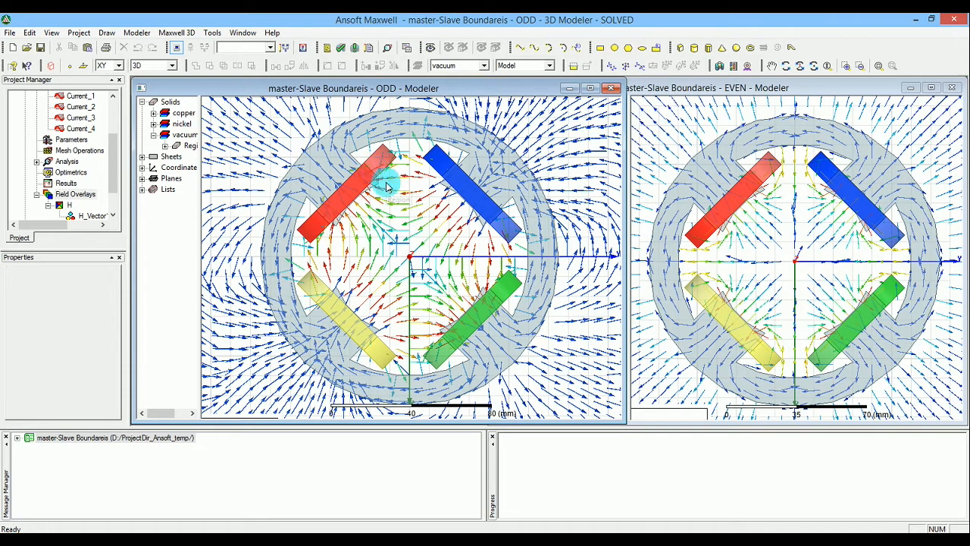
mouse_move(392, 188)
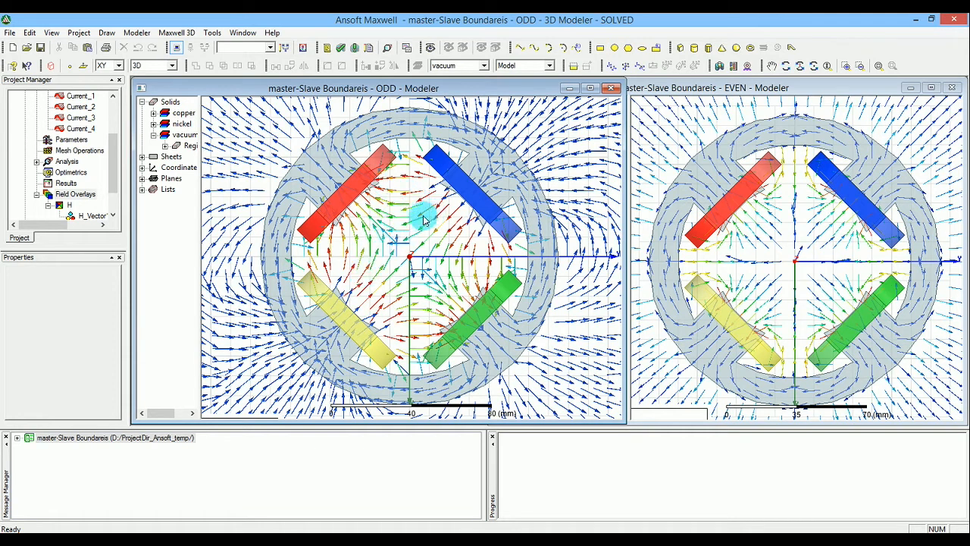
mouse_move(367, 266)
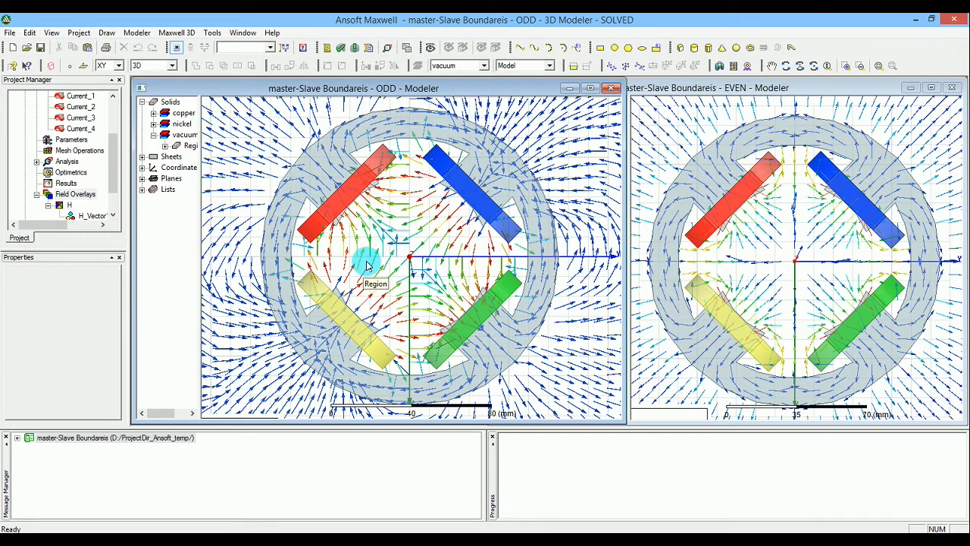
mouse_move(403, 306)
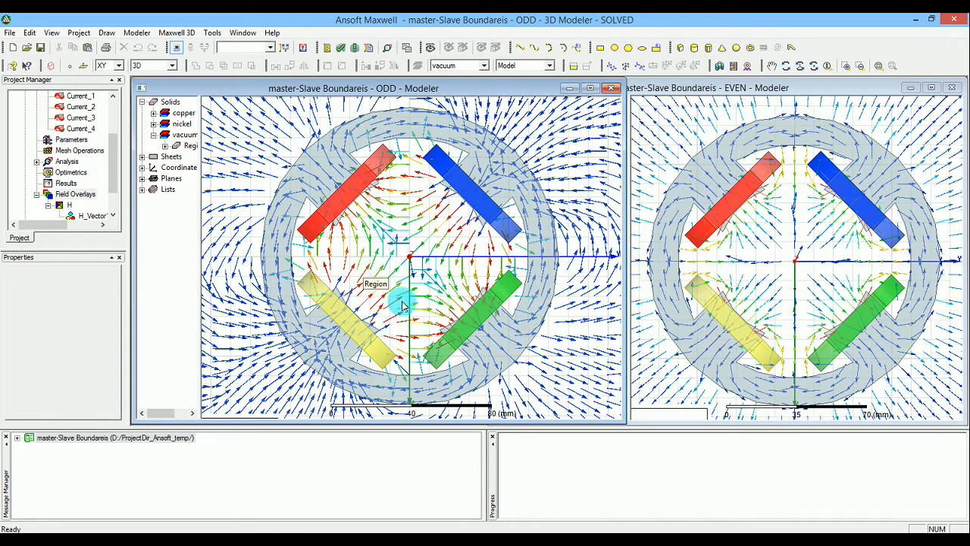